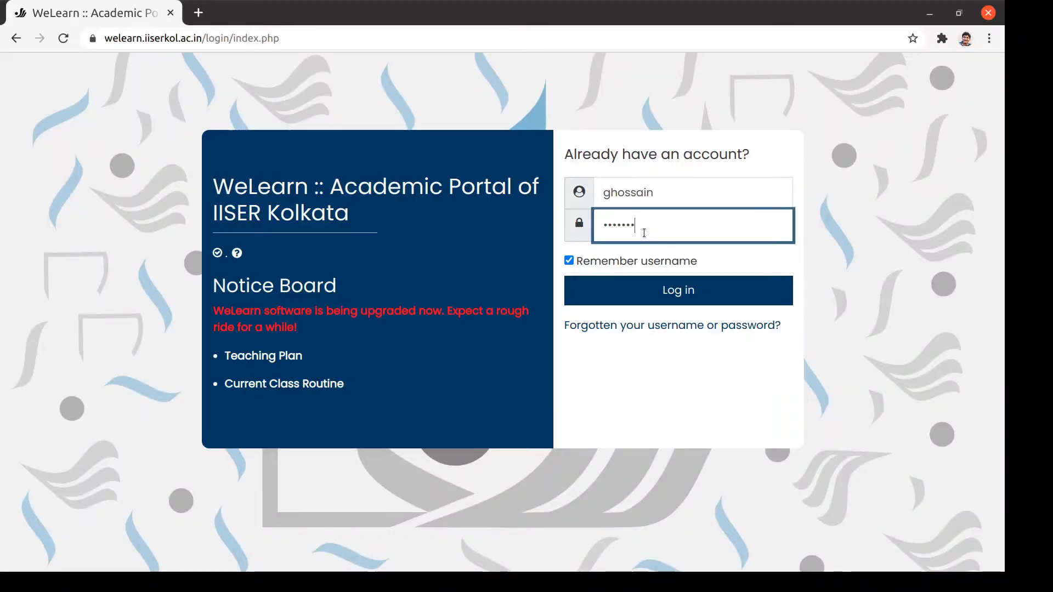
Step: Log in to WeLearn and select the EX1103: WeLearn Demo Course on the dashboard
left_click(677, 290)
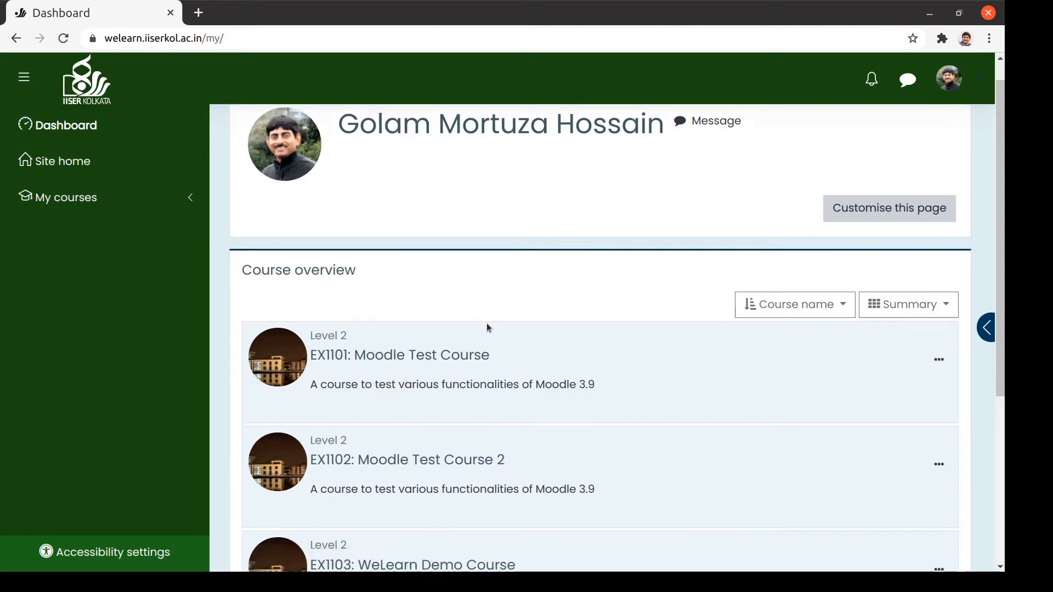
left_click(412, 354)
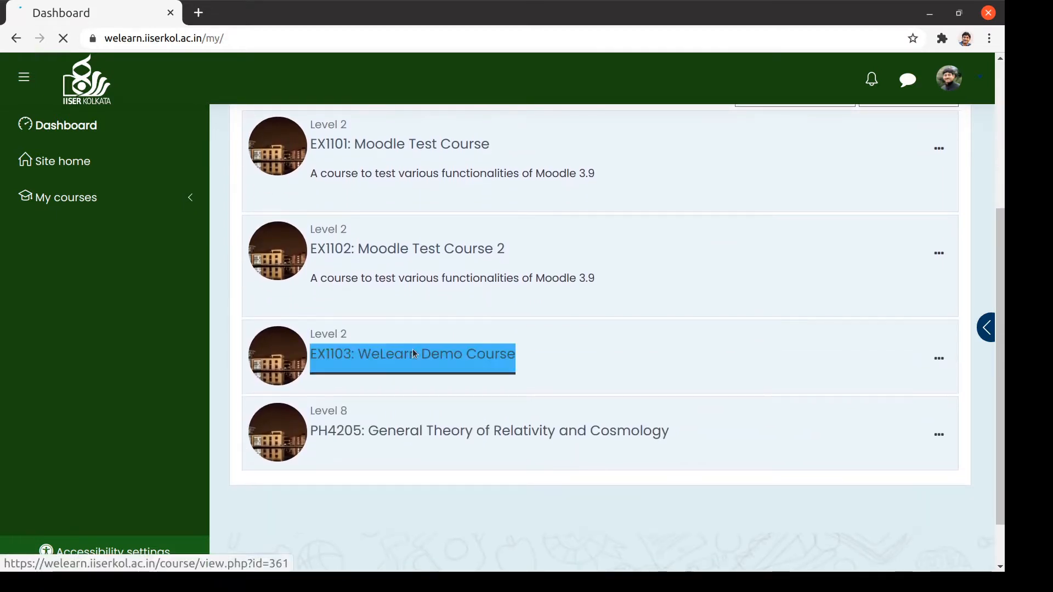
left_click(412, 354)
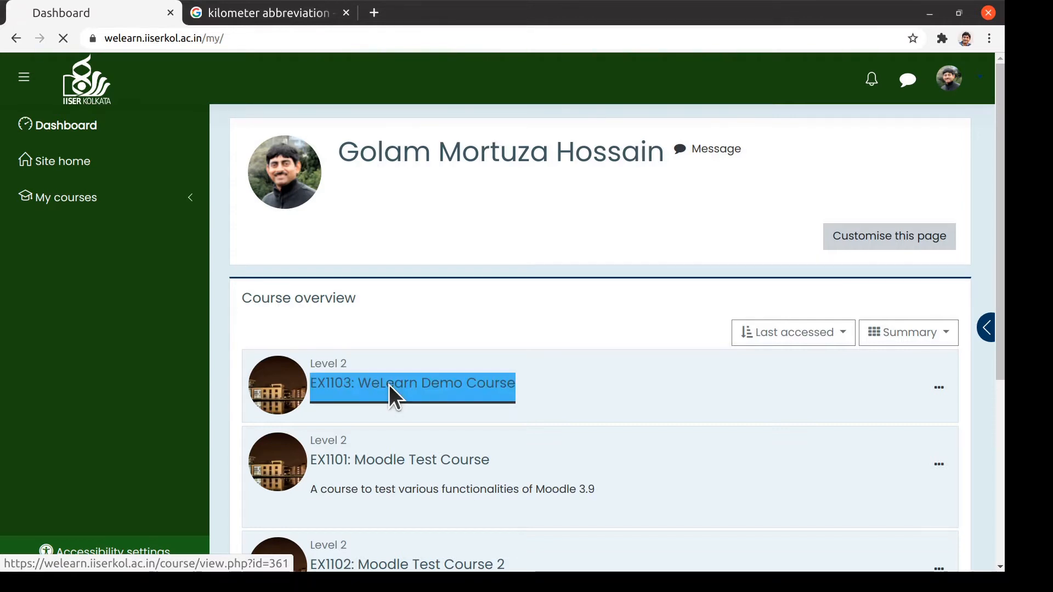
Step: Go into EX1103 and reach its question bank via course administration More..
left_click(411, 383)
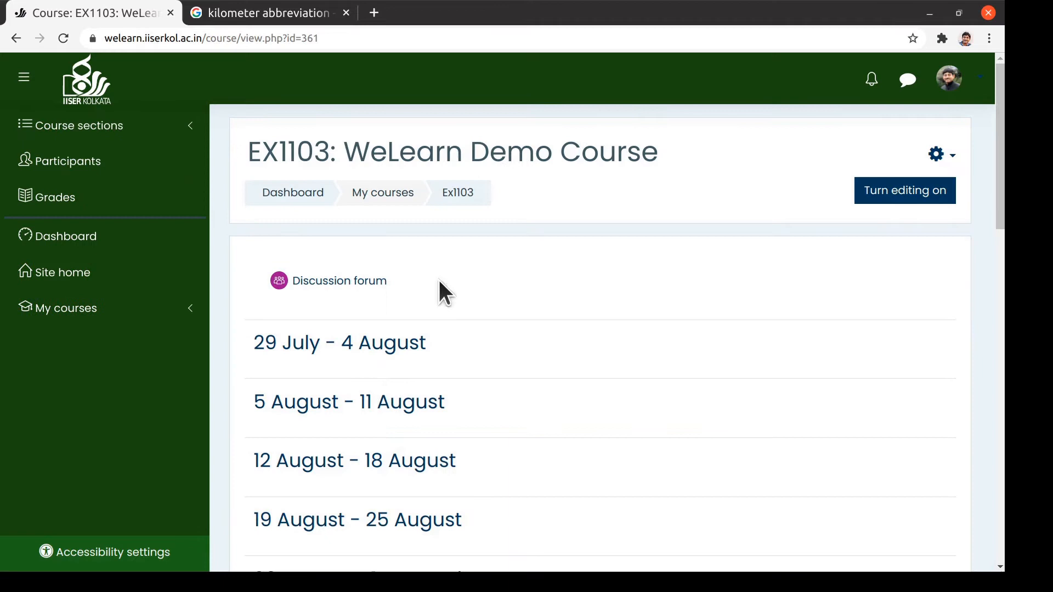
left_click(936, 154)
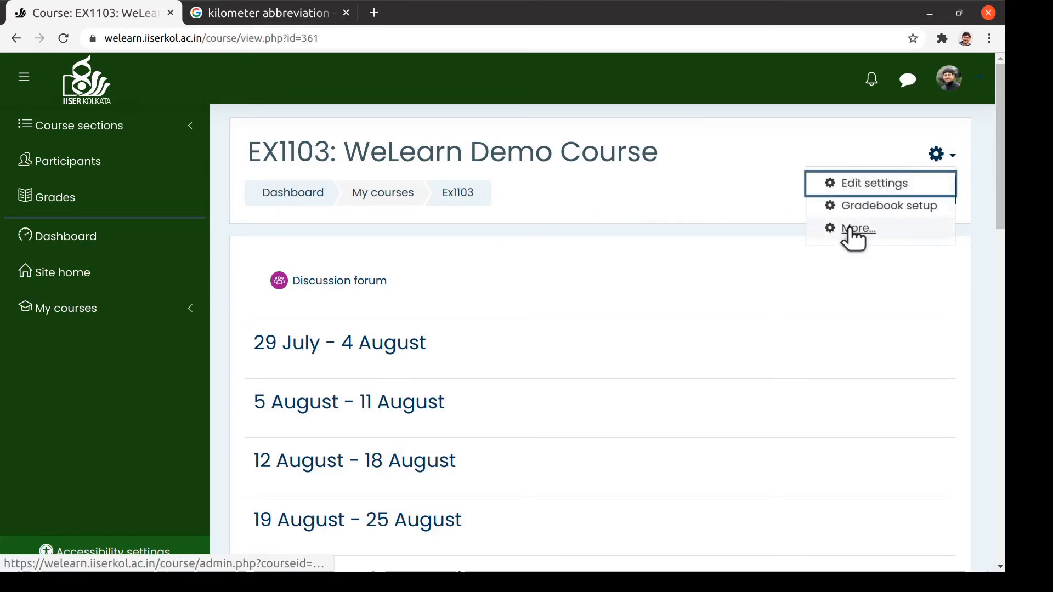
left_click(857, 228)
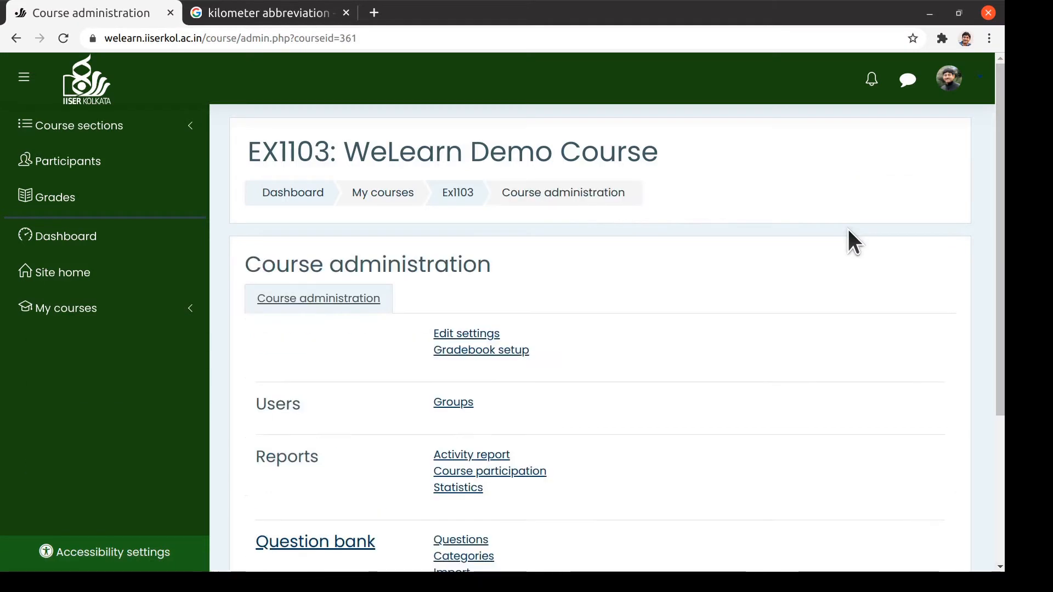
mouse_move(625, 401)
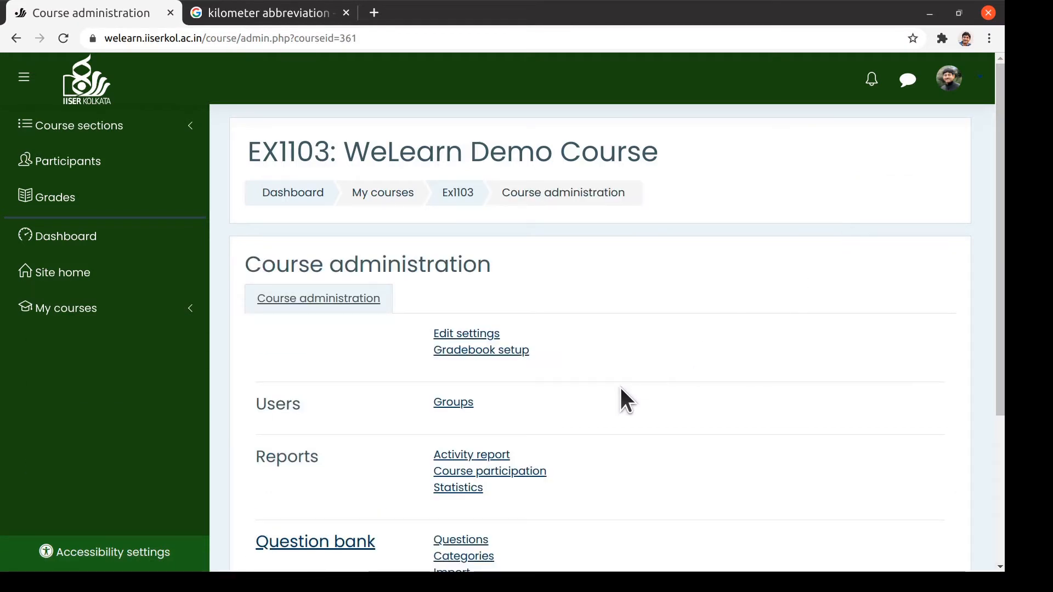
scroll("down", 3)
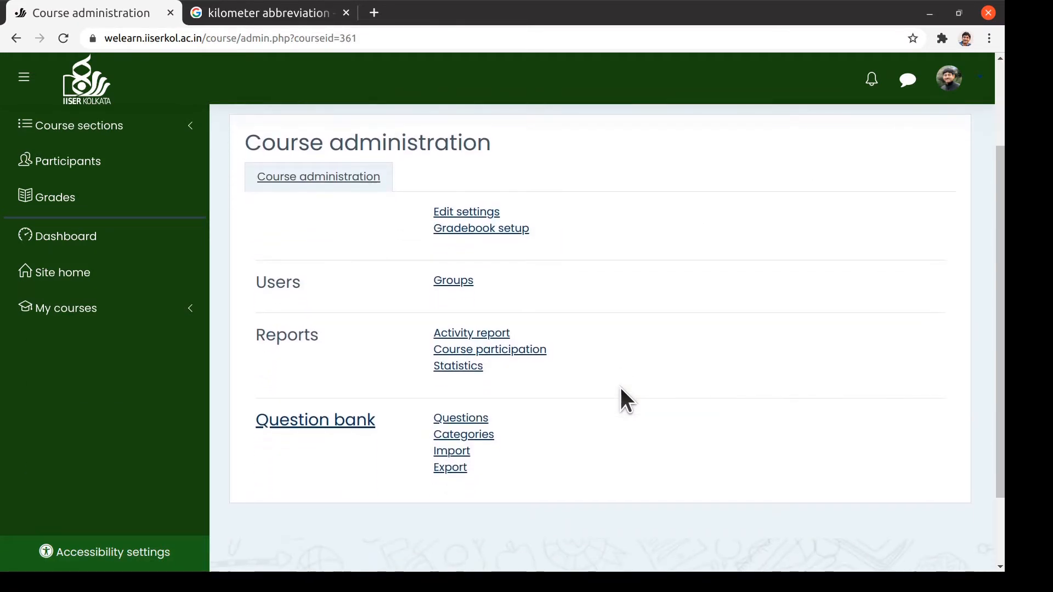
mouse_move(315, 420)
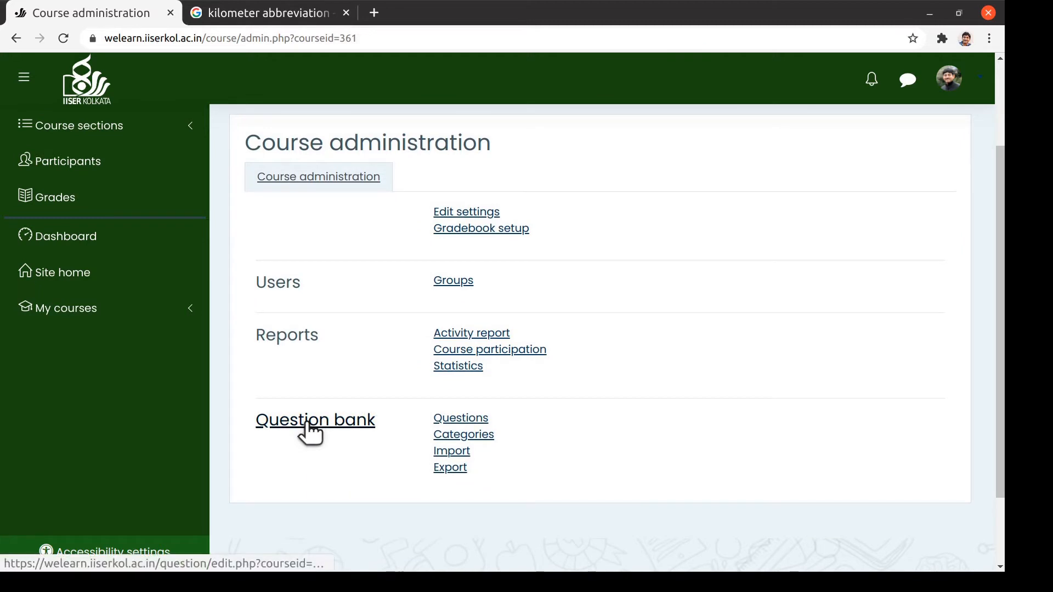
left_click(315, 419)
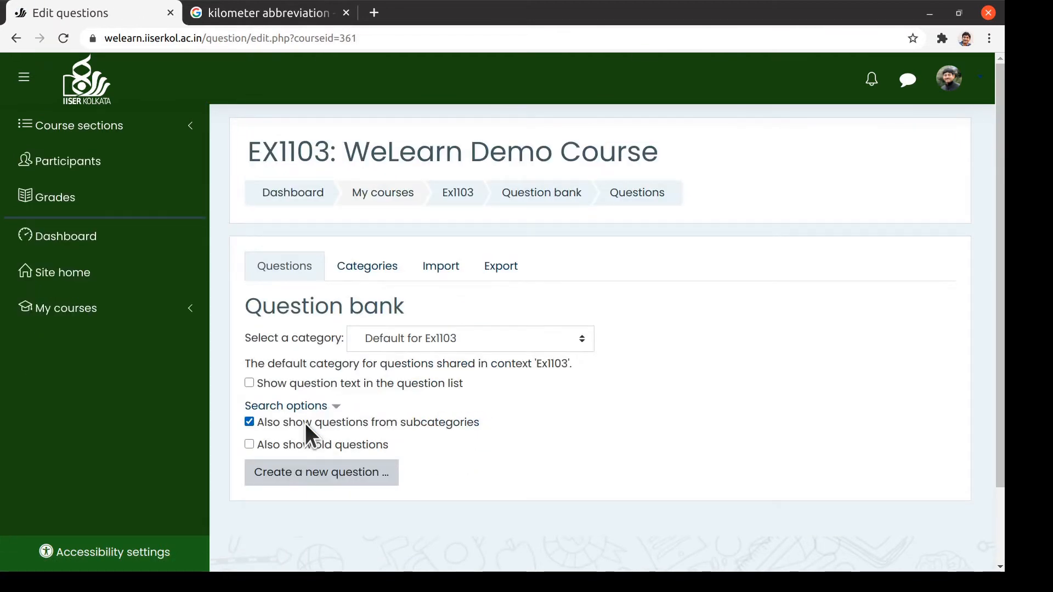
mouse_move(513, 402)
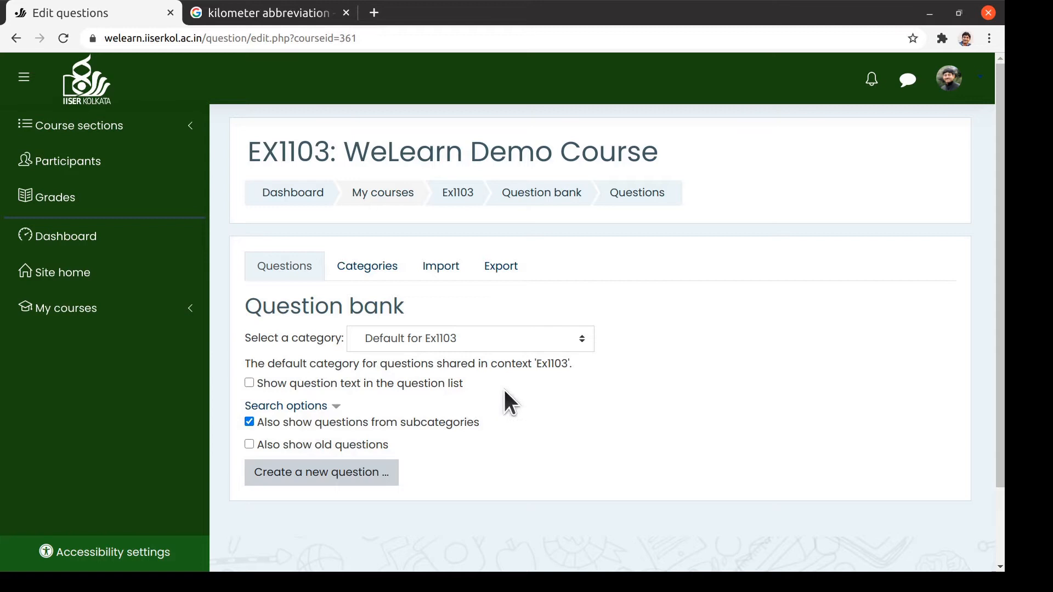
Step: Create a new question of type Calculated simple, giving a blank question form
scroll("down", 3)
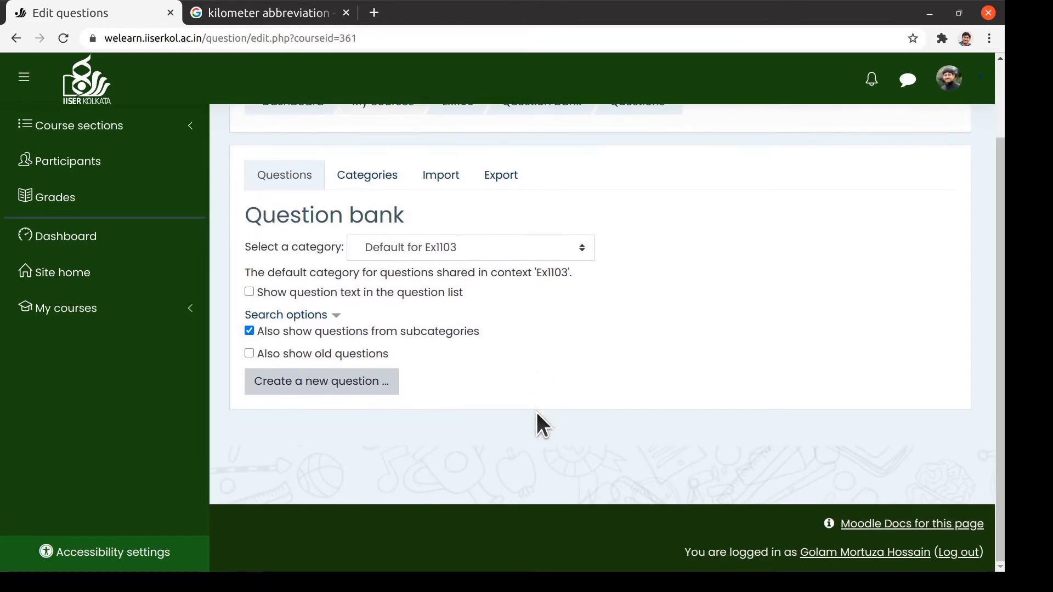
mouse_move(321, 390)
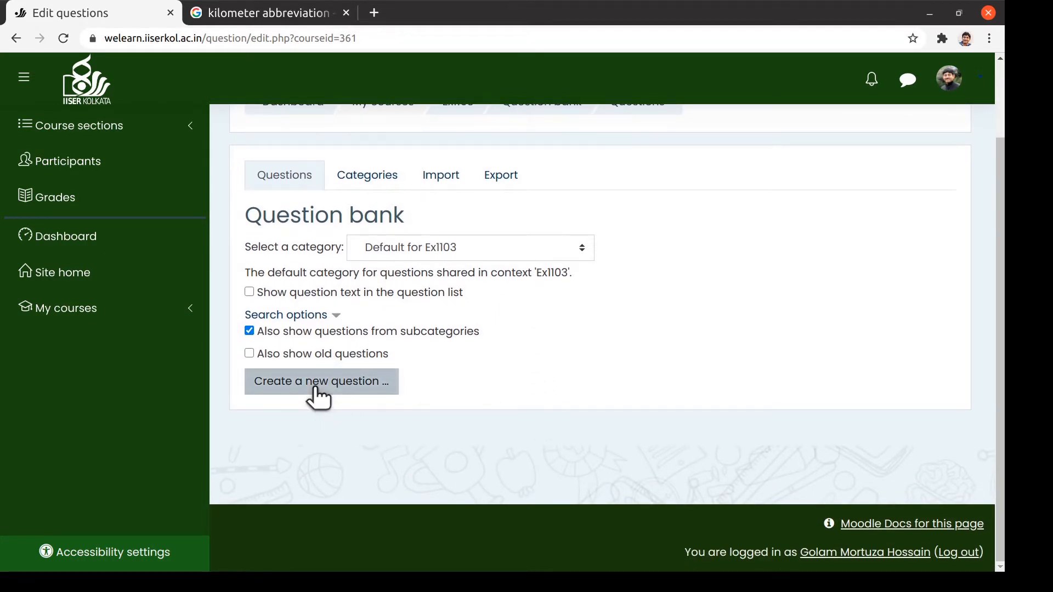
left_click(322, 380)
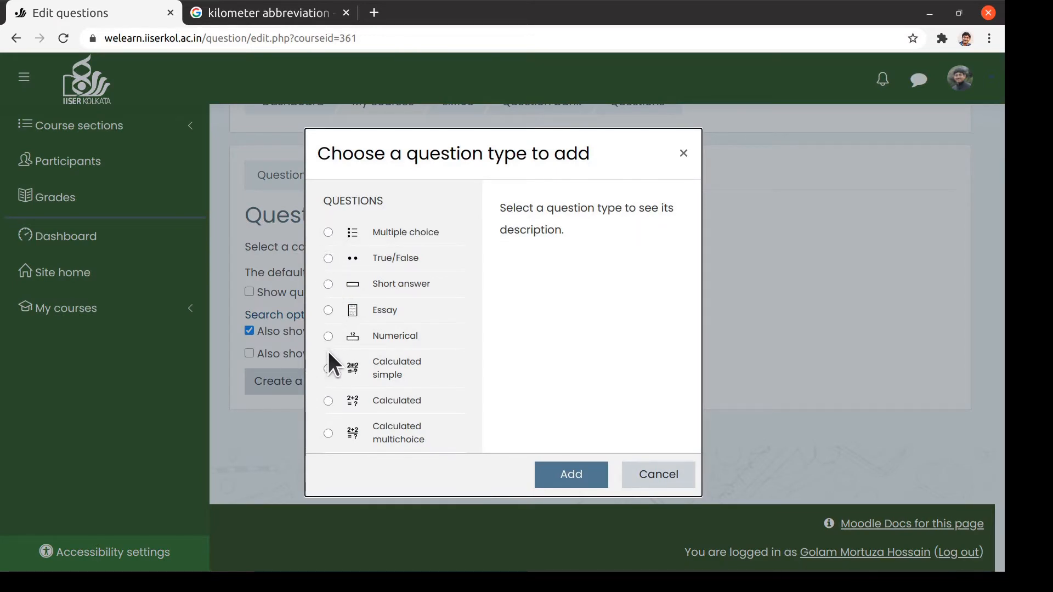
left_click(328, 369)
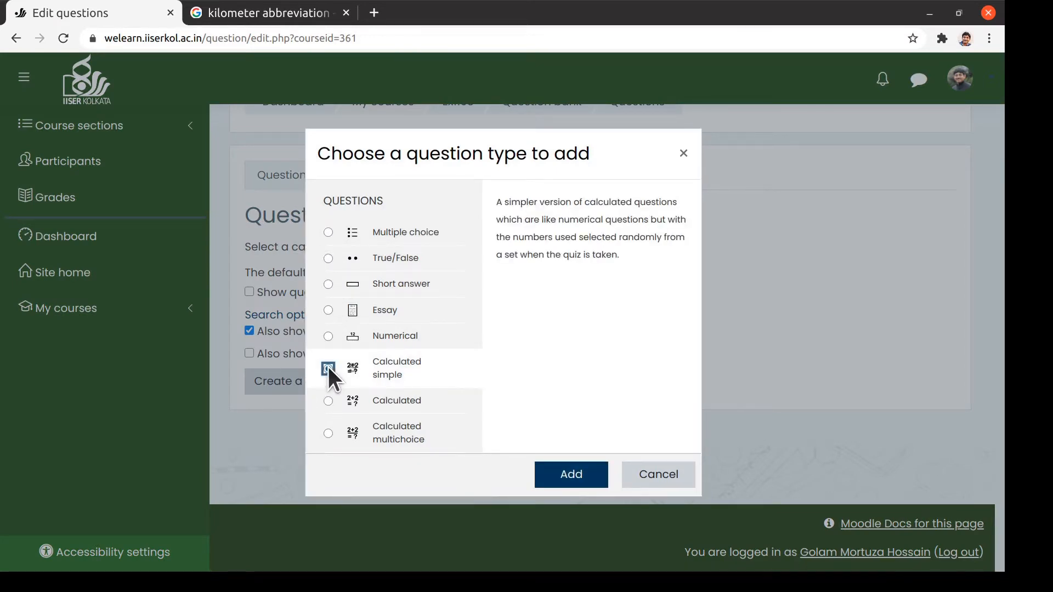
left_click(571, 474)
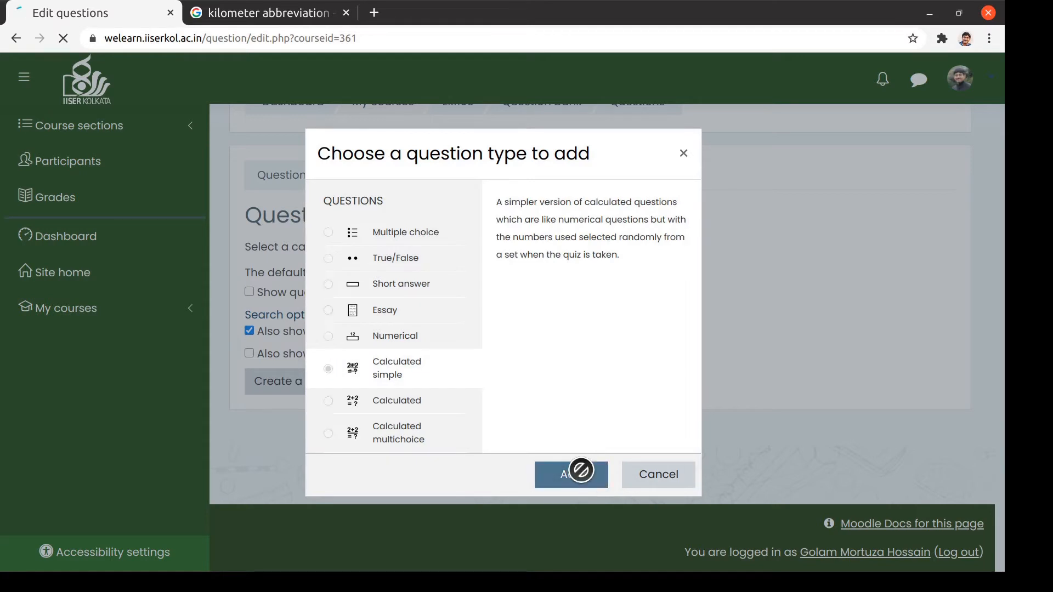
left_click(570, 474)
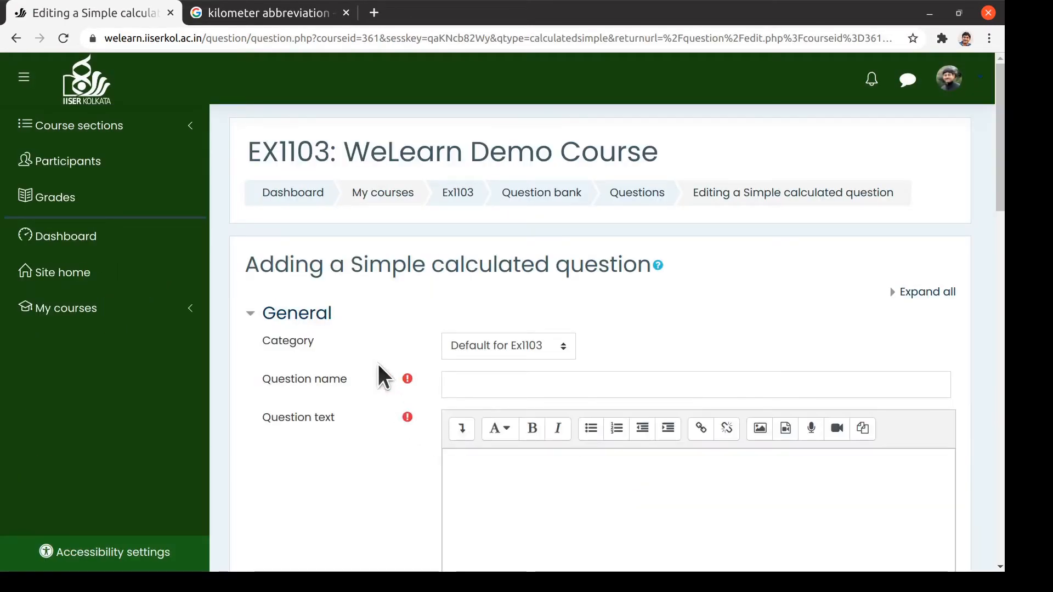
Step: Name the question Q1: Car headlights and paste the headlights question text
scroll("down", 3)
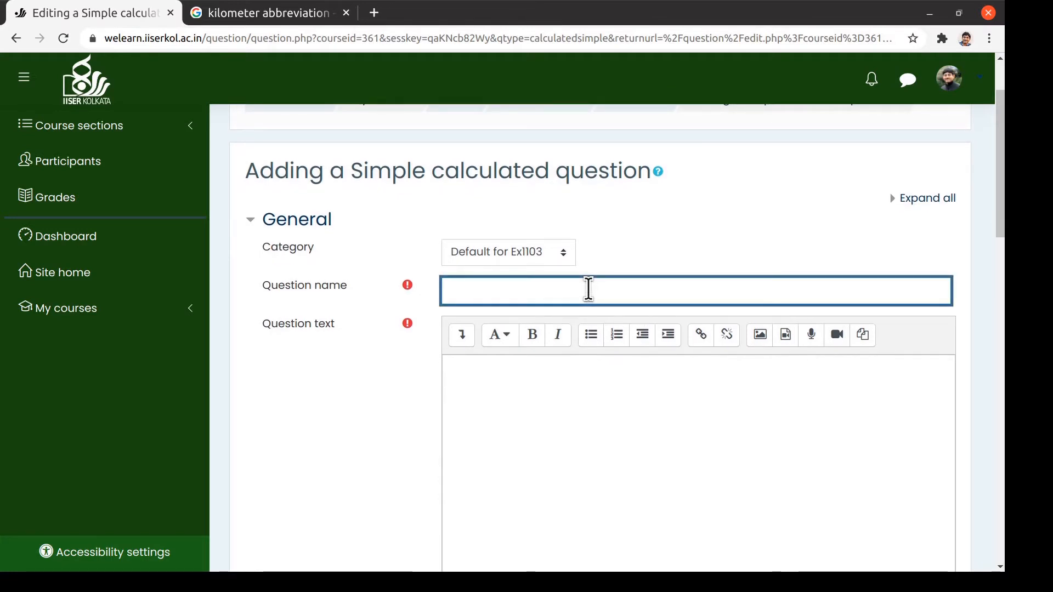
type("Q1: Car headlights")
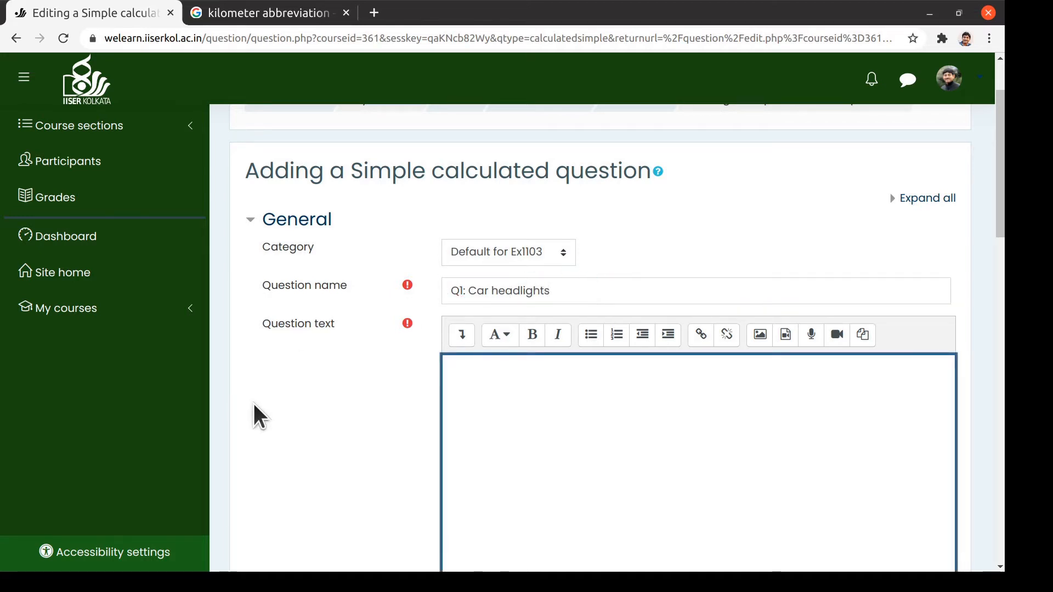
scroll("down", 3)
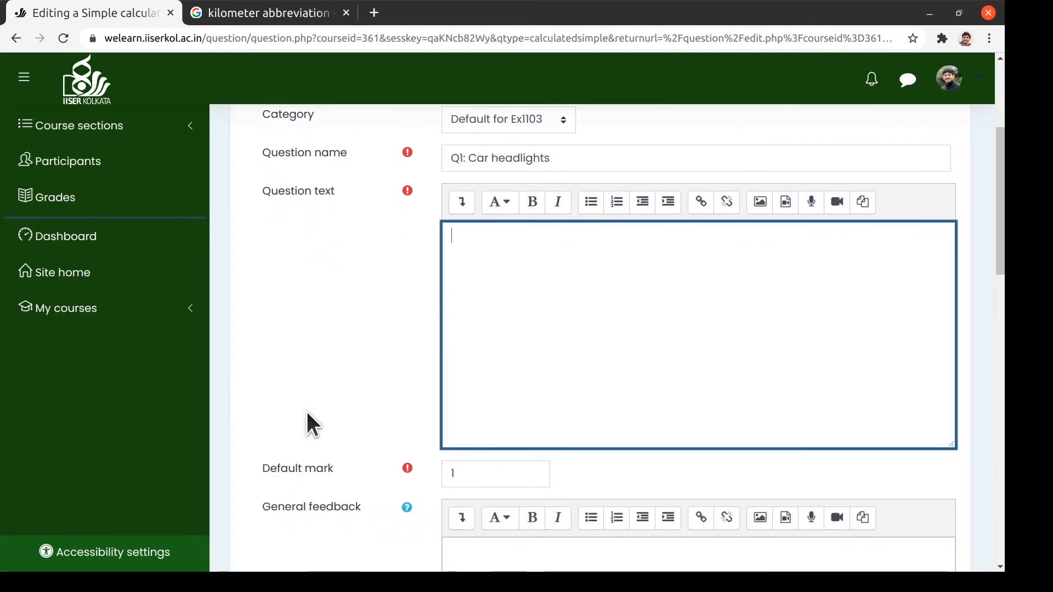
type("Two headlights of a car are 1.22 m apart. What is the furthest distance, in km, from which the headlights will be just resolvable to a person whose eye pupils are 5.5 mm in diameter. Assume an average wavelength of 550 nm.")
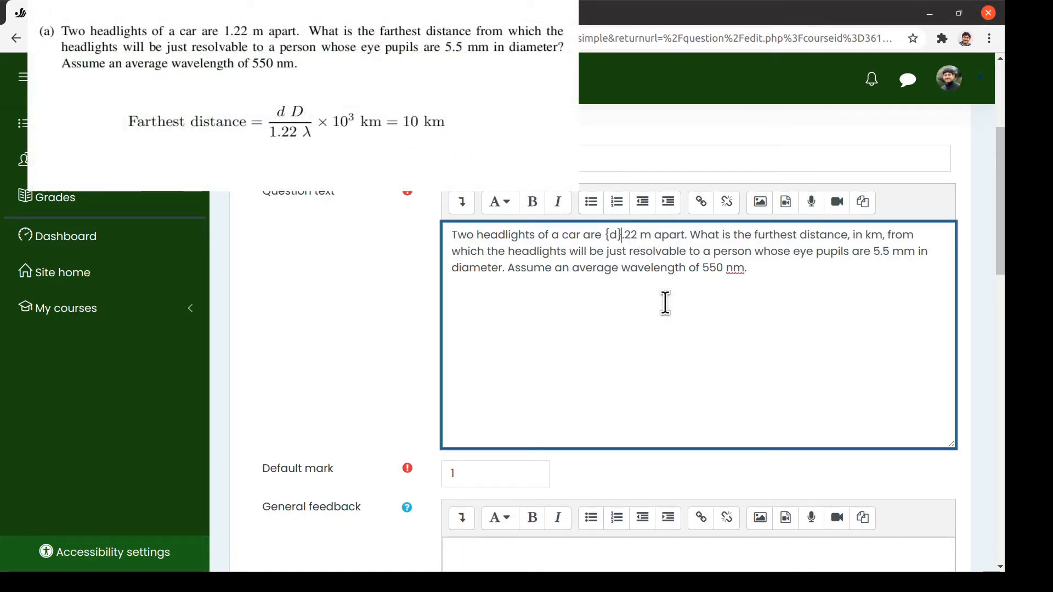
Step: Replace the values 1.22, 5.5 and 550 in the text with wildcards {d}, {D} and {lambda}
key("Backspace")
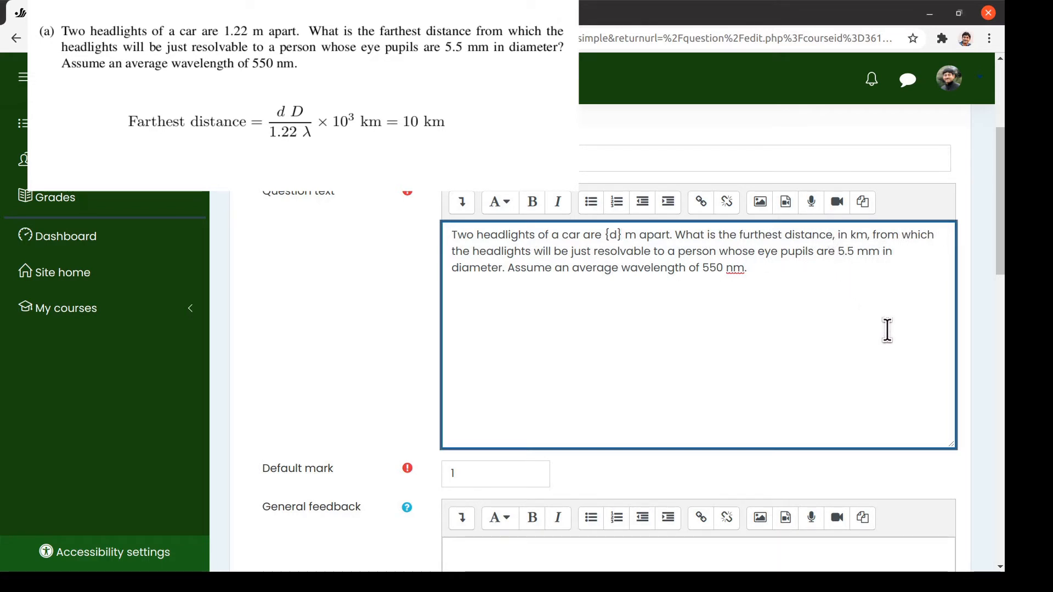
type("{D}")
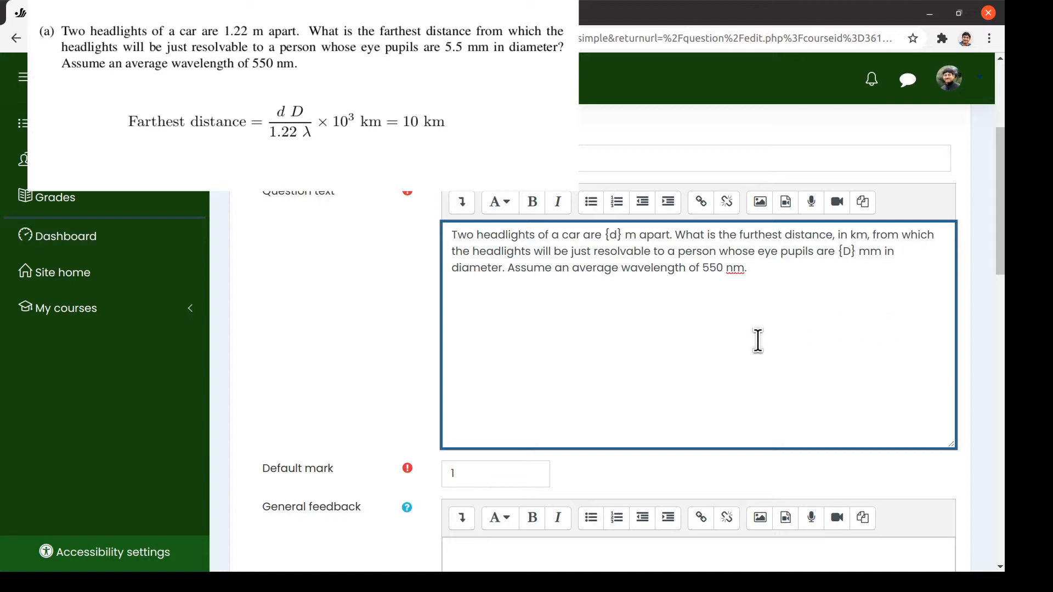
double_click(710, 267)
type("{")
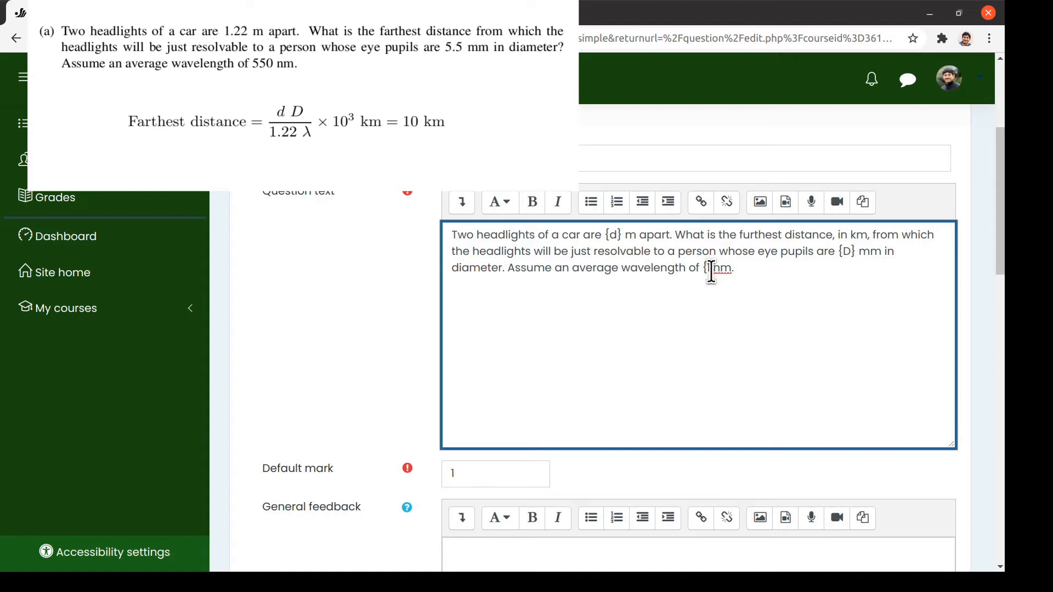
type("lambda")
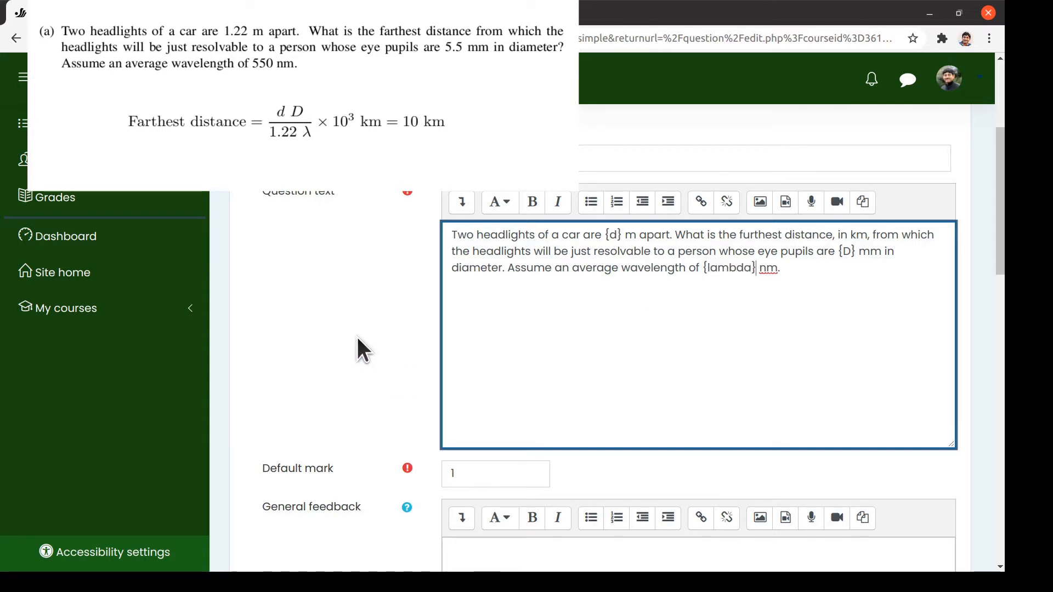
scroll("down", 3)
type("(")
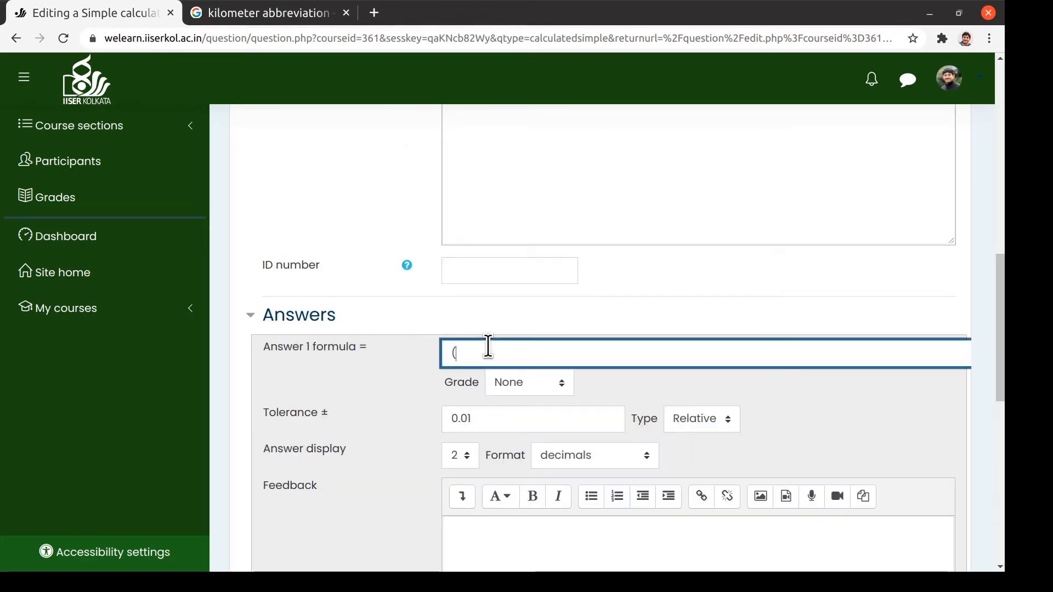
Step: Enter answer formula (({d}*{D})/(1.22*{lambda})) * pow(10,3) at 100% and find its wild cards
type("{d")
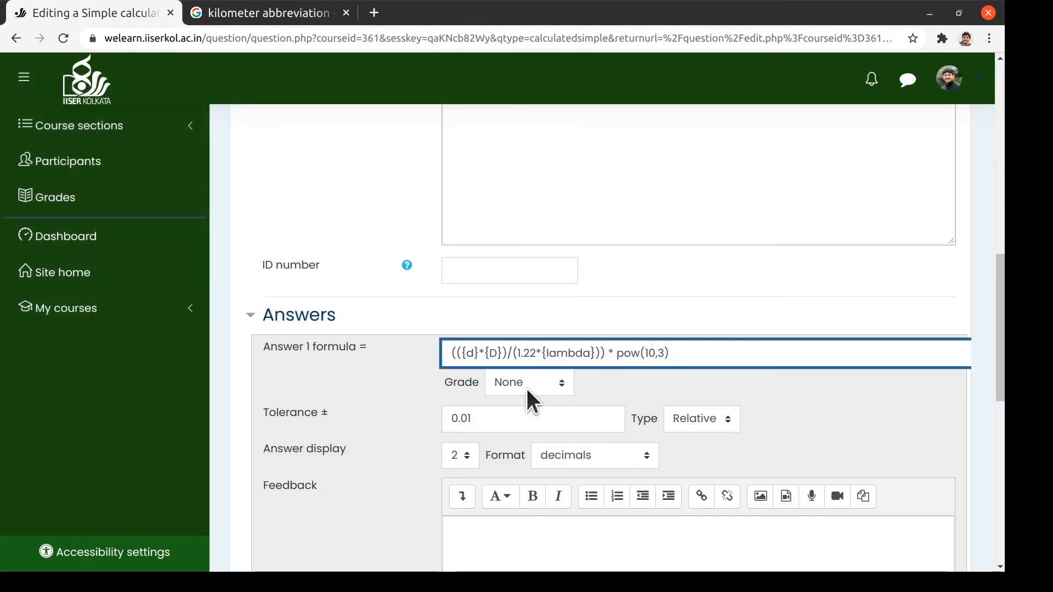
left_click(529, 382)
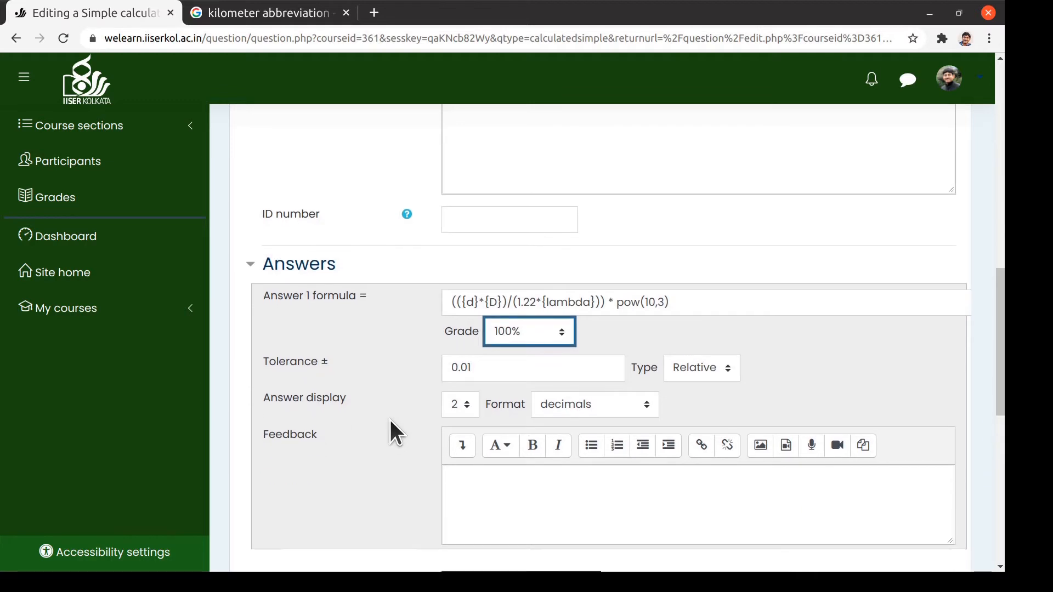
scroll("down", 3)
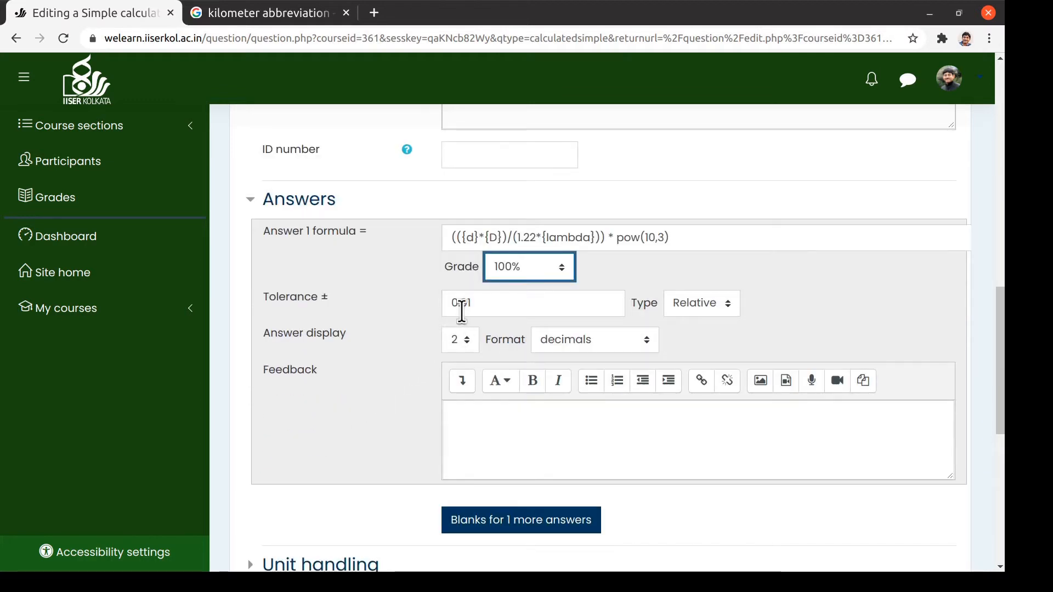
left_click(531, 303)
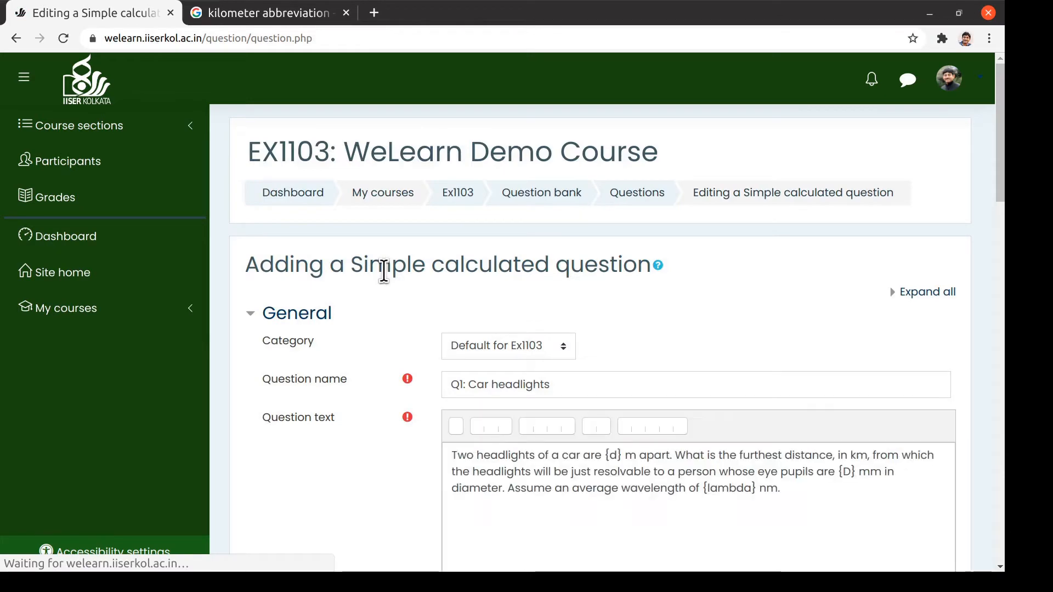
Step: Set wild card ranges d 1.0–1.6 and D 5–6 in the Wild cards parameters
scroll("down", 3)
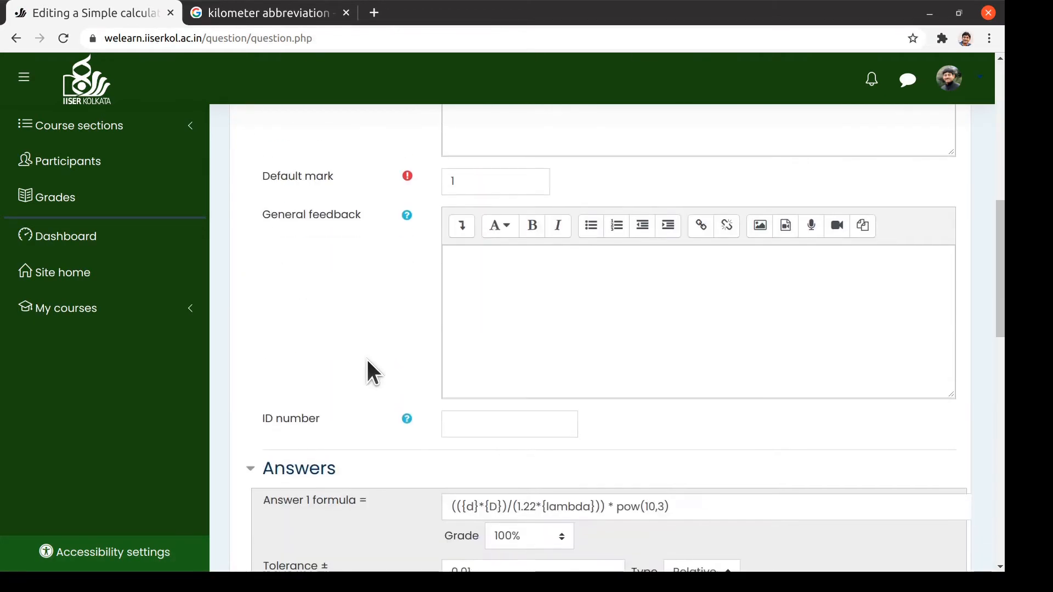
scroll("down", 3)
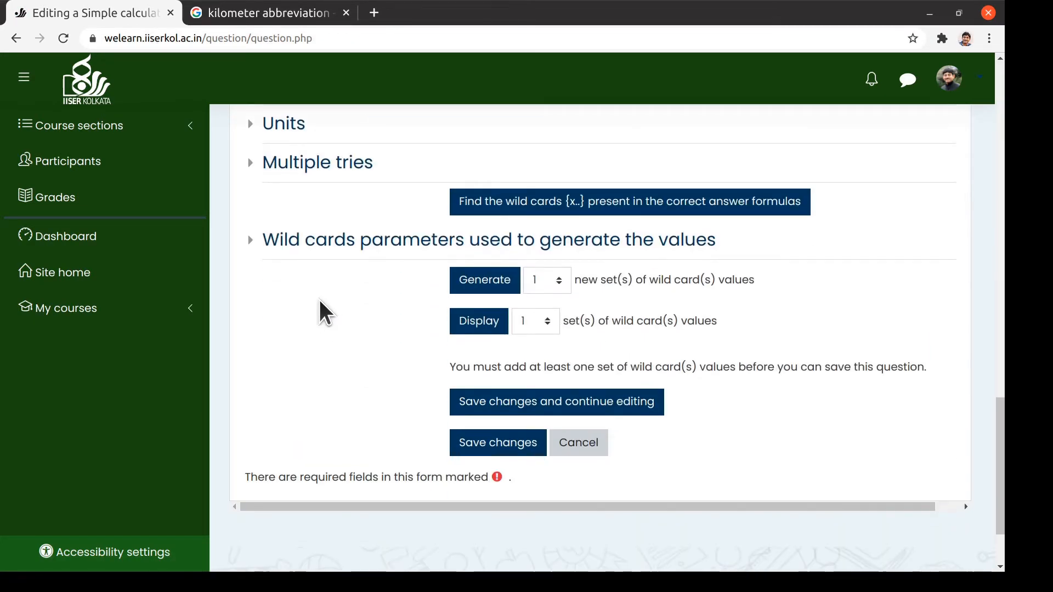
left_click(488, 240)
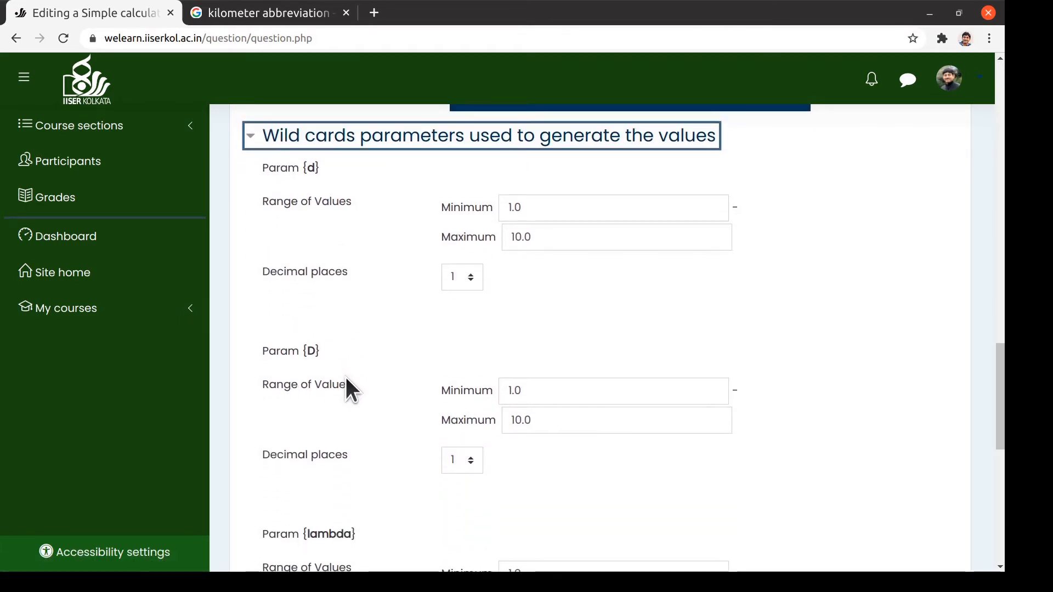
mouse_move(399, 190)
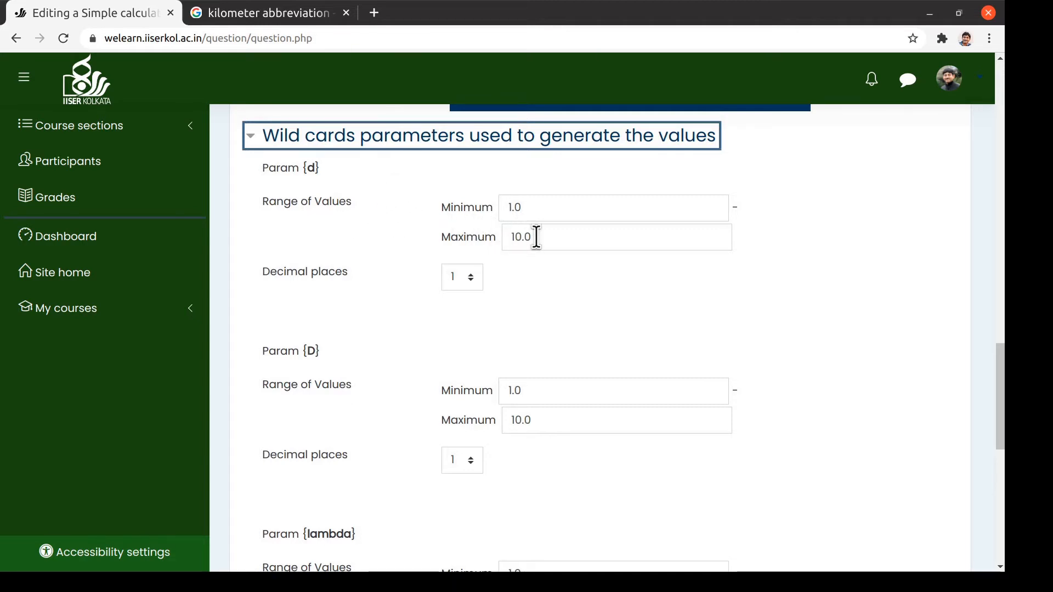
mouse_move(544, 237)
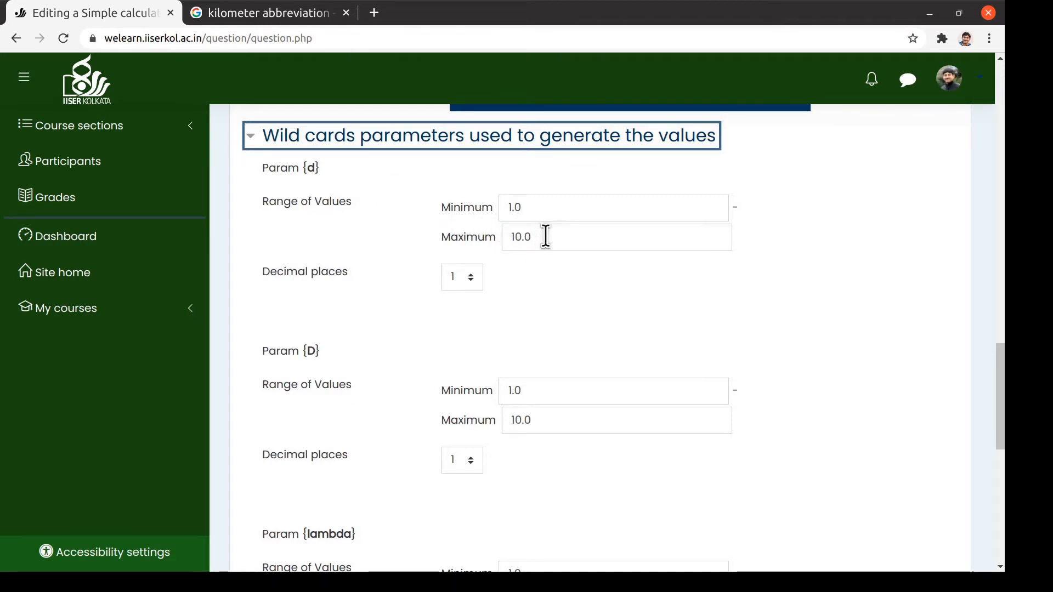
left_click(616, 237)
type("1")
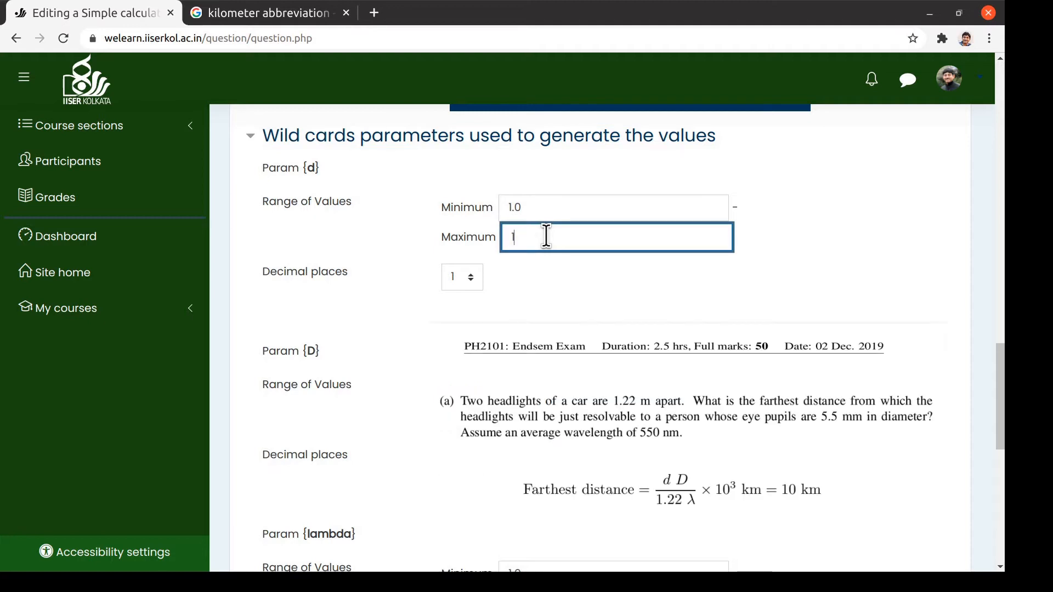
type(".6")
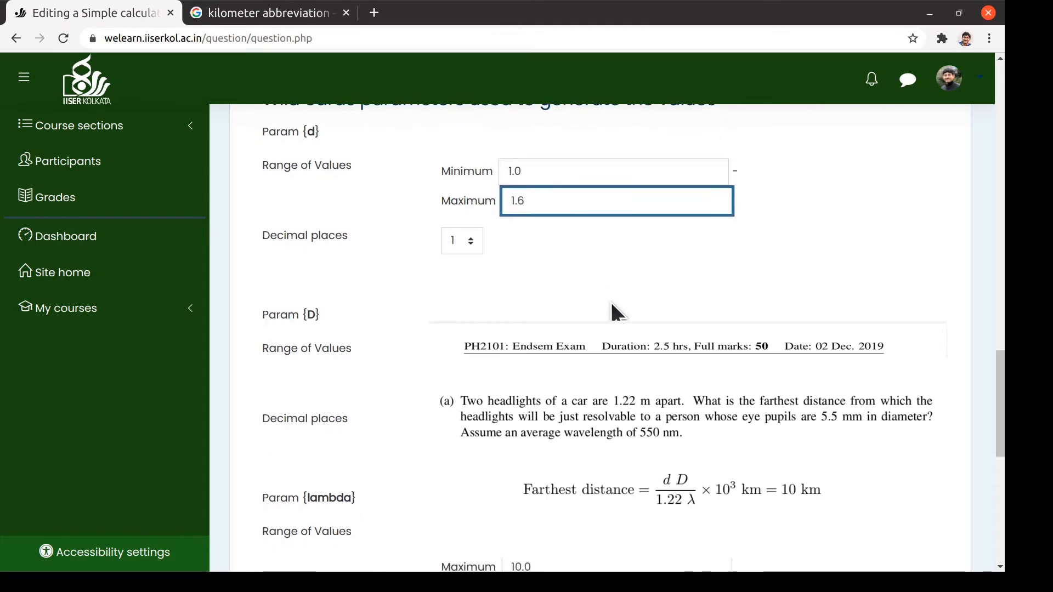
scroll("down", 3)
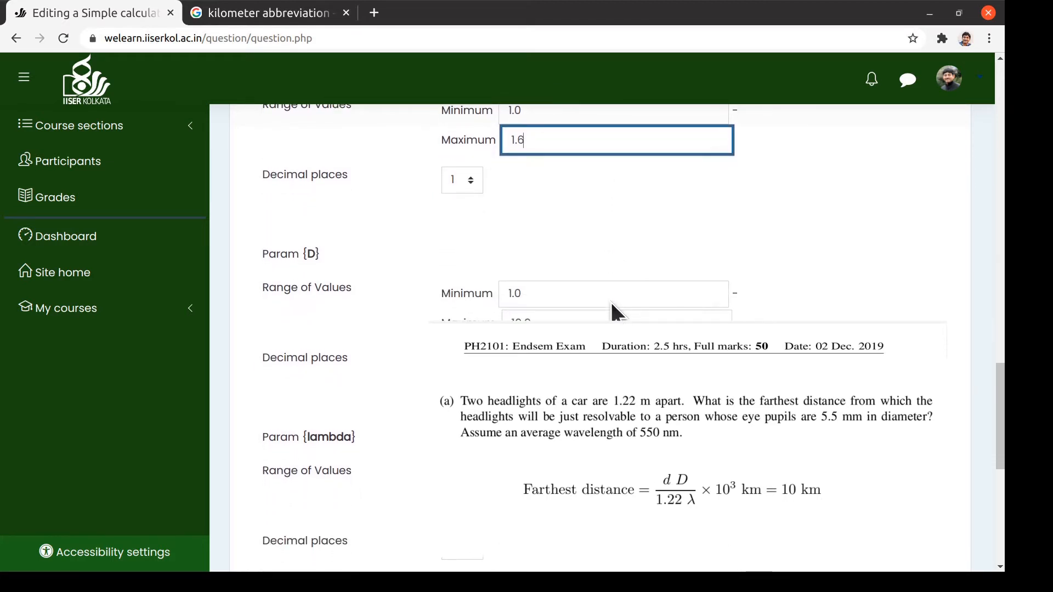
type("5")
left_click(617, 324)
type("6")
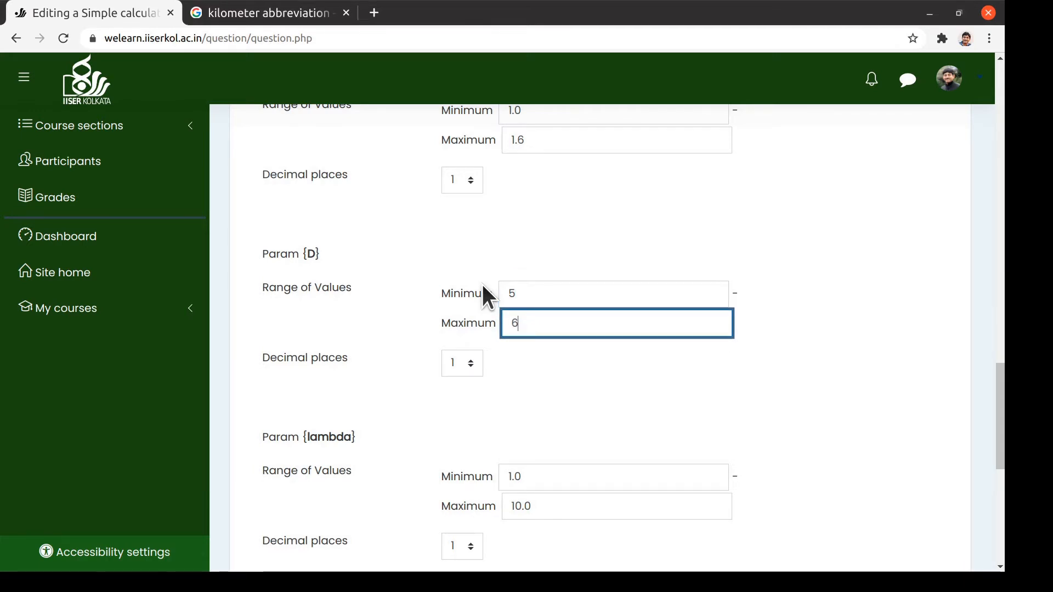
Step: Set lambda to 500–600, generate 20 value sets and save Q1 to the question bank
scroll("down", 3)
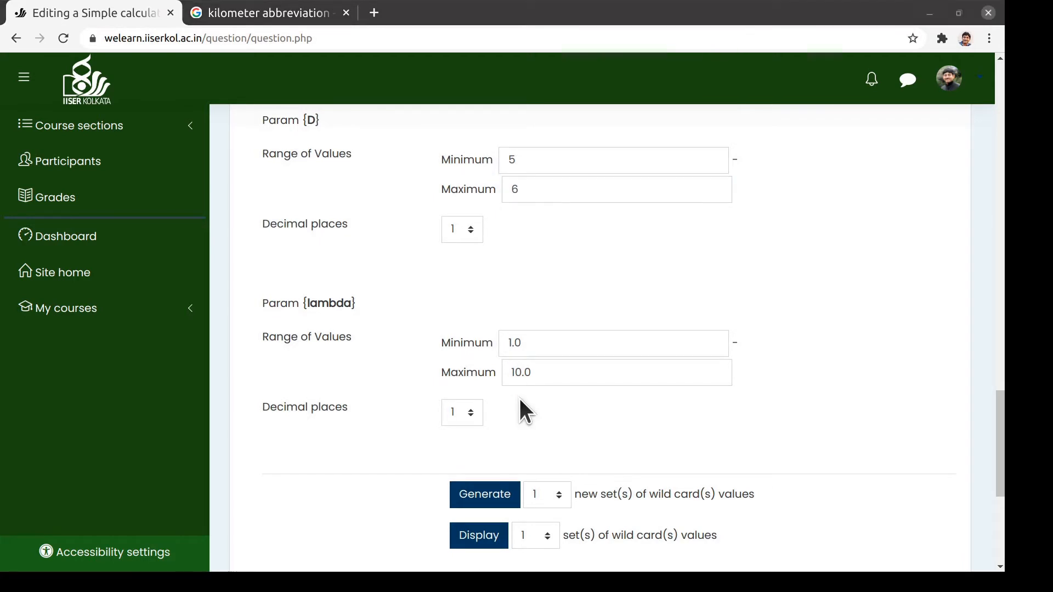
left_click(611, 342)
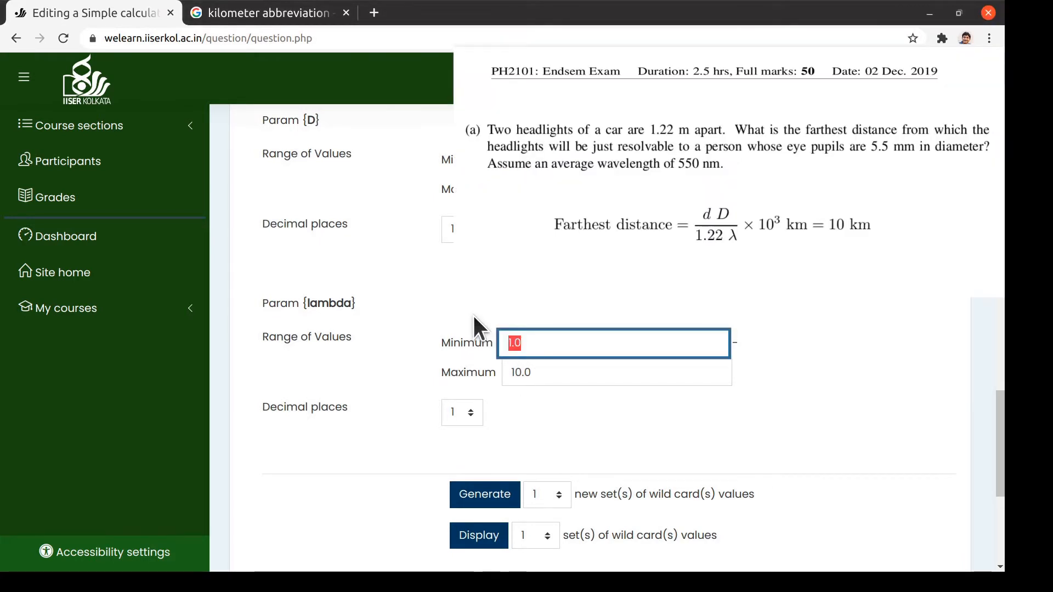
type("500")
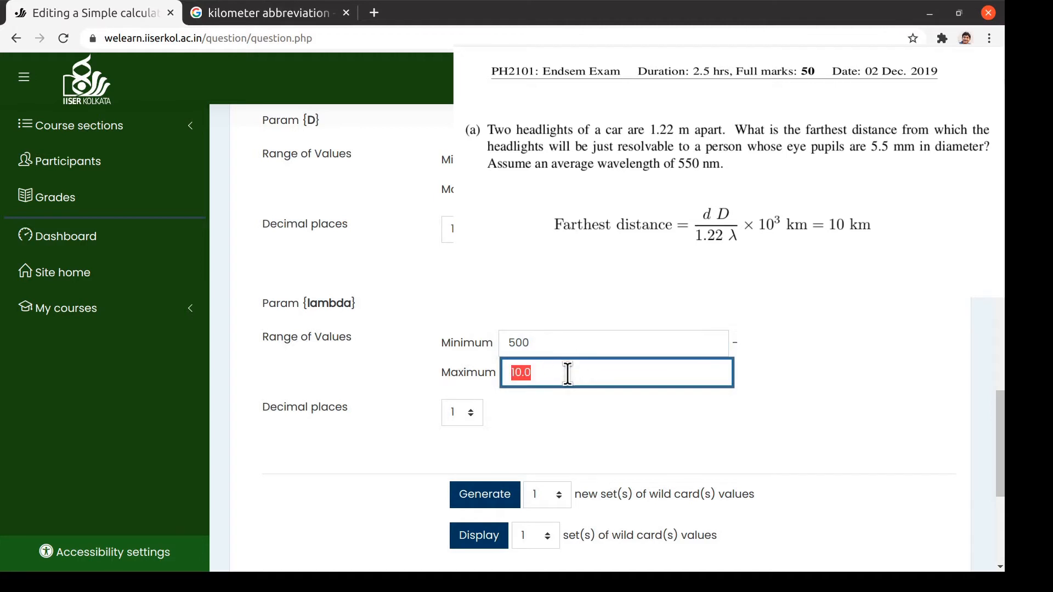
type("600")
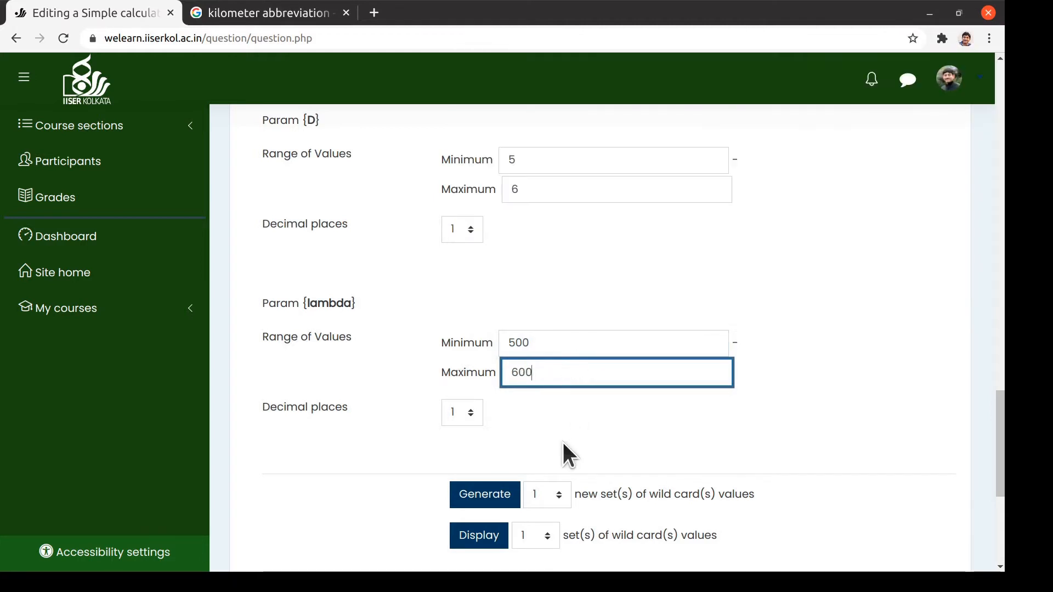
scroll("down", 3)
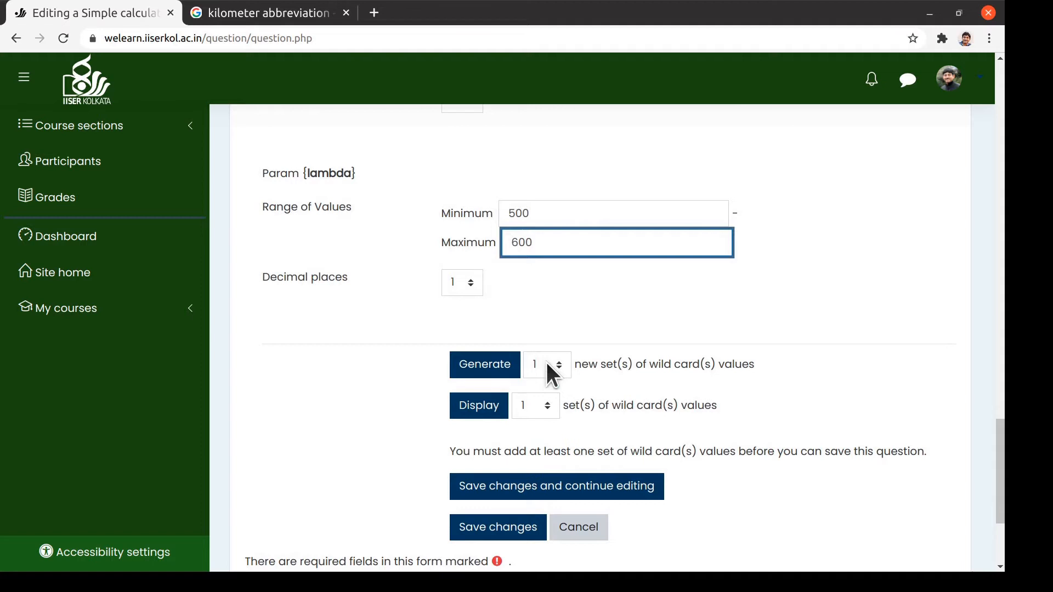
scroll("down", 3)
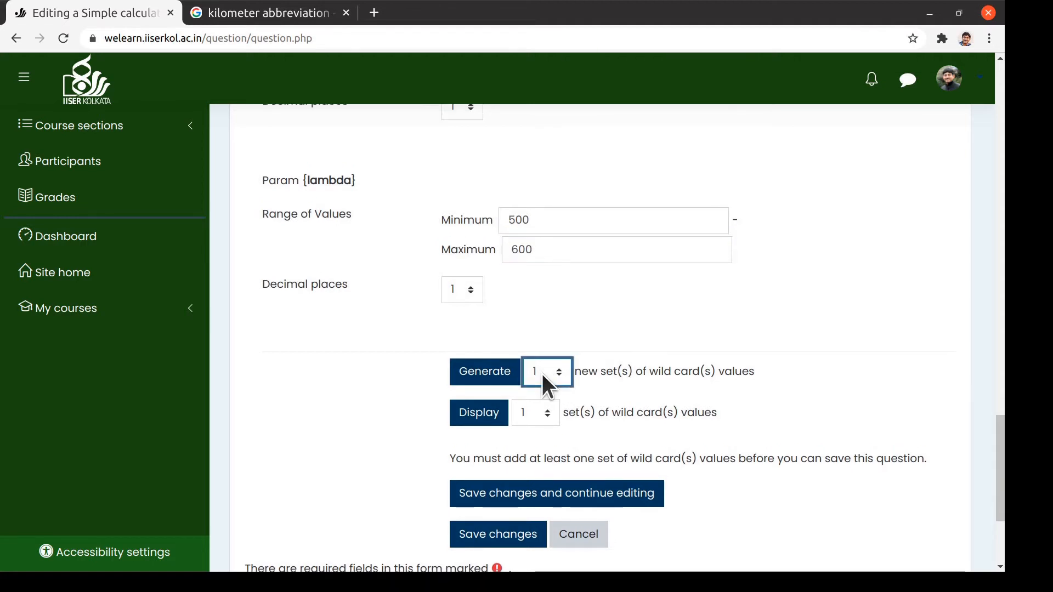
mouse_move(552, 238)
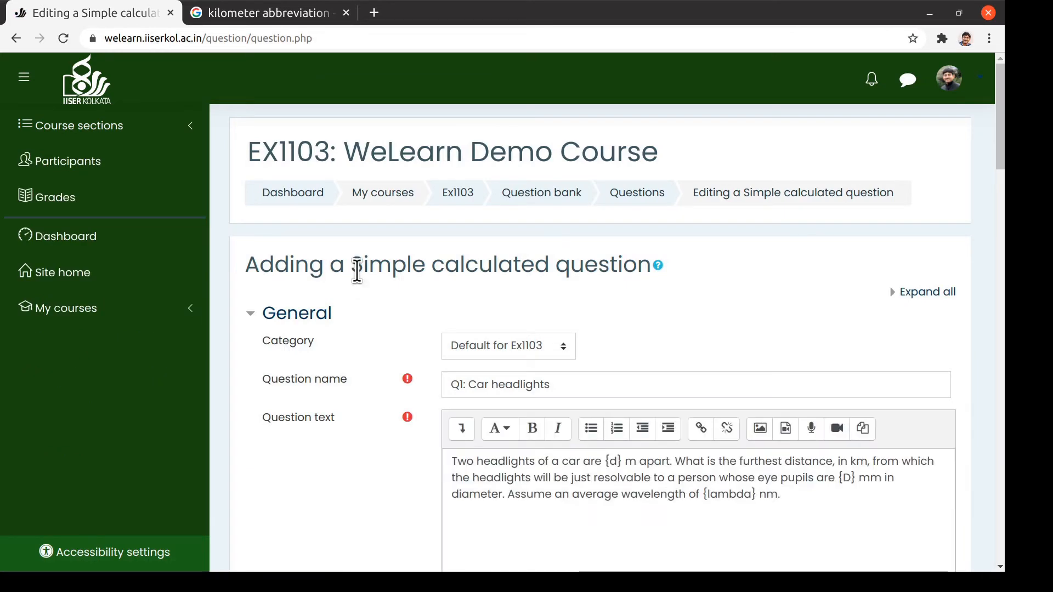
scroll("down", 3)
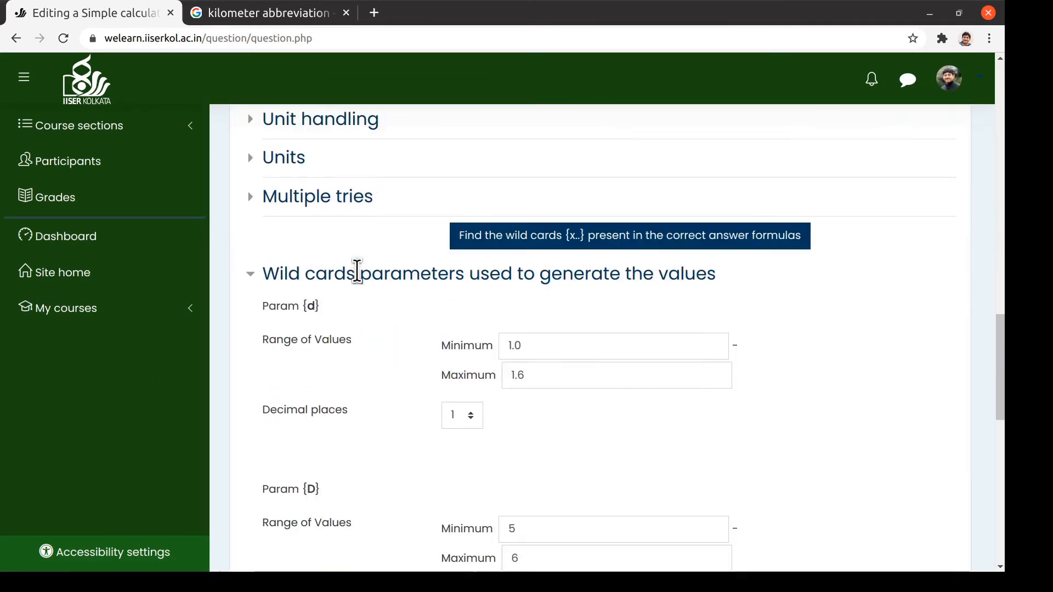
scroll("down", 3)
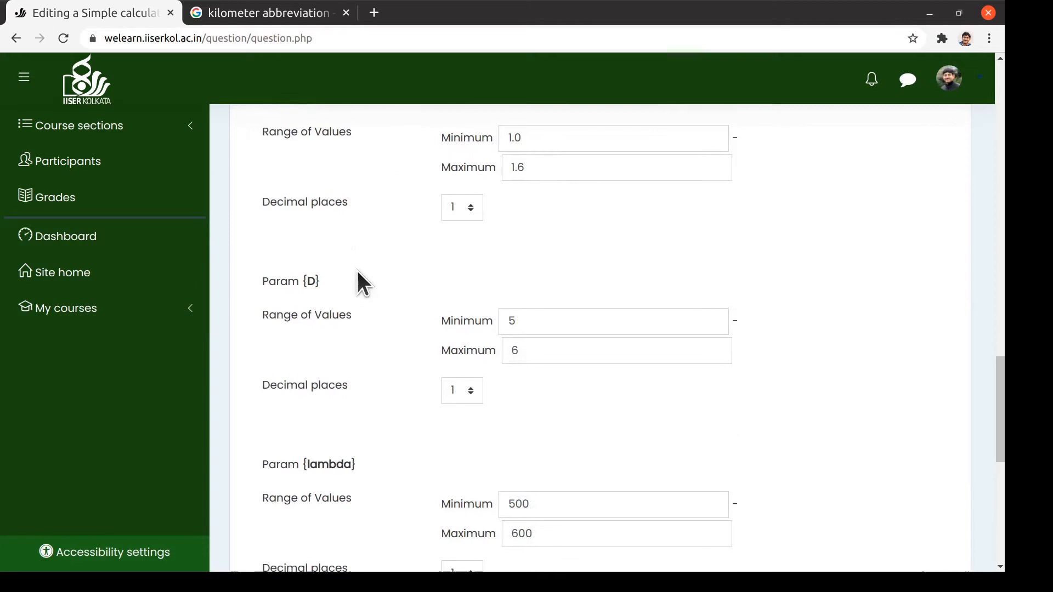
scroll("down", 3)
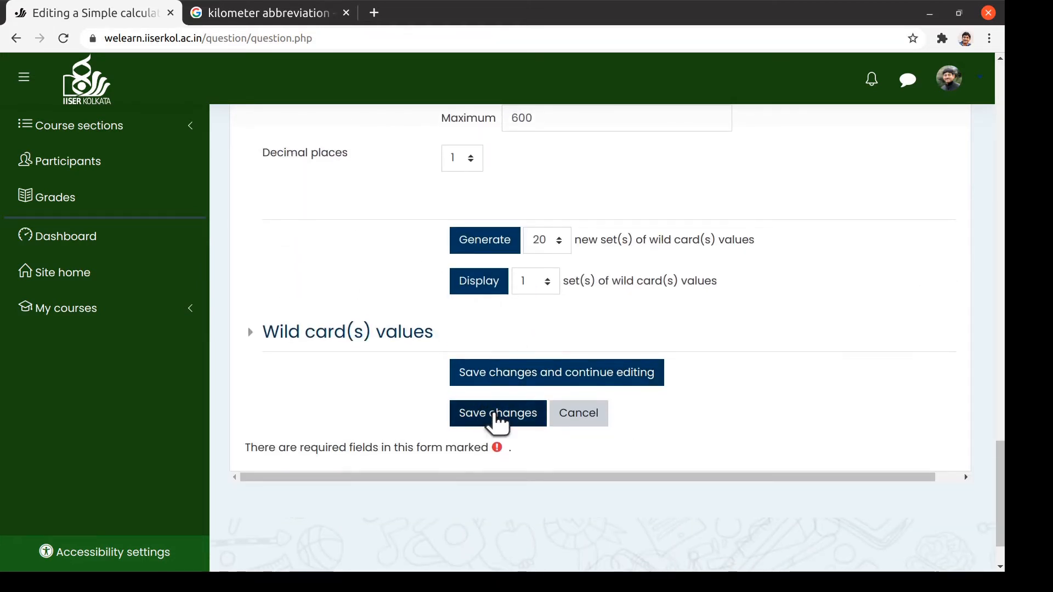
left_click(497, 414)
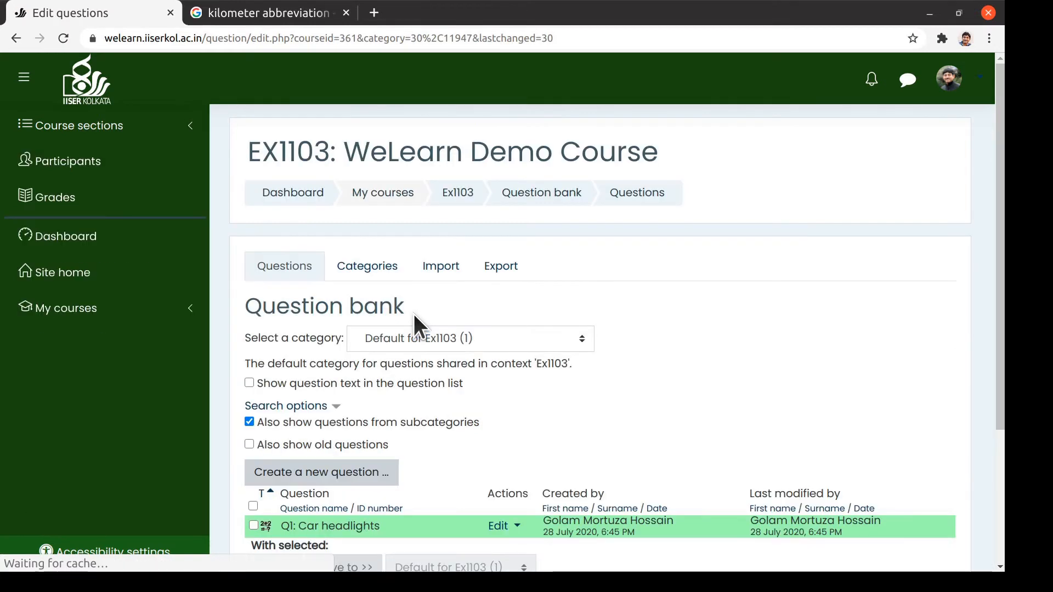
scroll("down", 3)
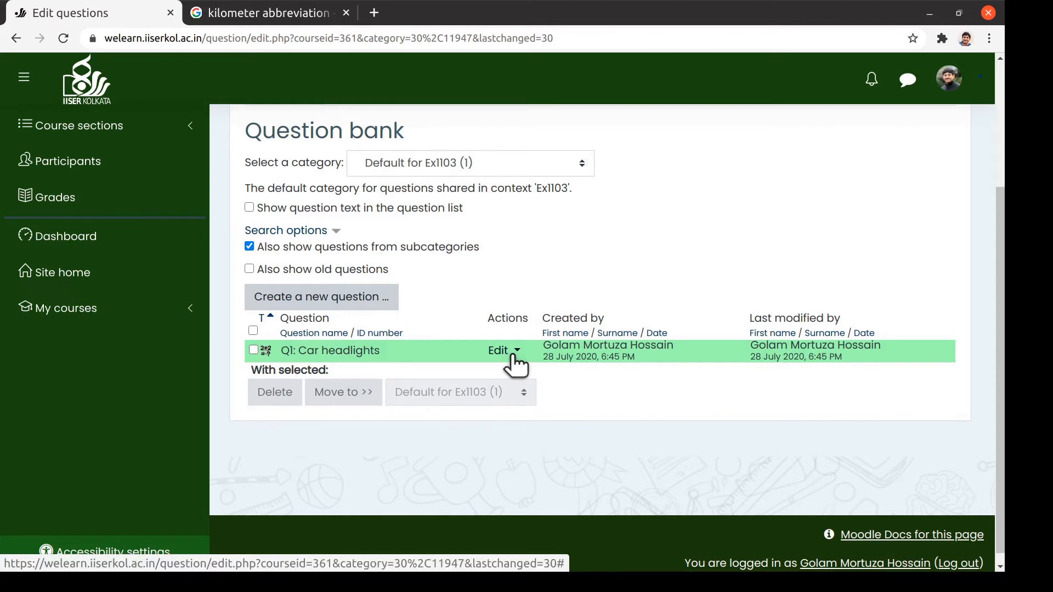
left_click(504, 350)
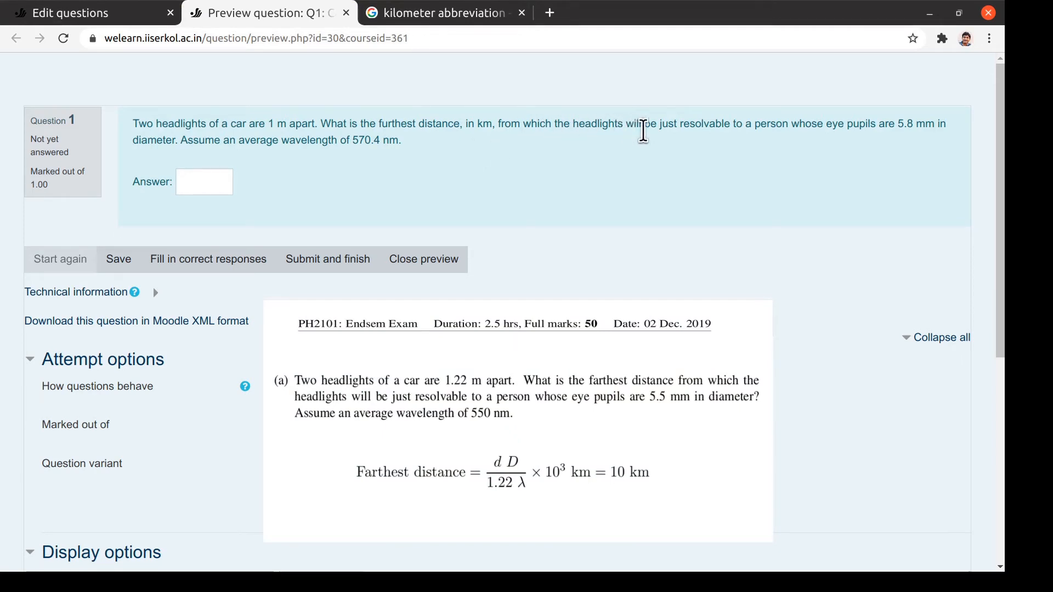
mouse_move(887, 146)
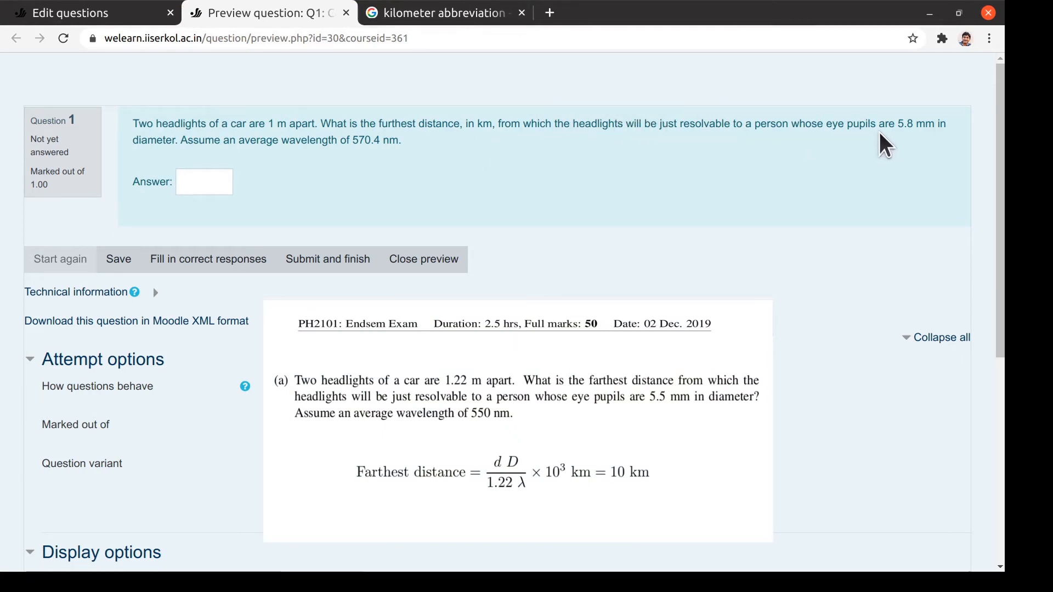
mouse_move(349, 181)
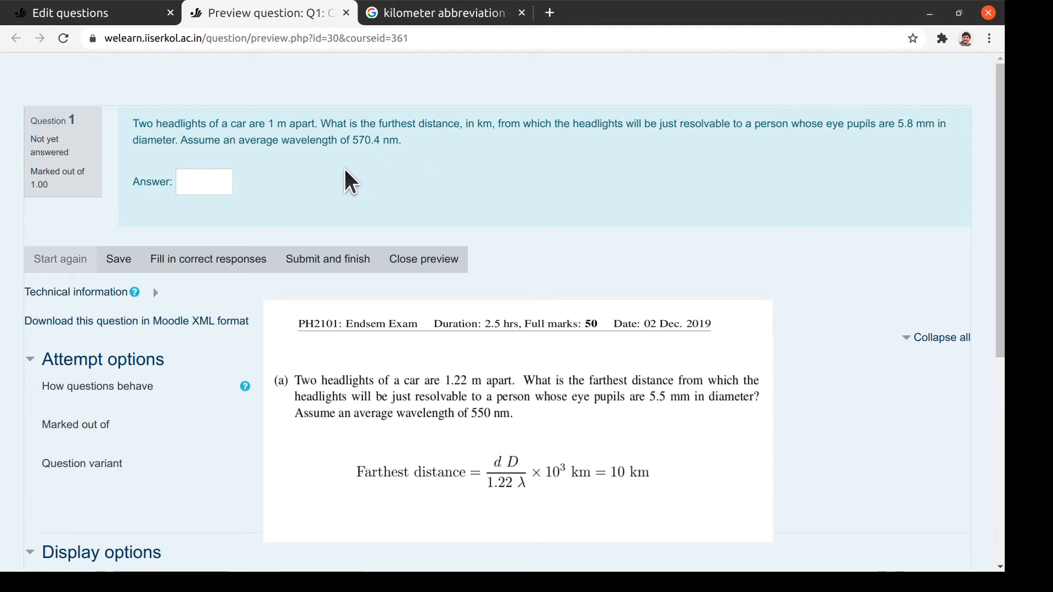
Step: In the preview, submit answers 8.2 and 8.25, both marked incorrect against 8.33
left_click(204, 181)
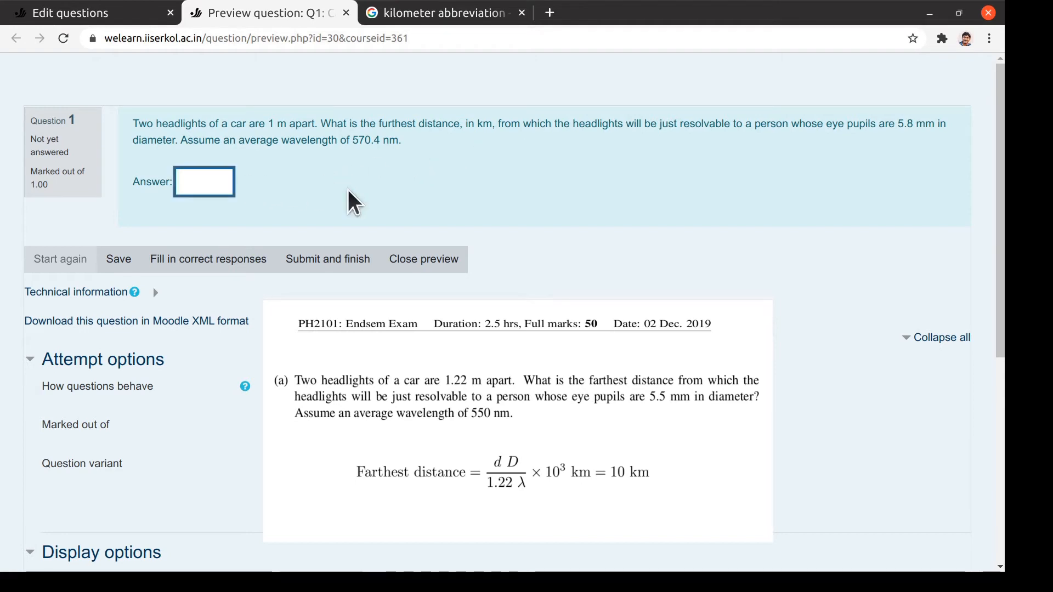
left_click(204, 181)
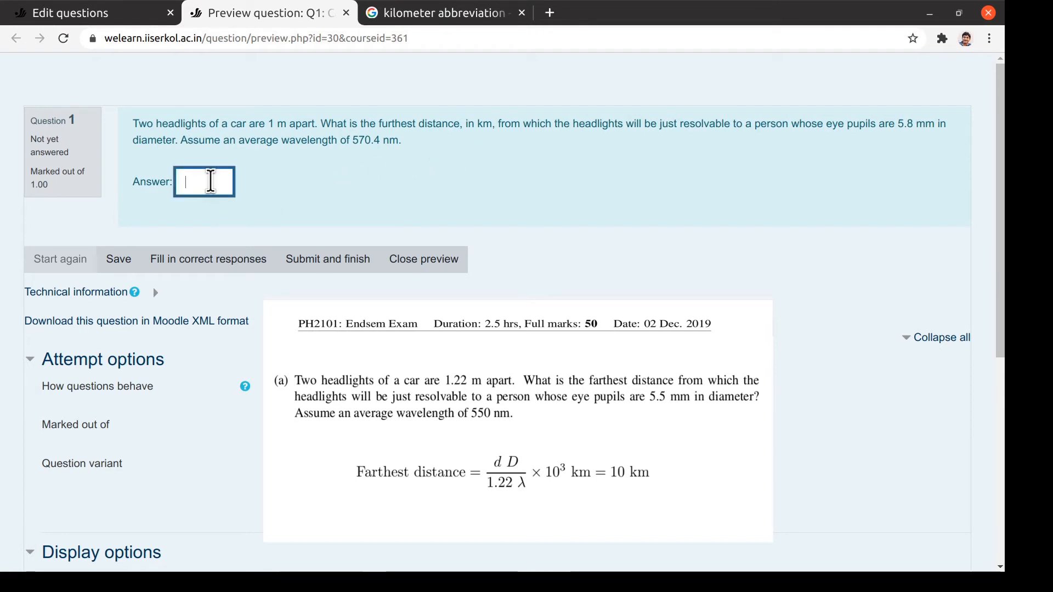
type("8.2")
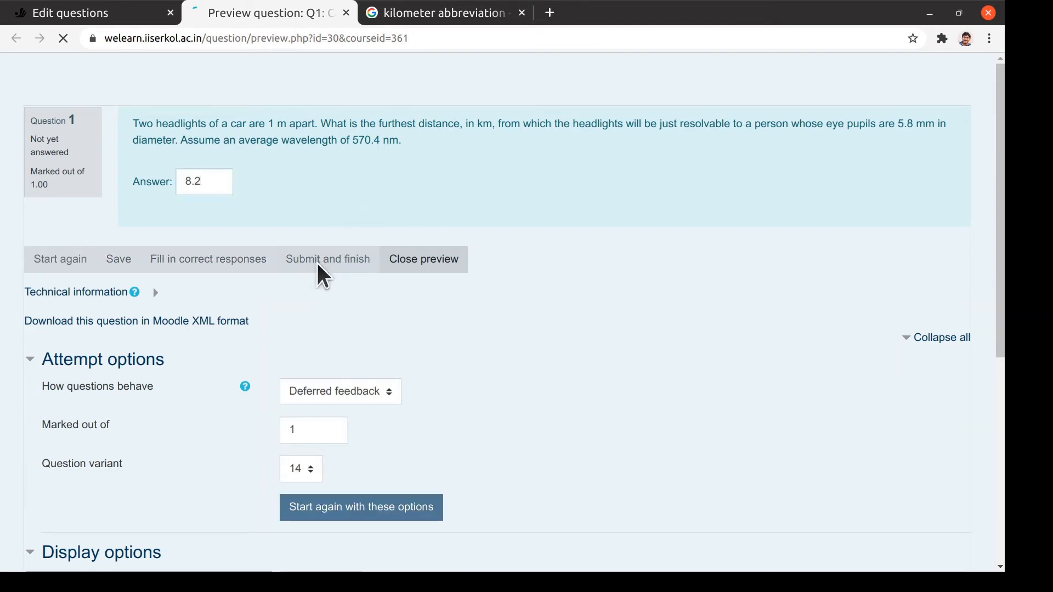
left_click(328, 259)
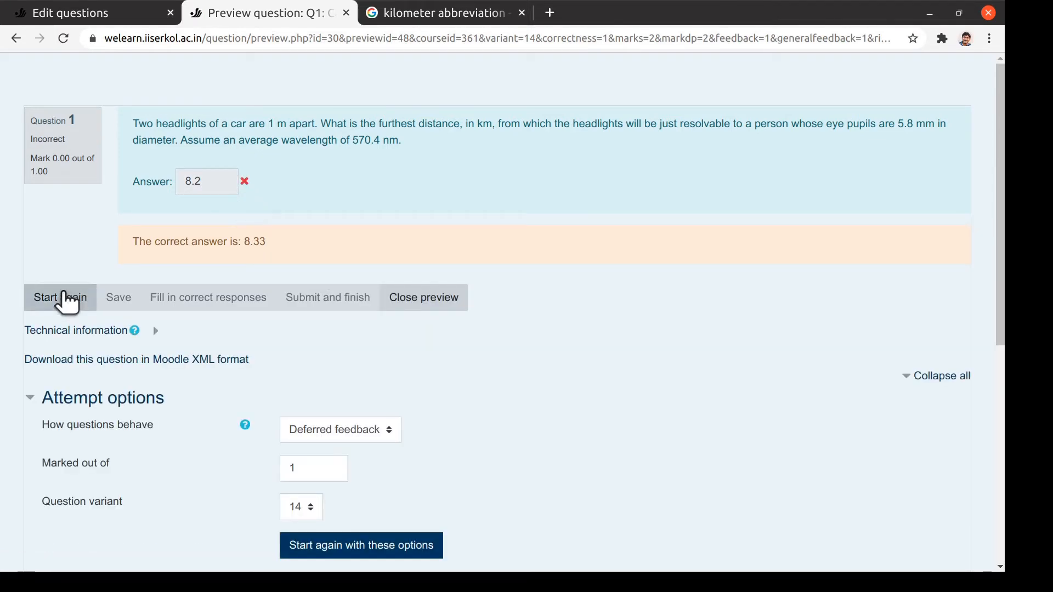
left_click(59, 298)
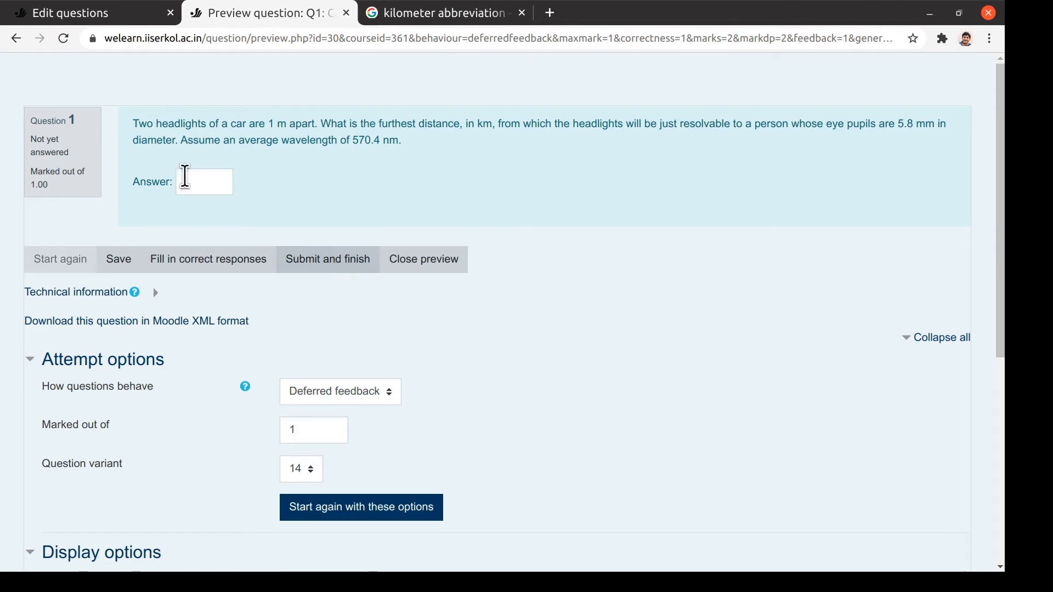
type("8.25")
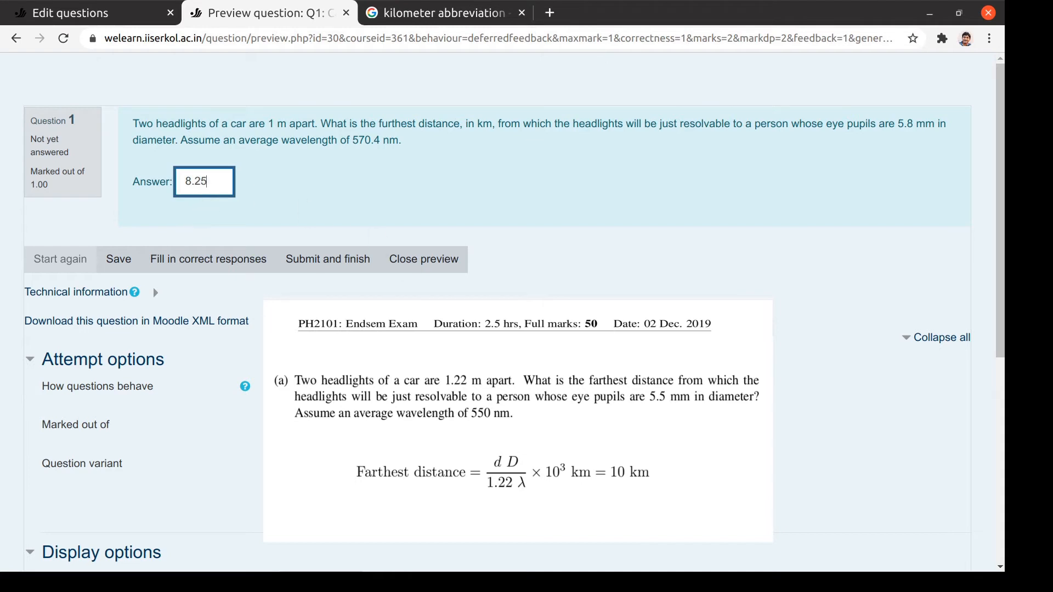
left_click(329, 258)
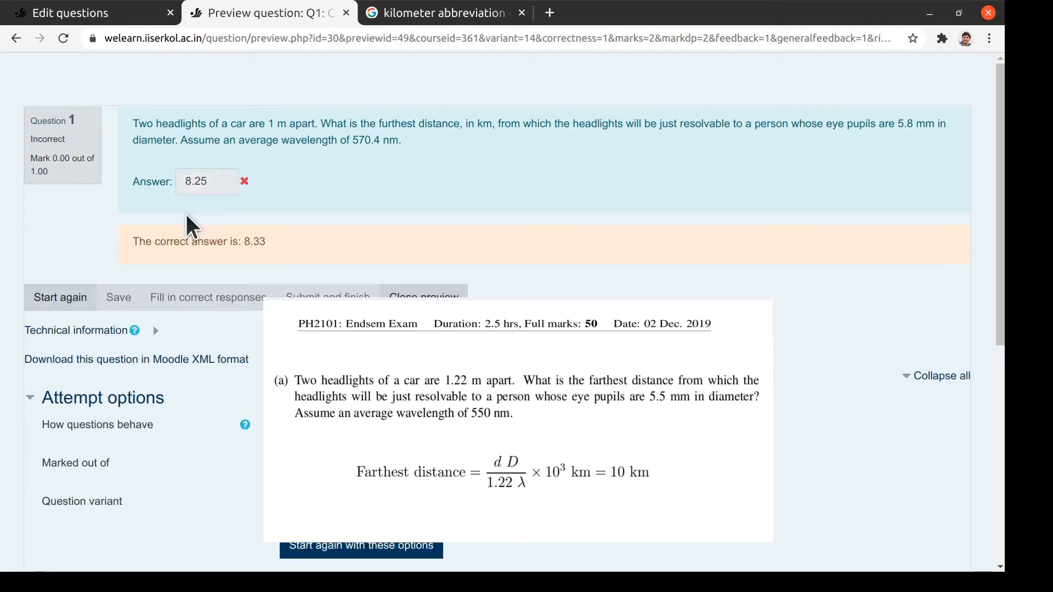
mouse_move(355, 279)
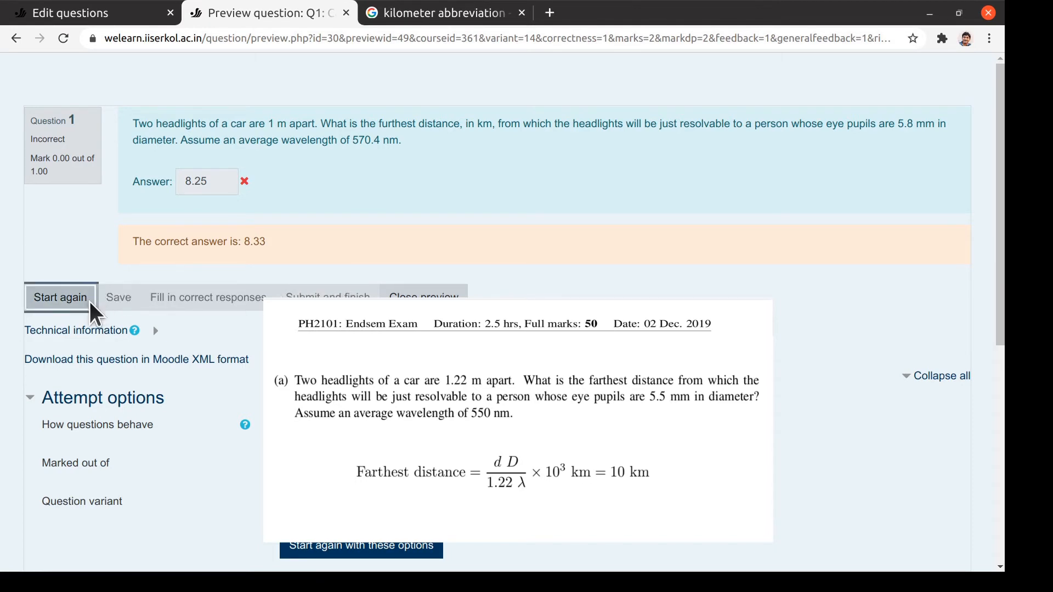
Step: Restart once more and submit 8.325, graded correct at 1.00 out of 1.00
left_click(59, 298)
type("8.32")
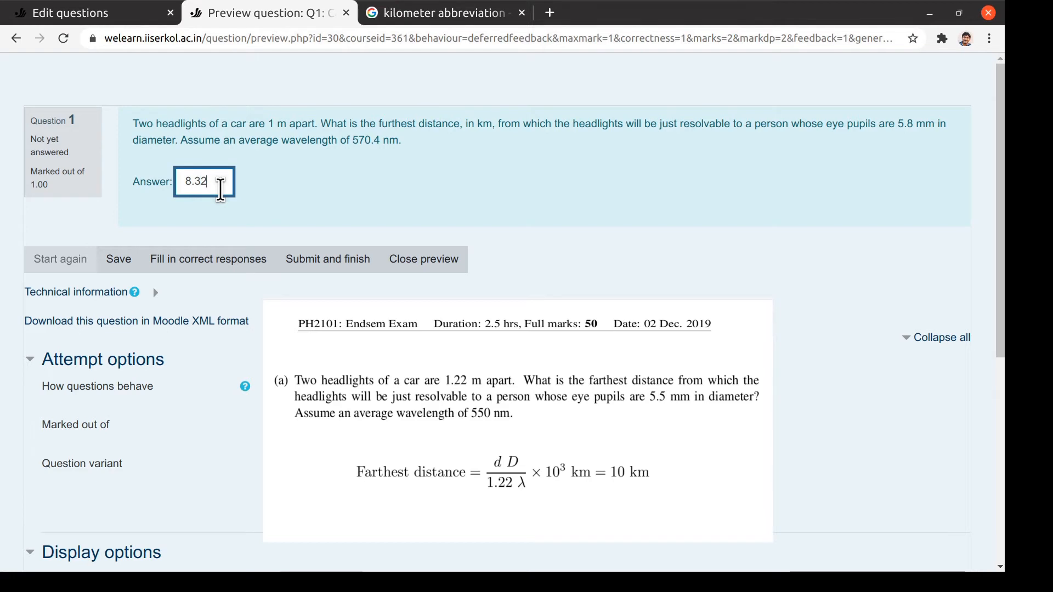
type("5")
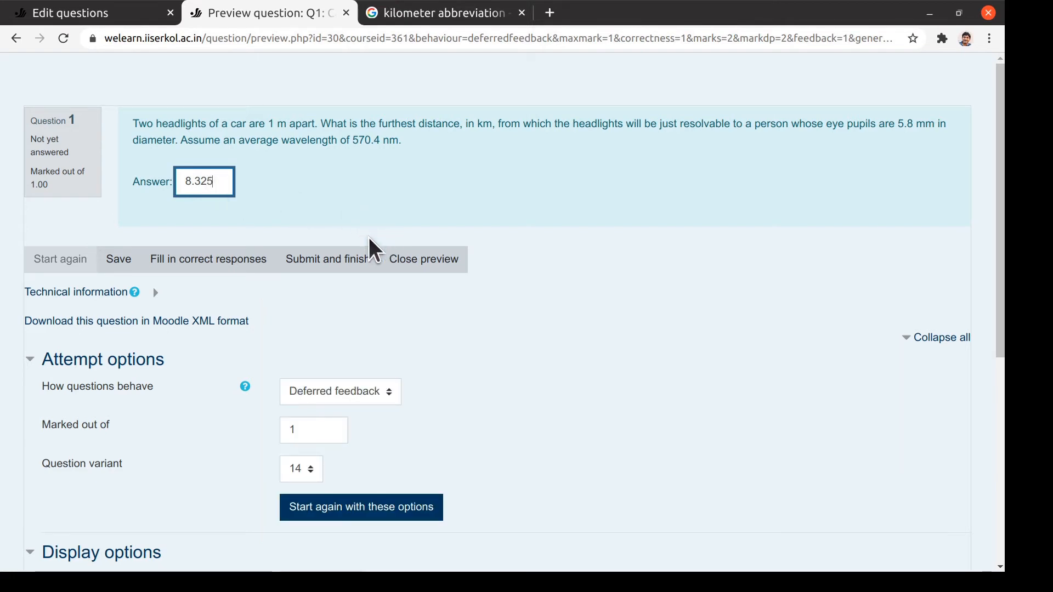
left_click(327, 259)
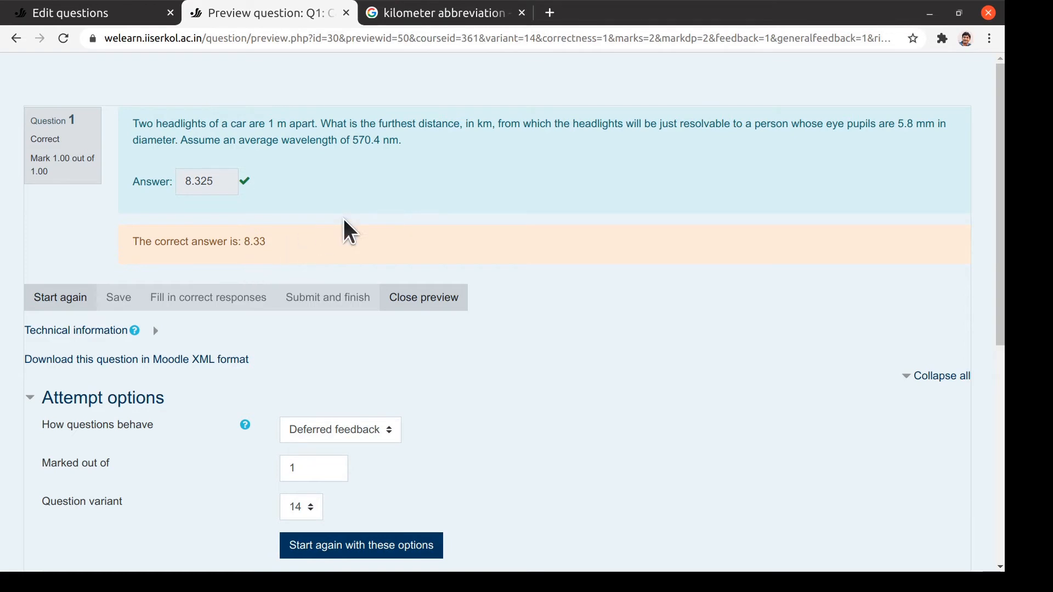
mouse_move(403, 235)
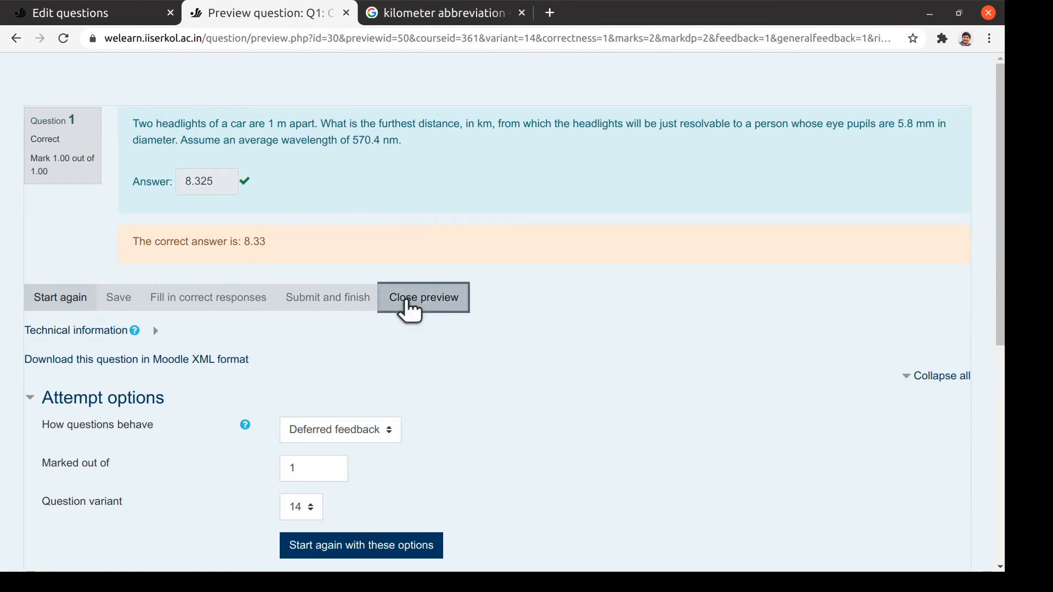
Step: Close the question preview and turn editing on in the EX1103 course page
left_click(424, 297)
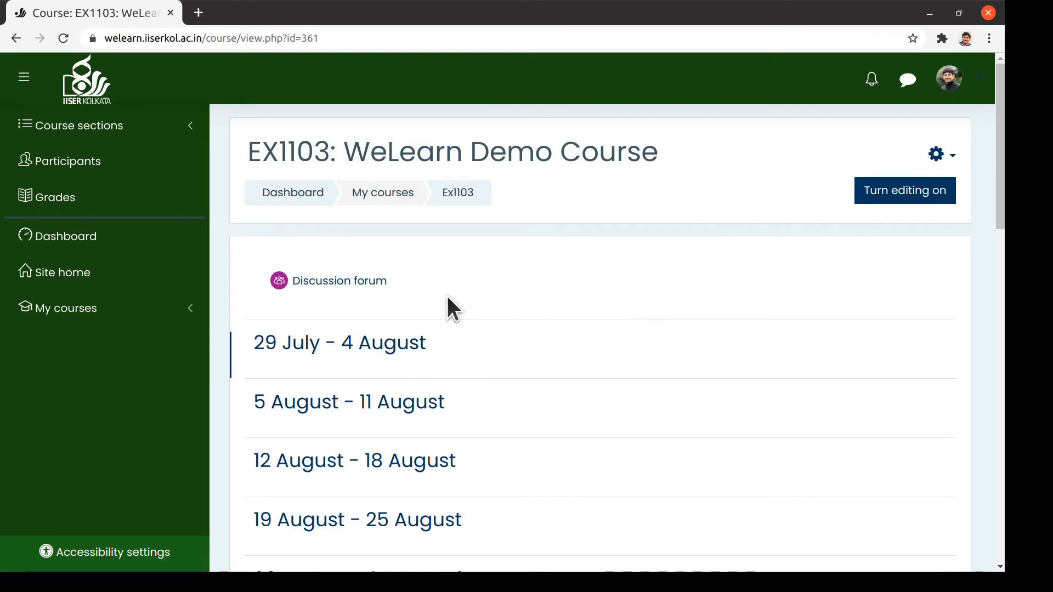
mouse_move(524, 334)
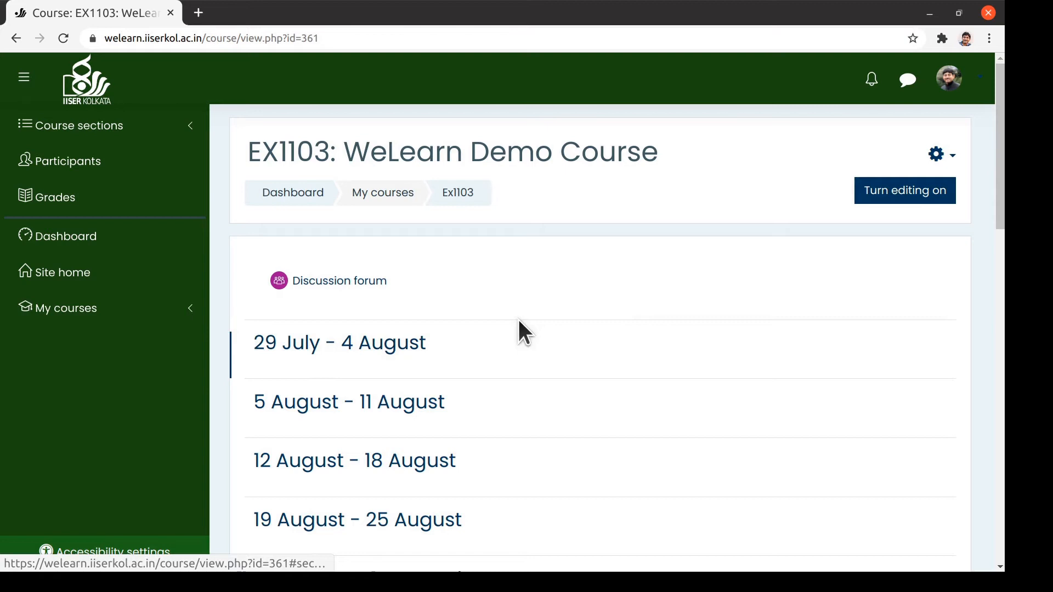
mouse_move(592, 330)
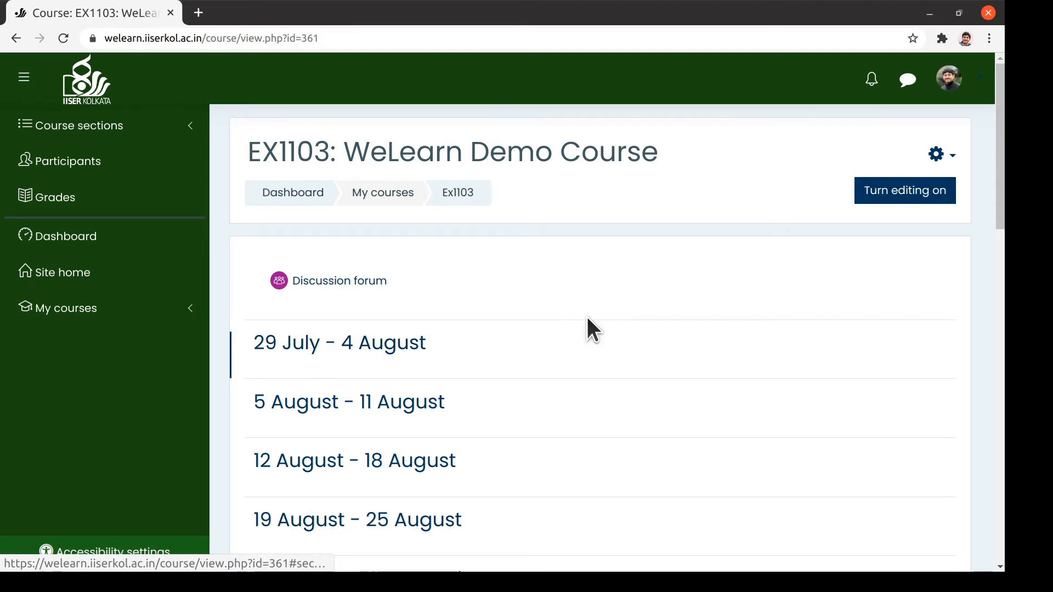
mouse_move(905, 191)
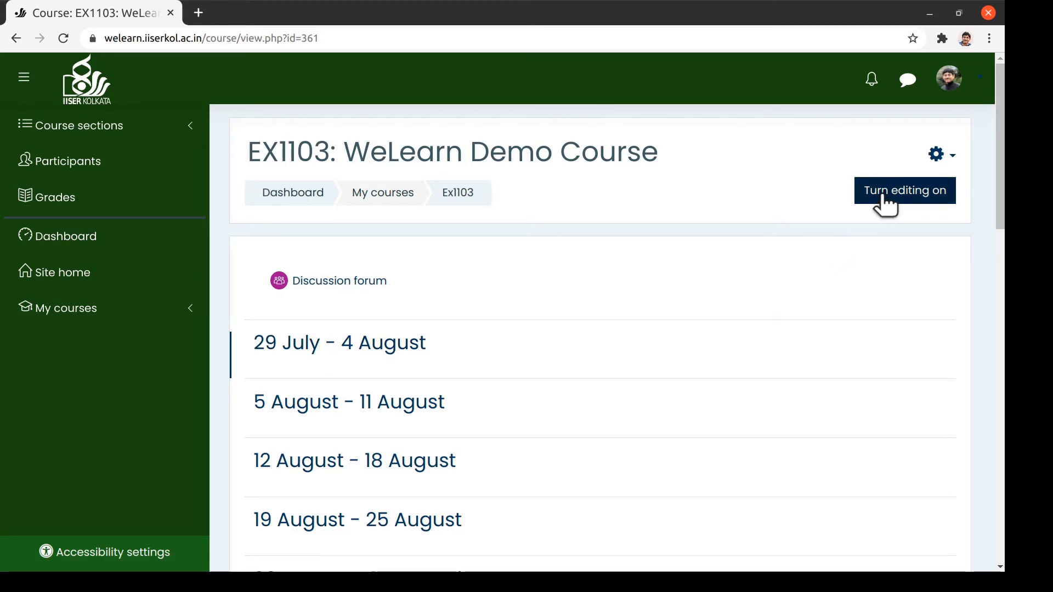
left_click(904, 190)
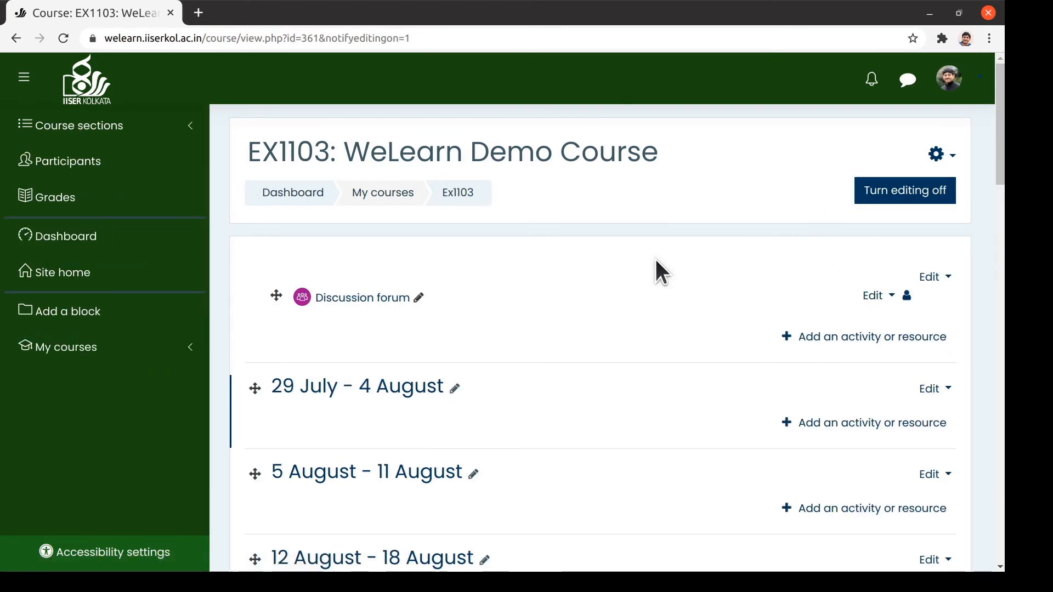
scroll("down", 3)
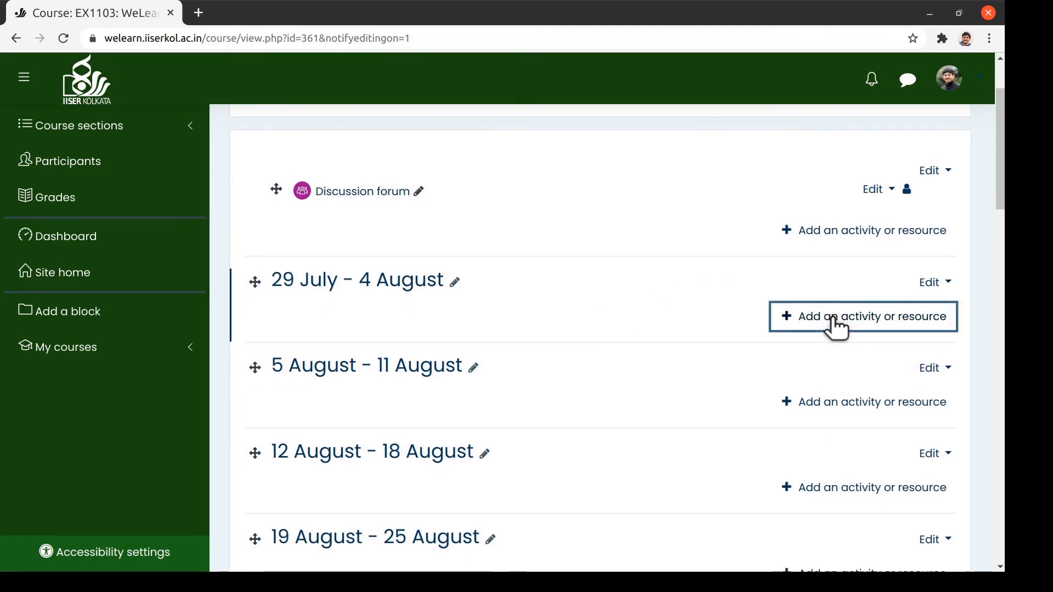
Step: Add a Quiz activity to the 29 July - 4 August week, opening its blank form
left_click(863, 316)
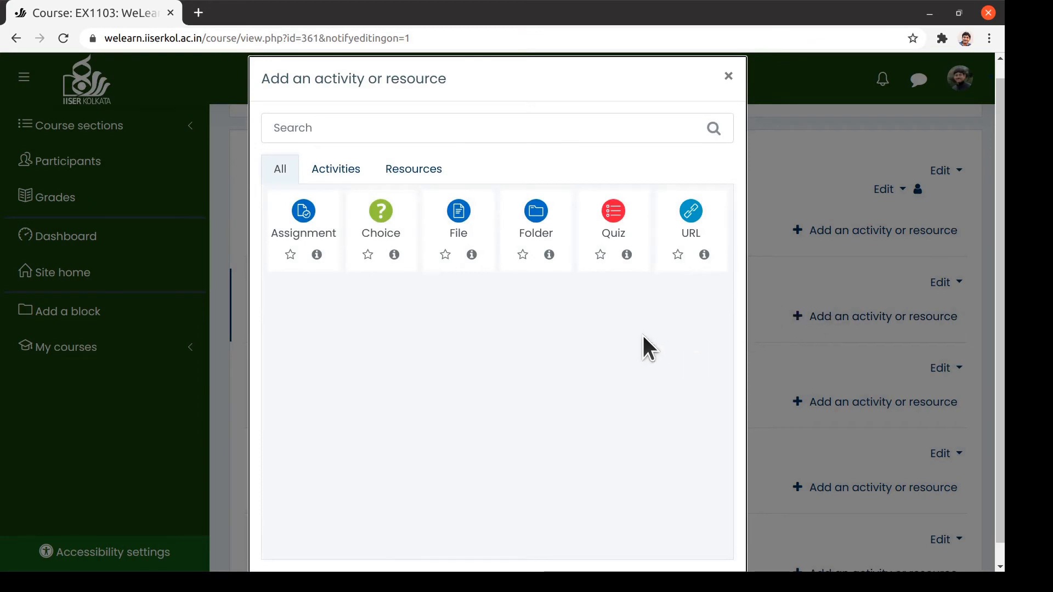
mouse_move(612, 221)
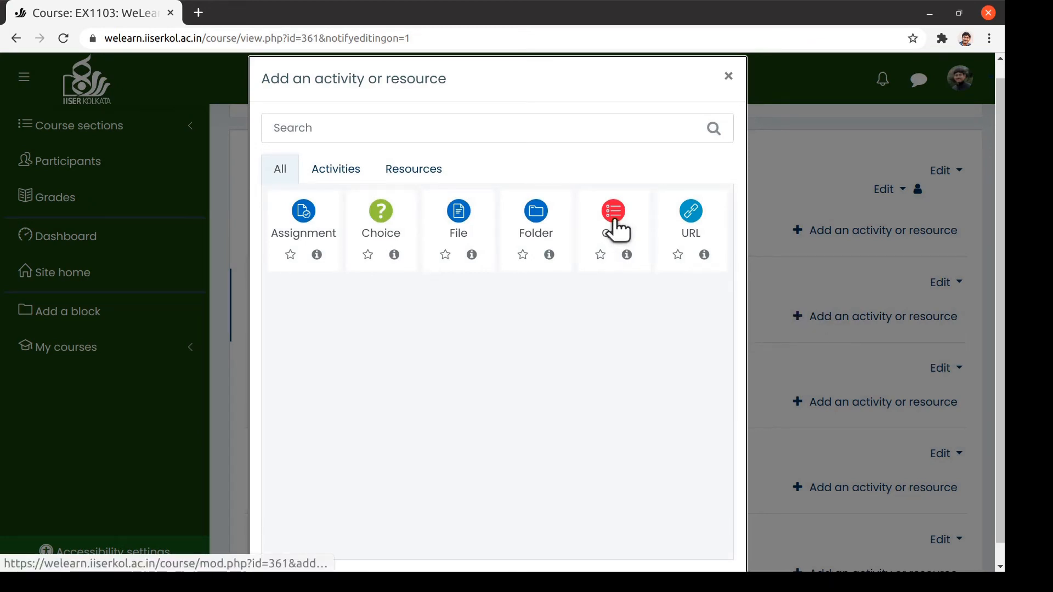
left_click(612, 210)
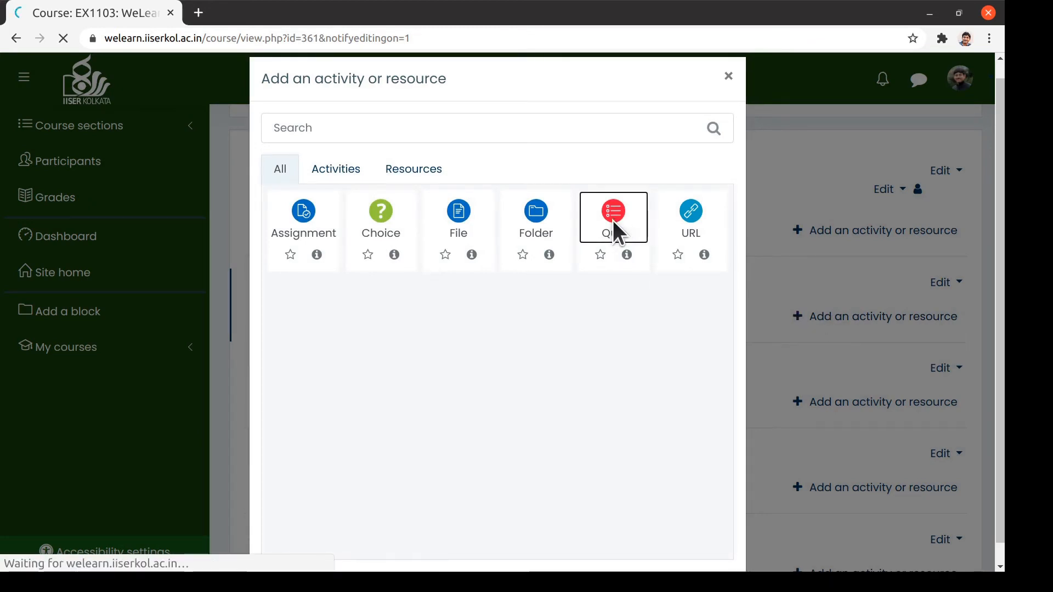
left_click(613, 210)
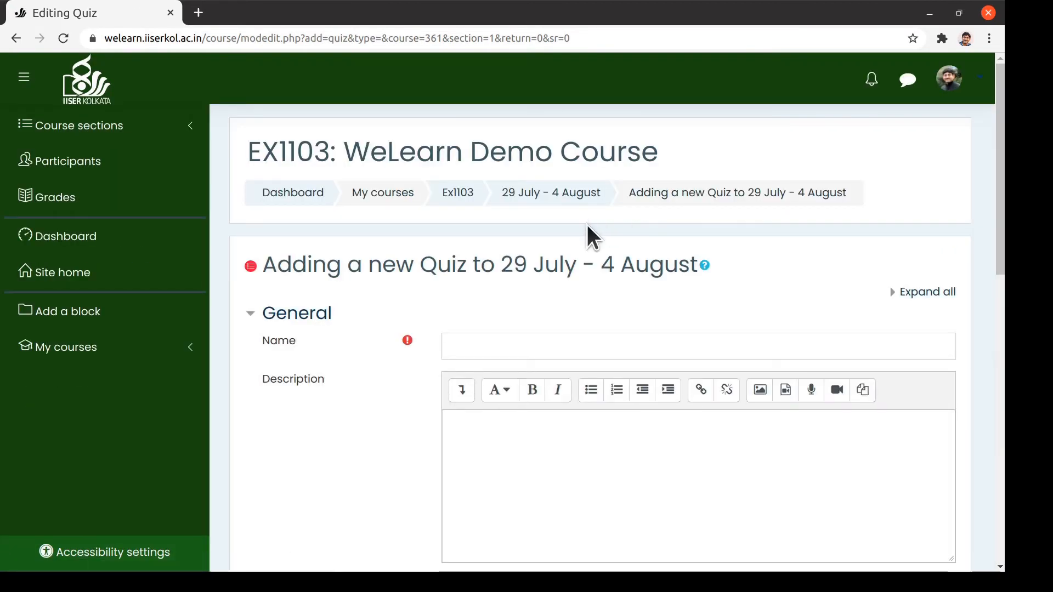
Step: Enter Class Test 1 as the new quiz's name
scroll("down", 3)
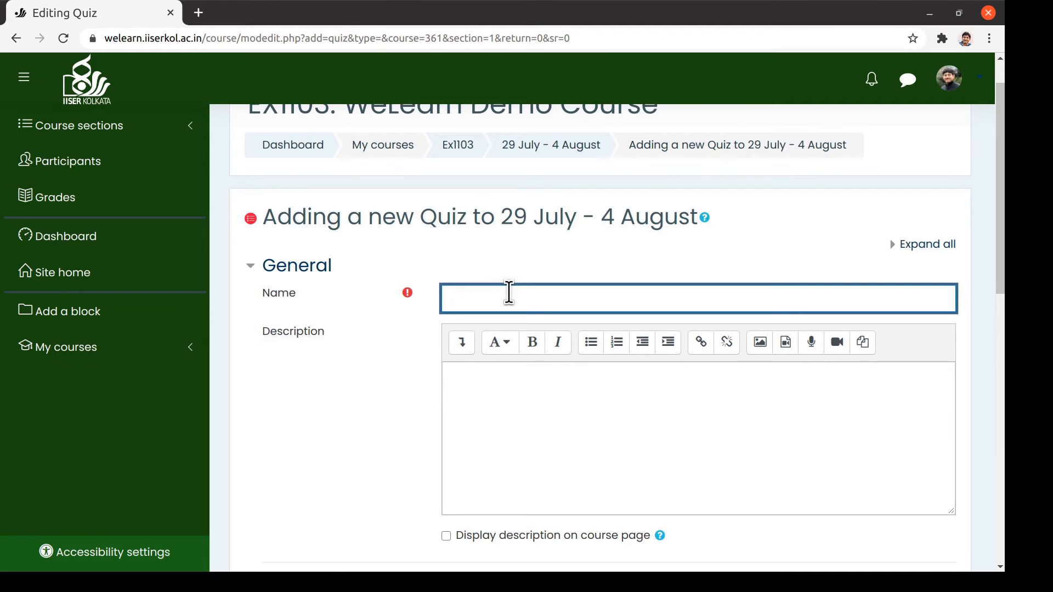
type("Class Test 1")
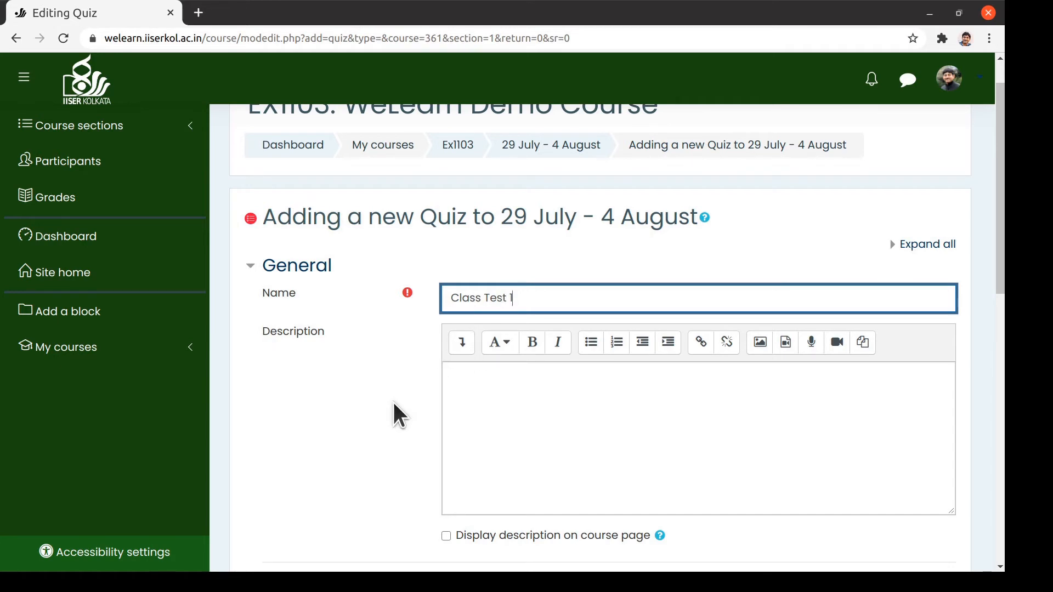
scroll("down", 3)
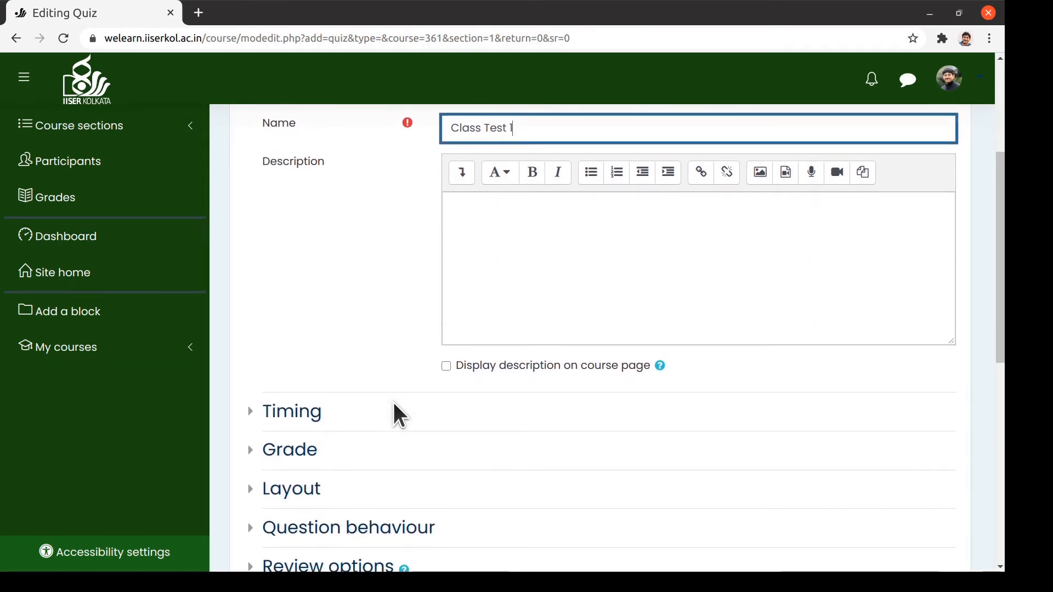
Step: In Timing, open the quiz on 31 July 2020 at 14:00 and close it at 18:18
left_click(291, 411)
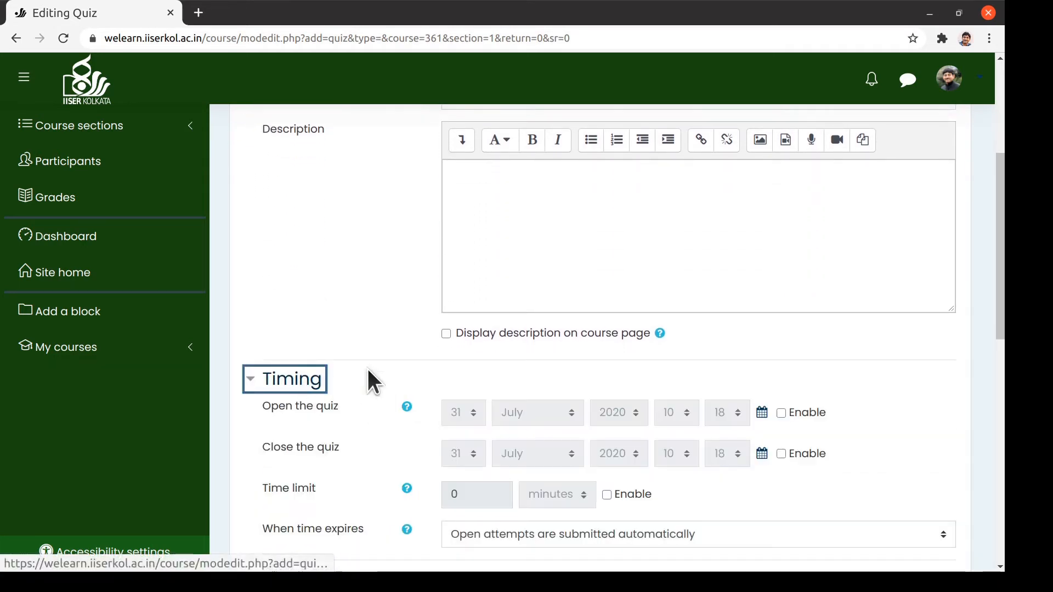
scroll("down", 3)
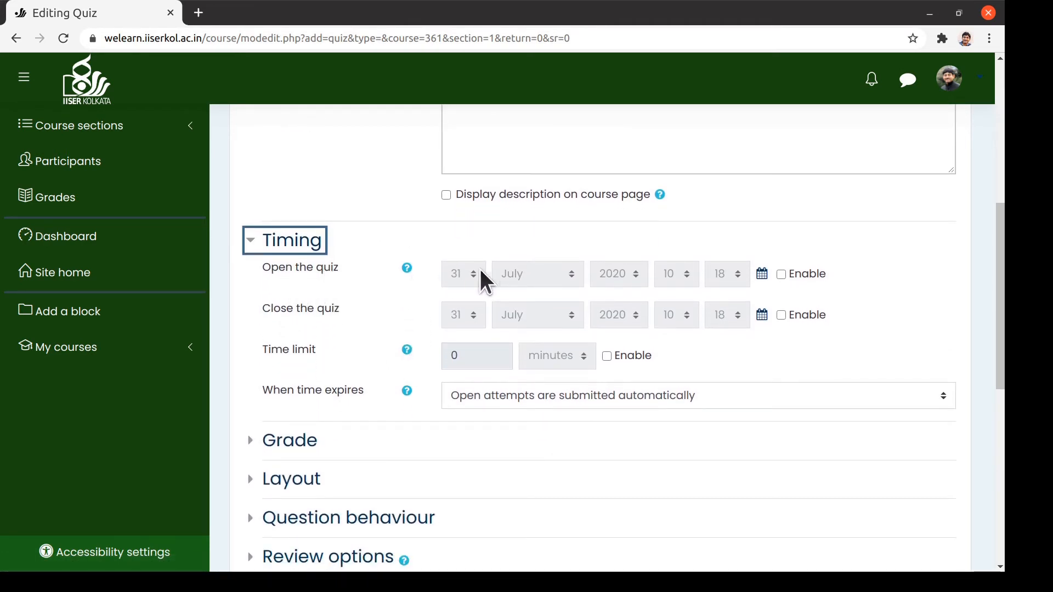
left_click(780, 274)
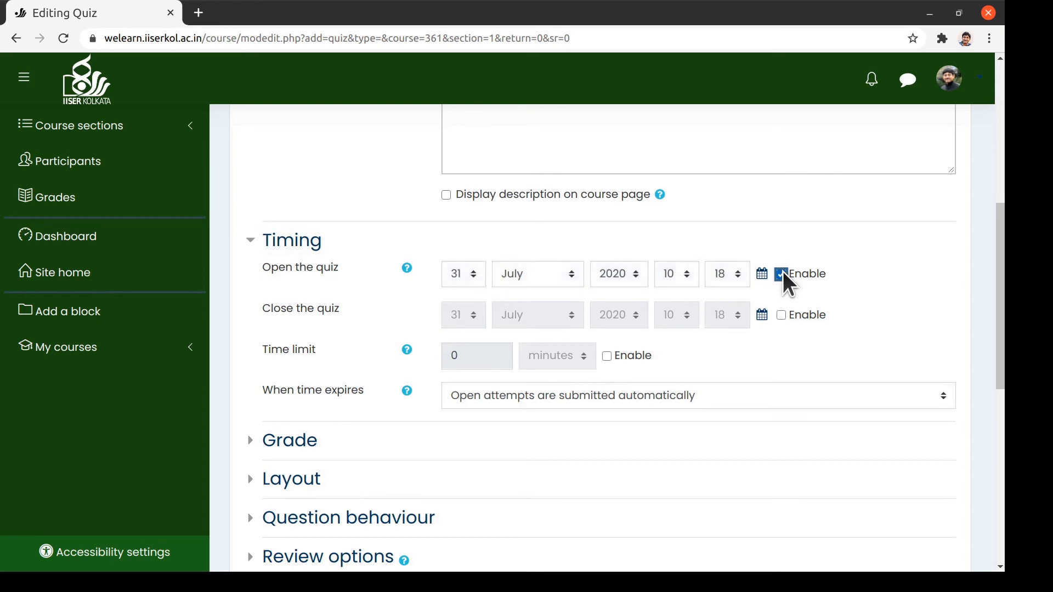
left_click(781, 273)
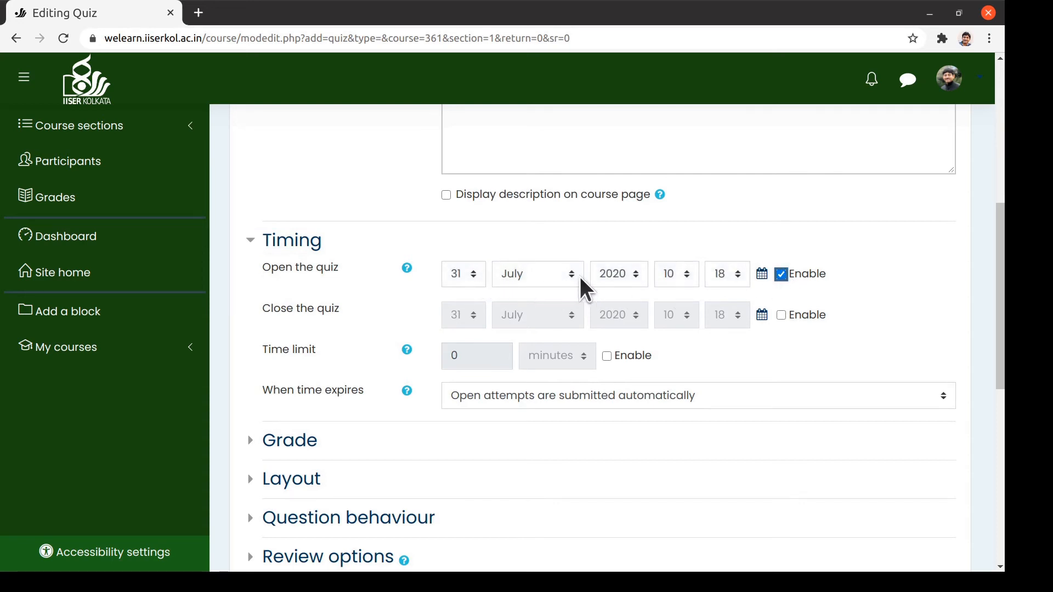
left_click(675, 273)
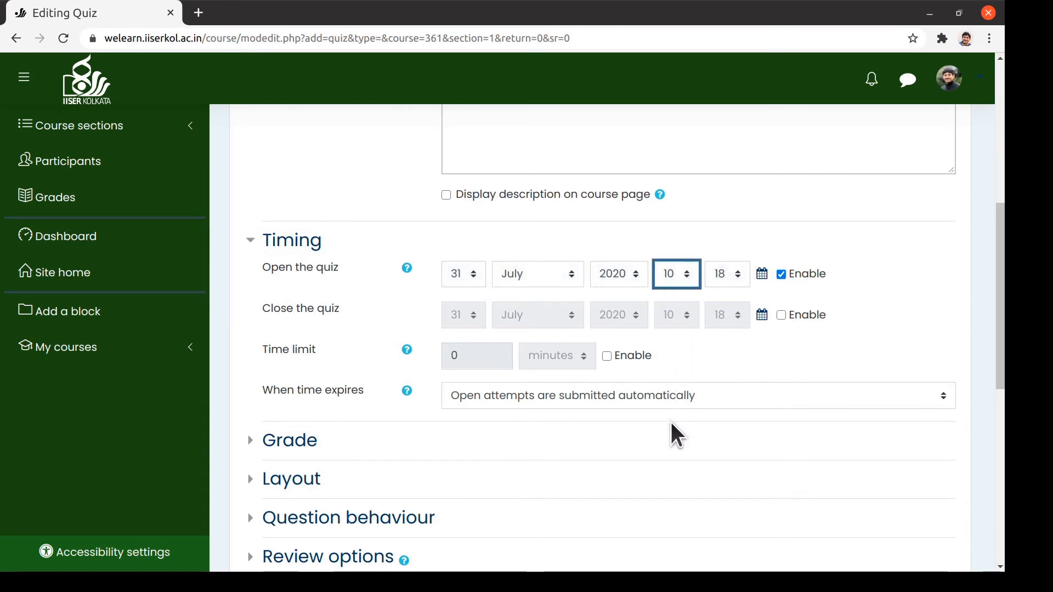
left_click(781, 315)
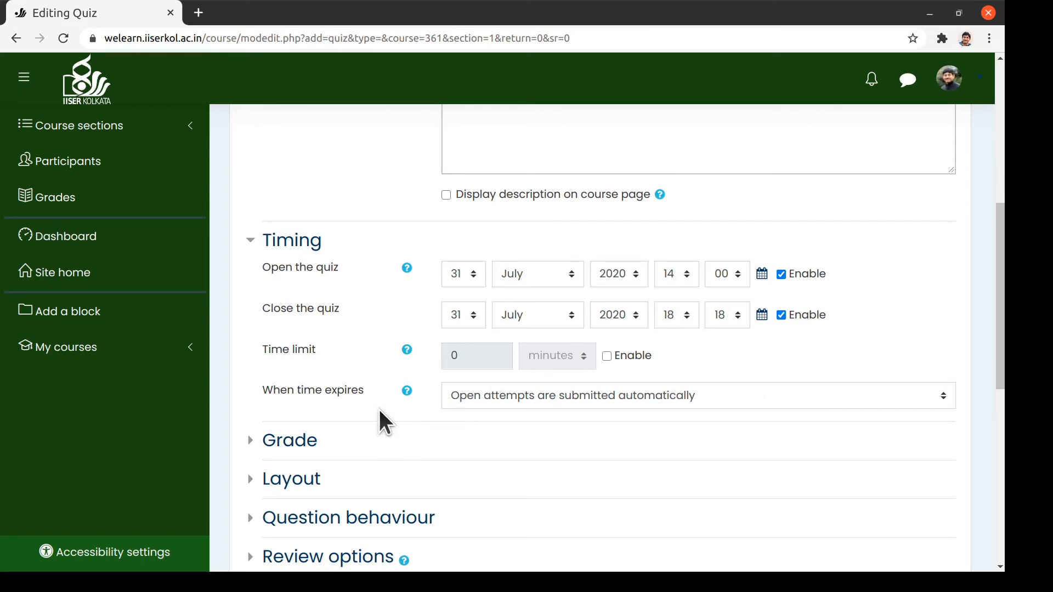
mouse_move(348, 409)
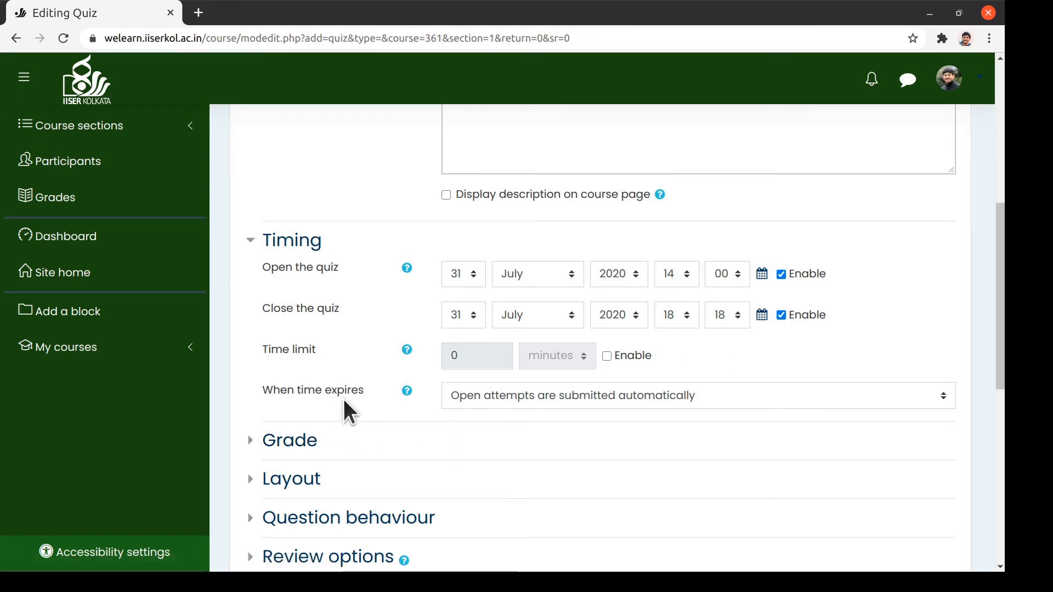
Step: Review the Grade settings and save Class Test 1, returning to the course
left_click(289, 440)
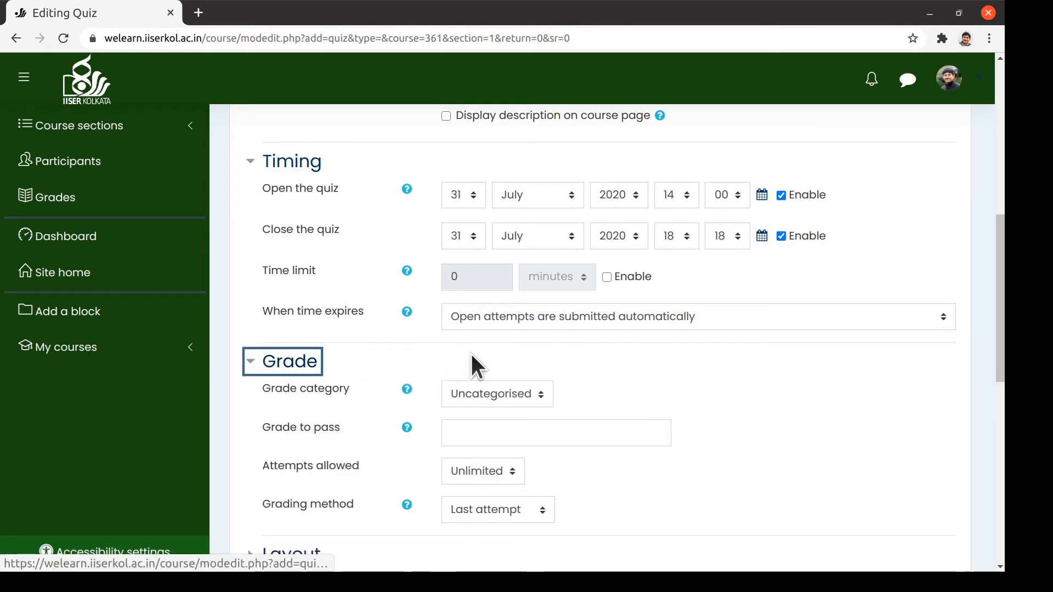
scroll("down", 3)
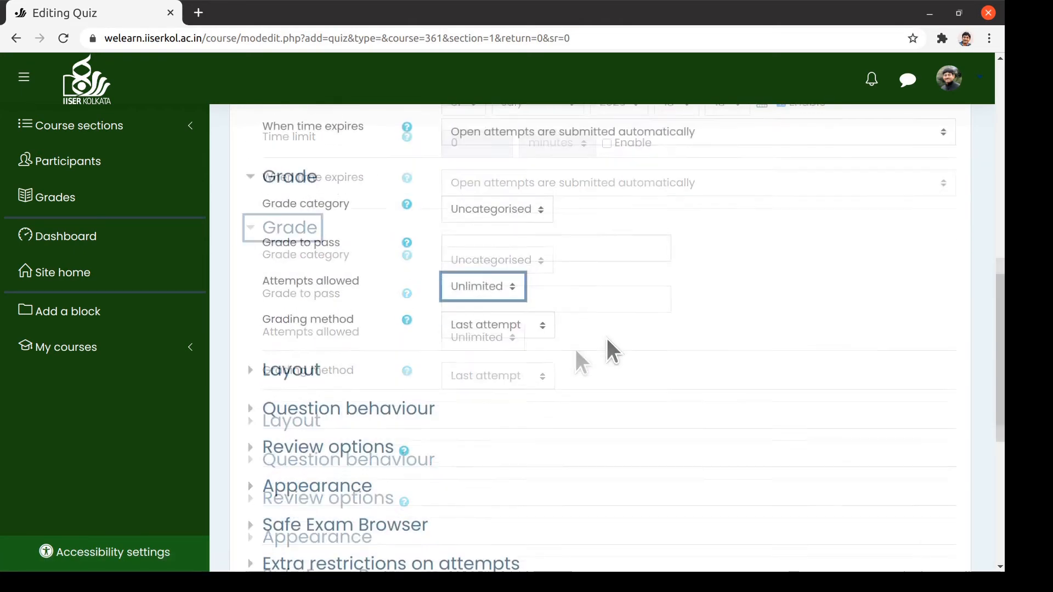
scroll("down", 3)
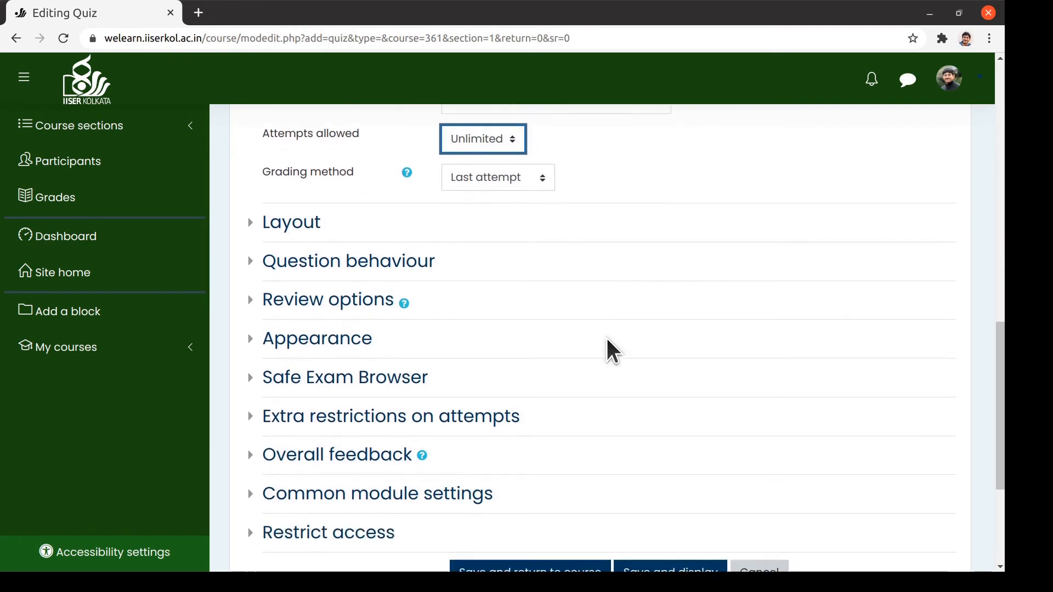
scroll("down", 3)
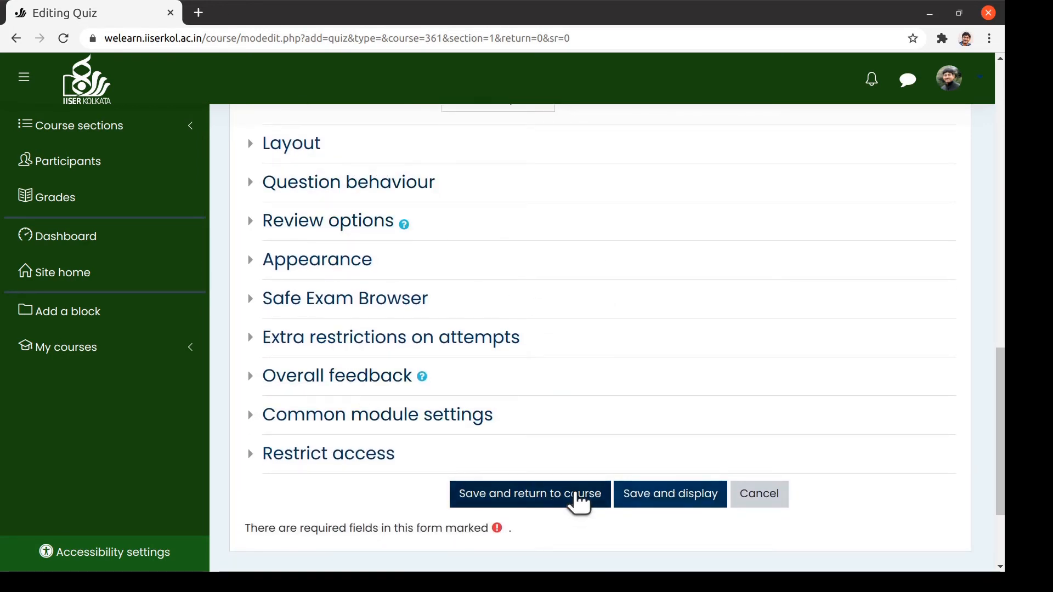
left_click(529, 494)
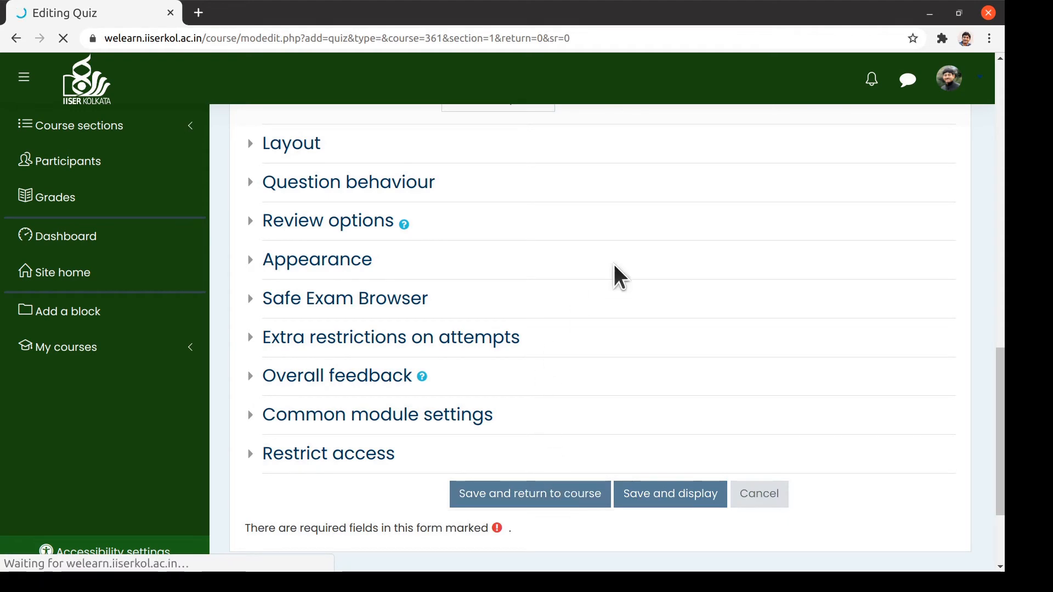
left_click(759, 494)
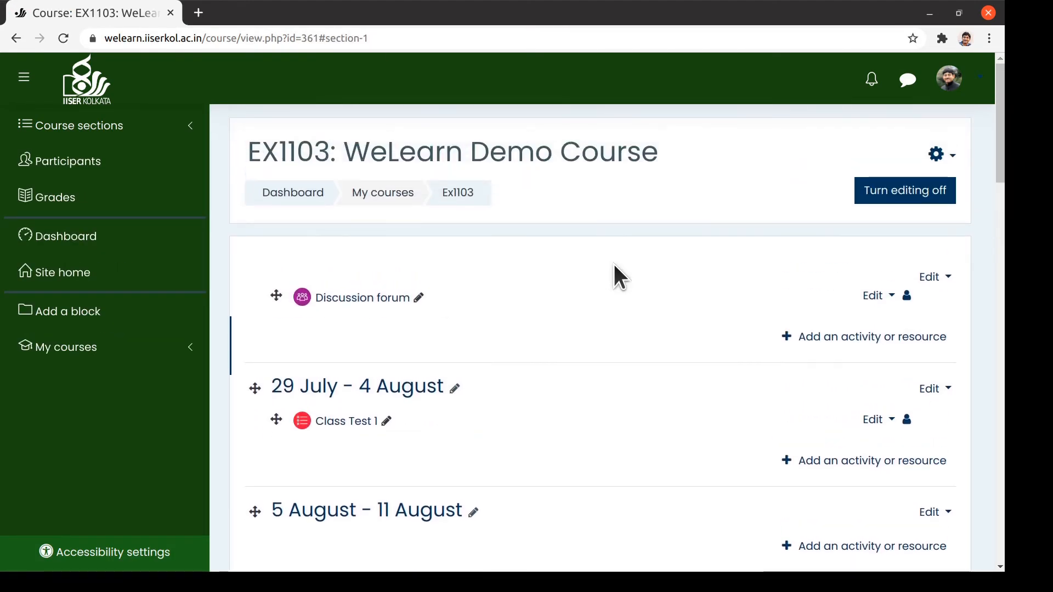
Step: Turn course editing off and open the Class Test 1 quiz editing page (0 questions, 0.00 marks)
left_click(904, 190)
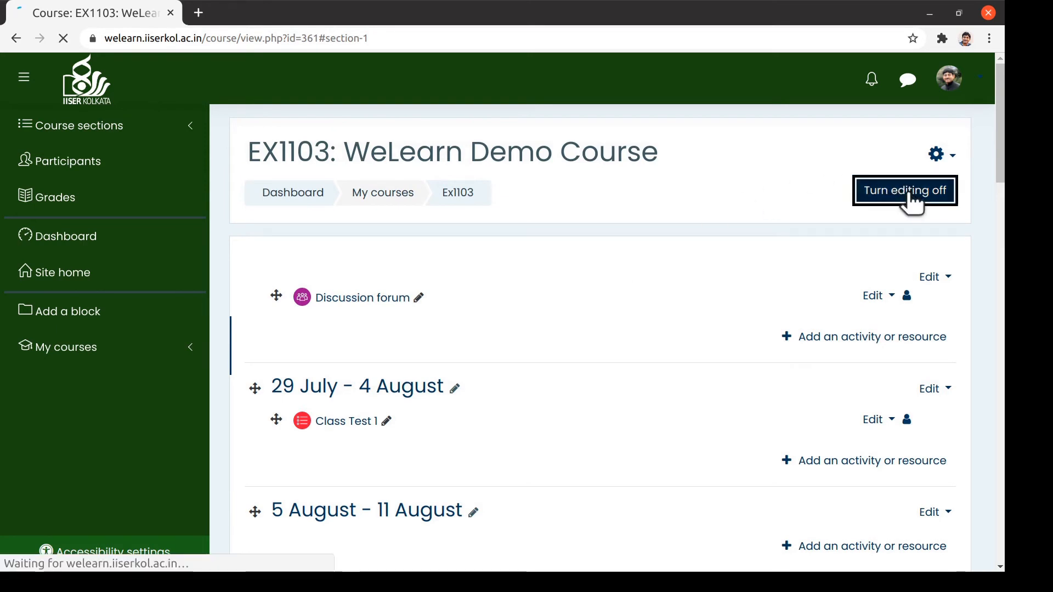
left_click(905, 190)
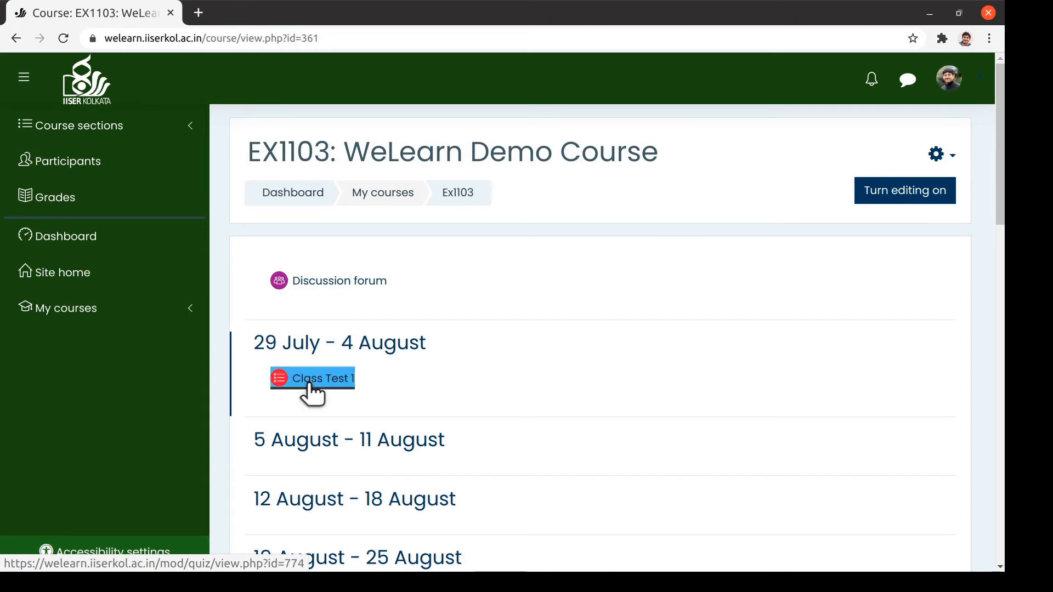
left_click(313, 378)
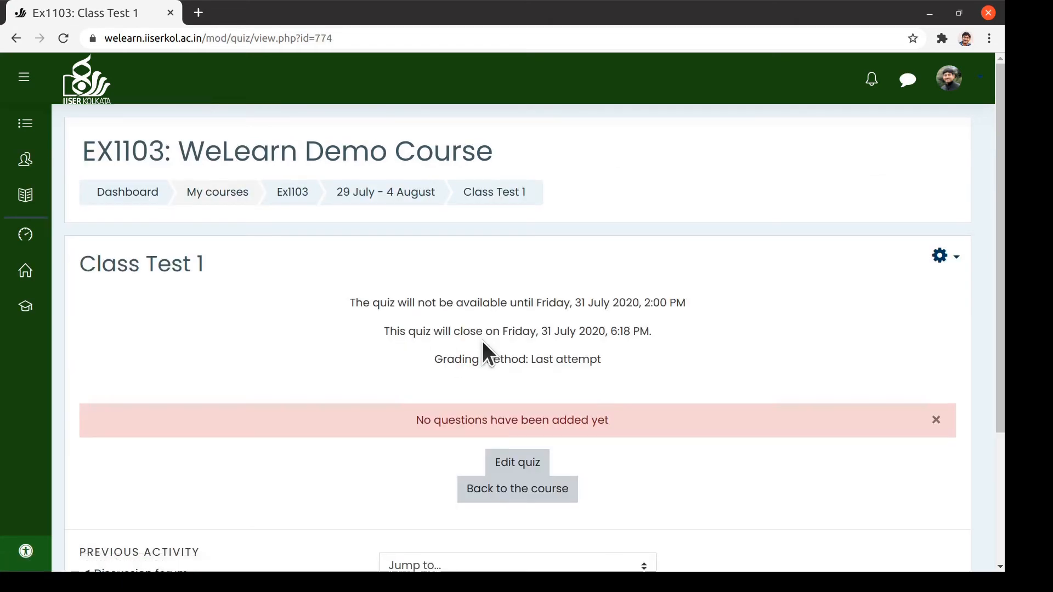
scroll("down", 3)
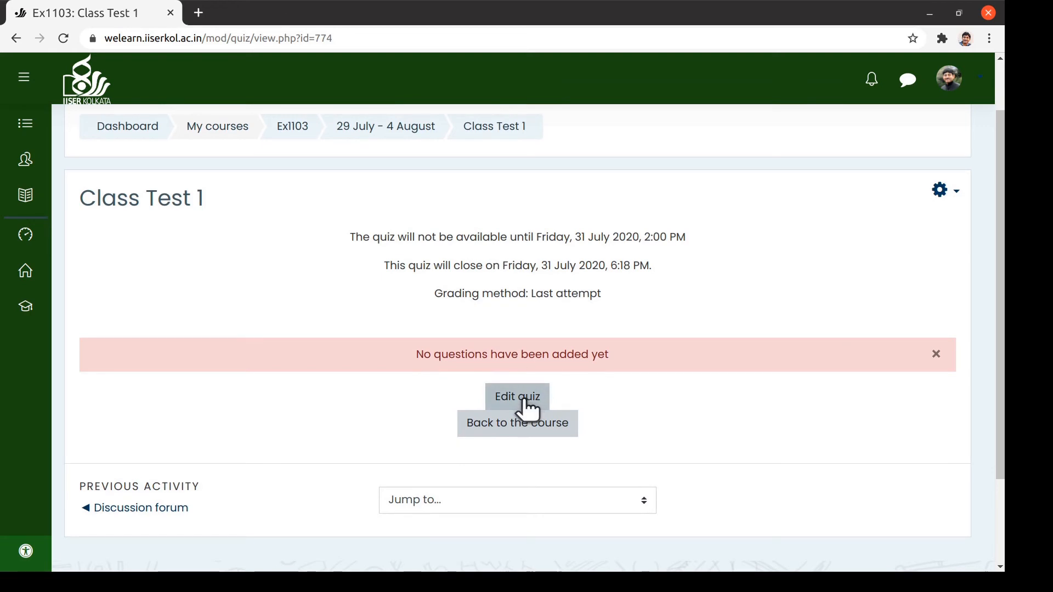
left_click(517, 396)
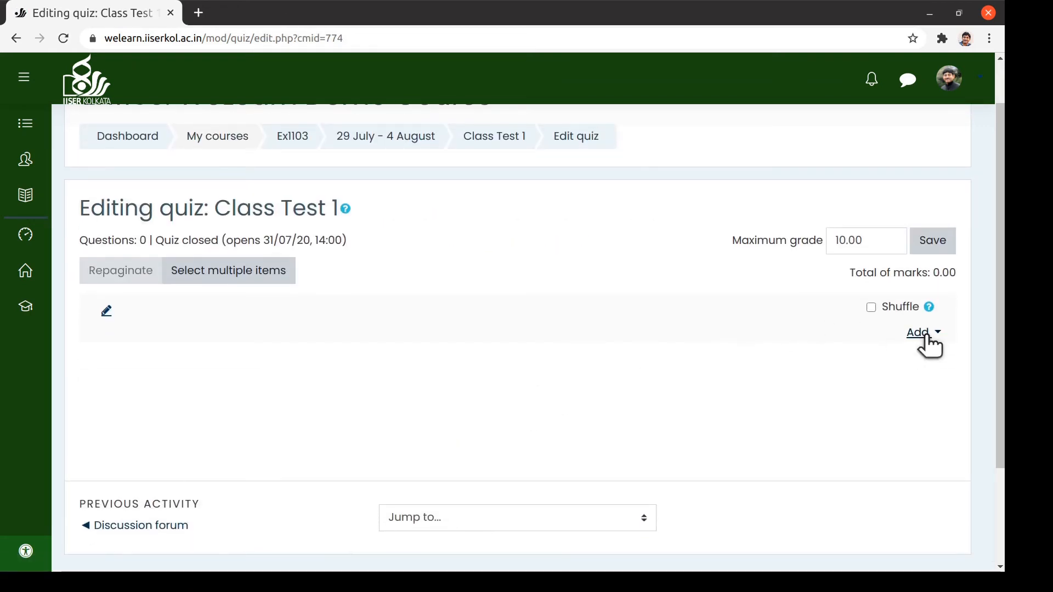
Step: Add Q1: Car headlights from the question bank and set its mark to 5.00
left_click(920, 331)
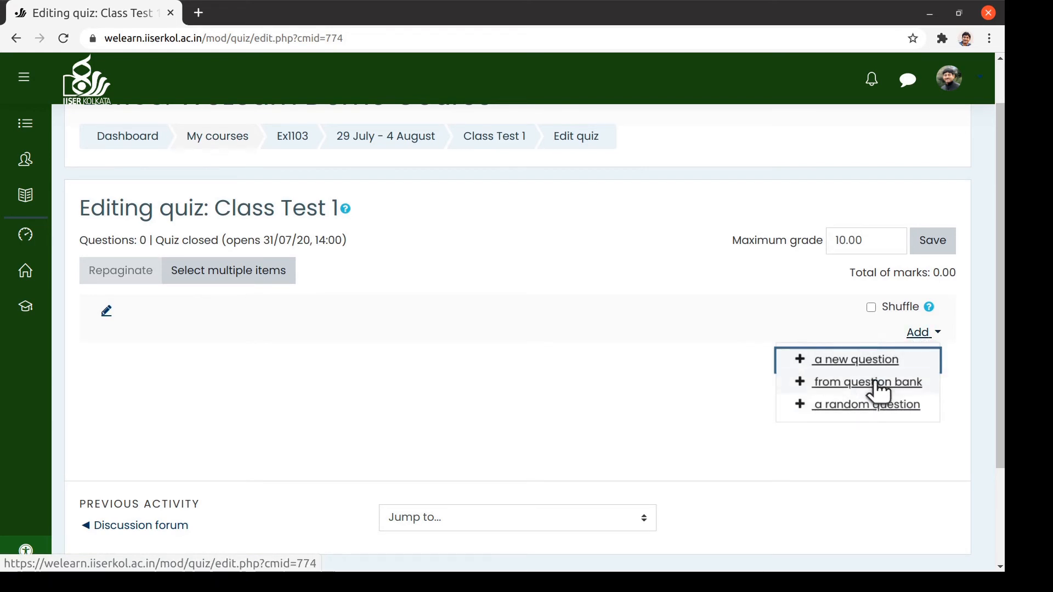
left_click(867, 382)
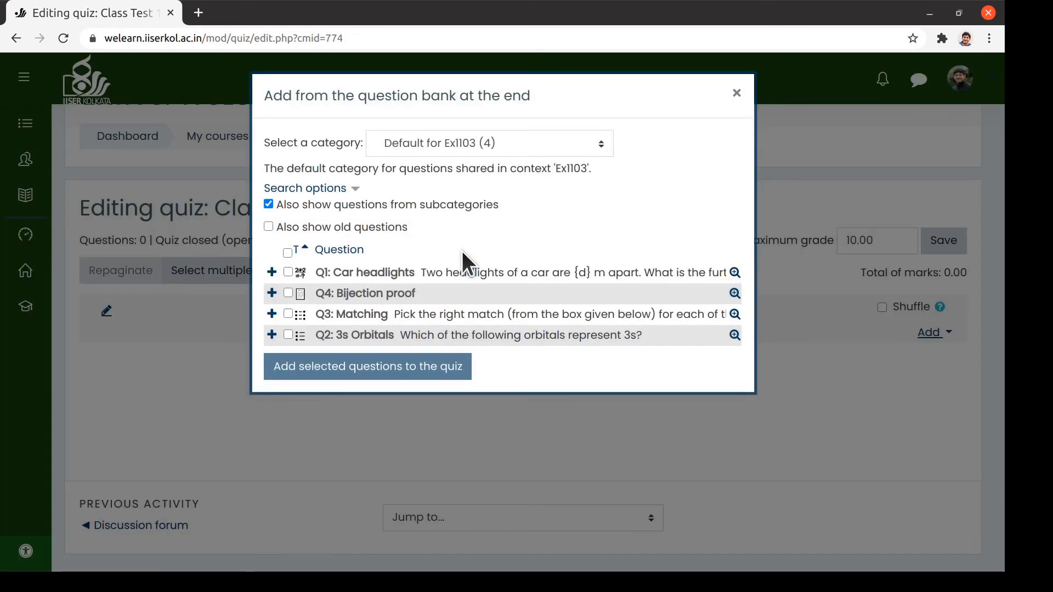
left_click(366, 367)
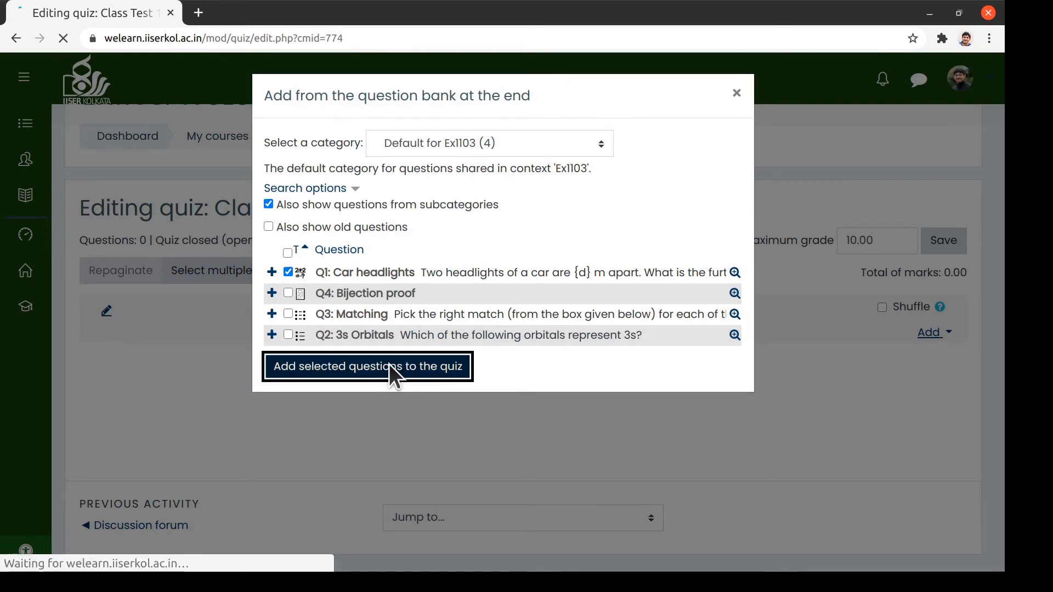
left_click(367, 366)
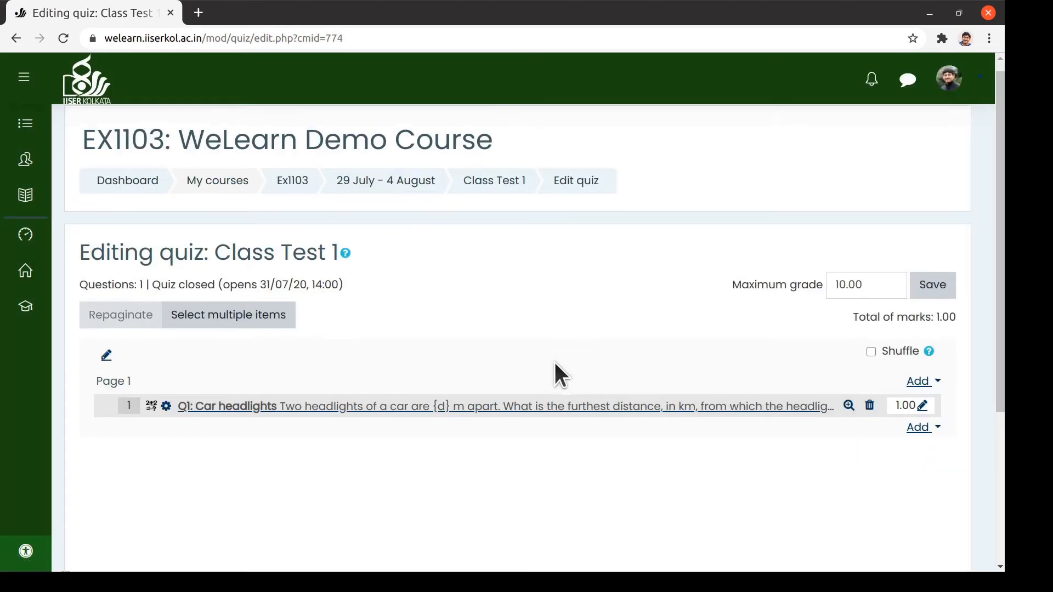
scroll("down", 3)
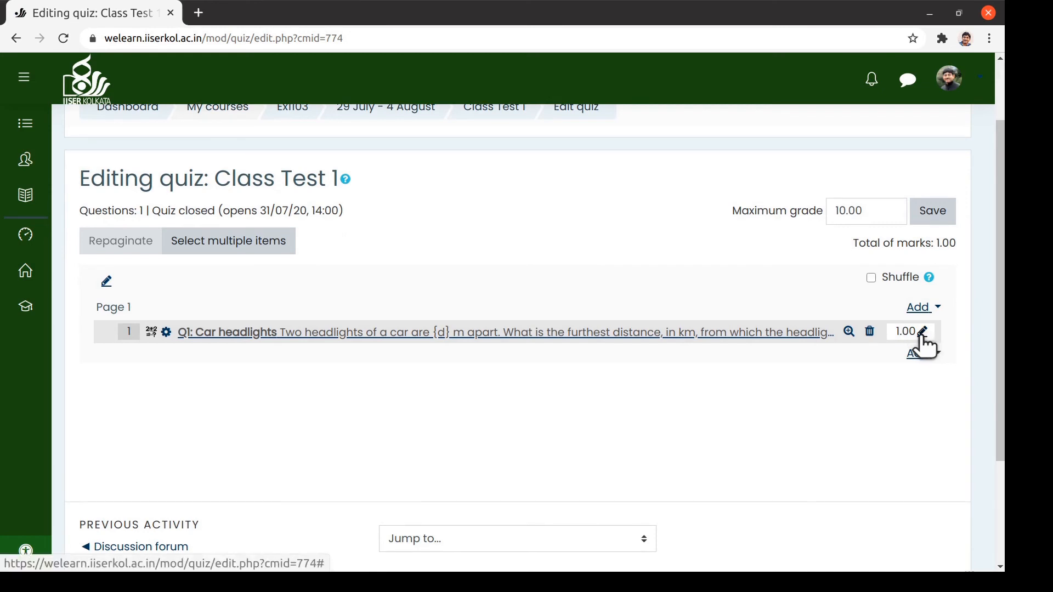
left_click(924, 334)
type("5")
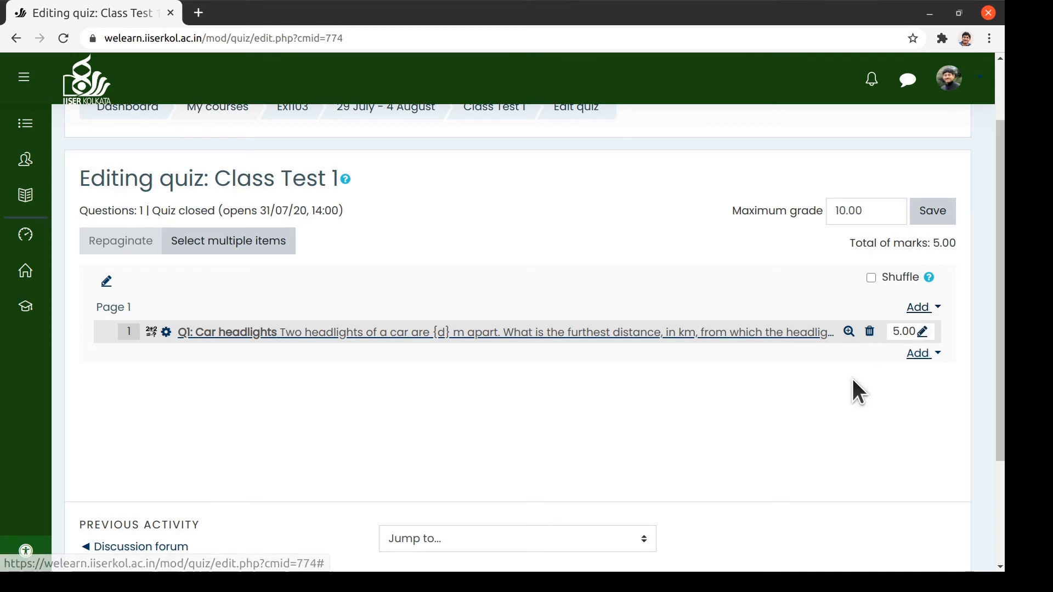
mouse_move(822, 393)
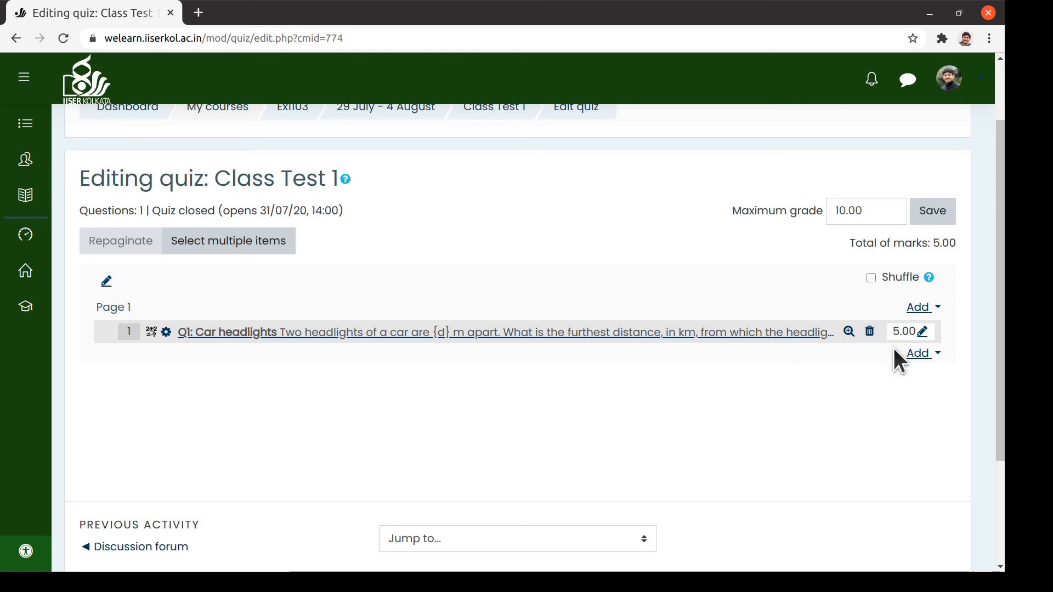
mouse_move(917, 352)
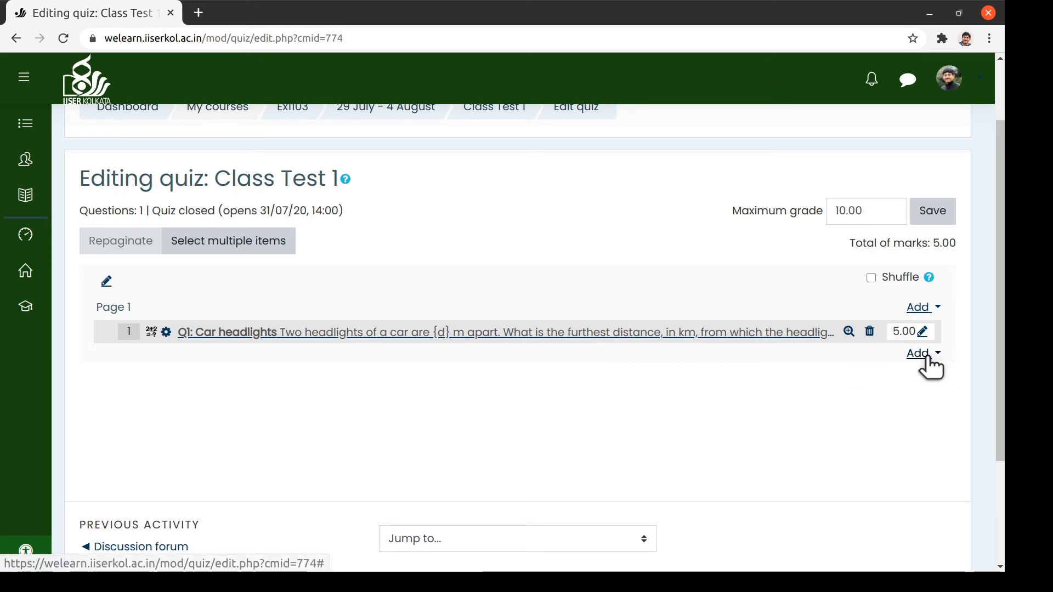
Step: Create a new Essay question 'Q5: Upload the calculation' asking for a scanned PDF of the calculation pages
left_click(917, 353)
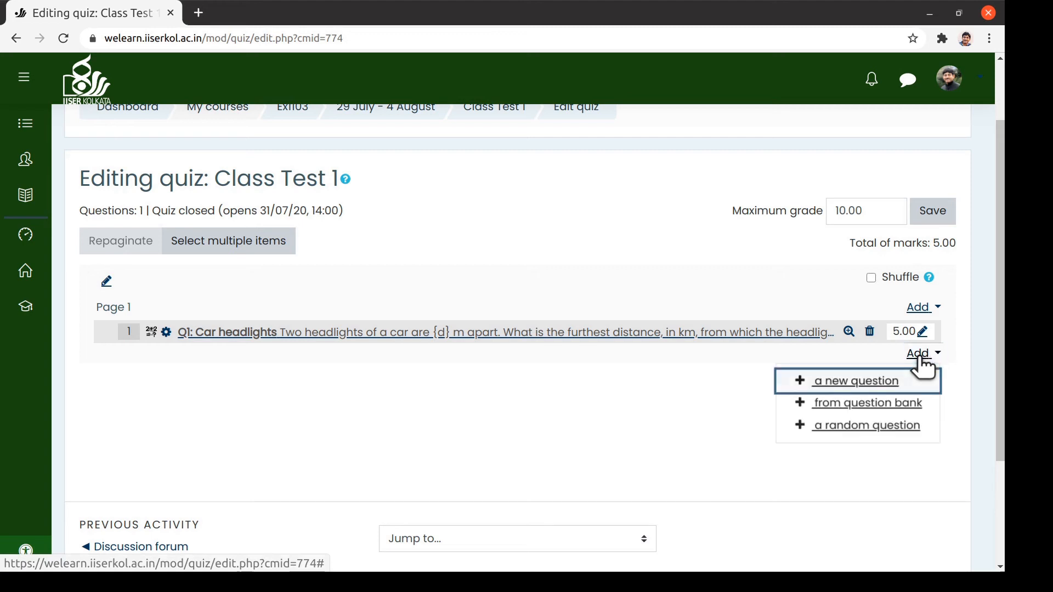
left_click(855, 380)
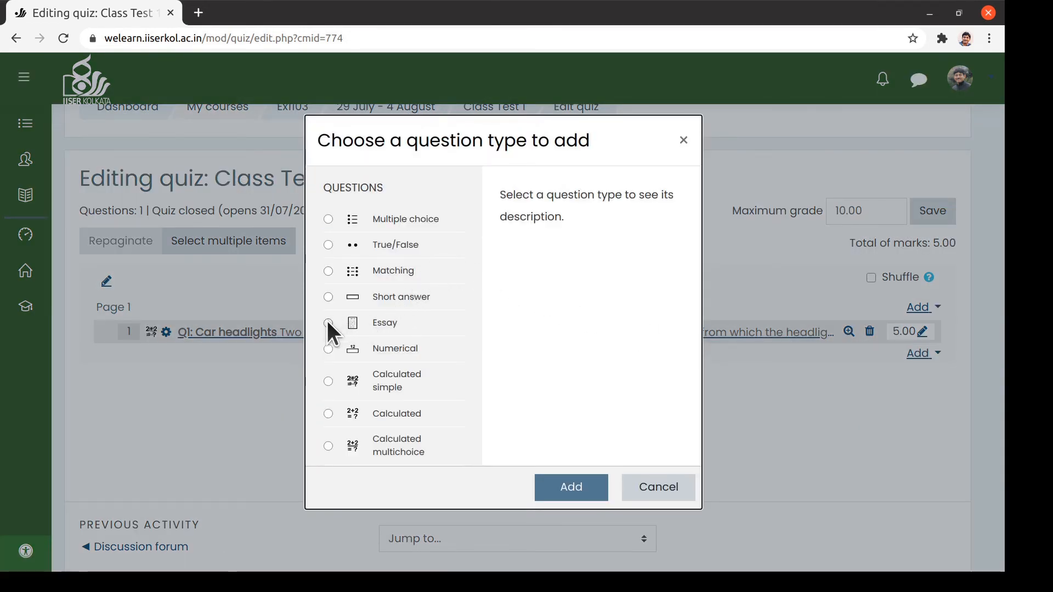
left_click(571, 487)
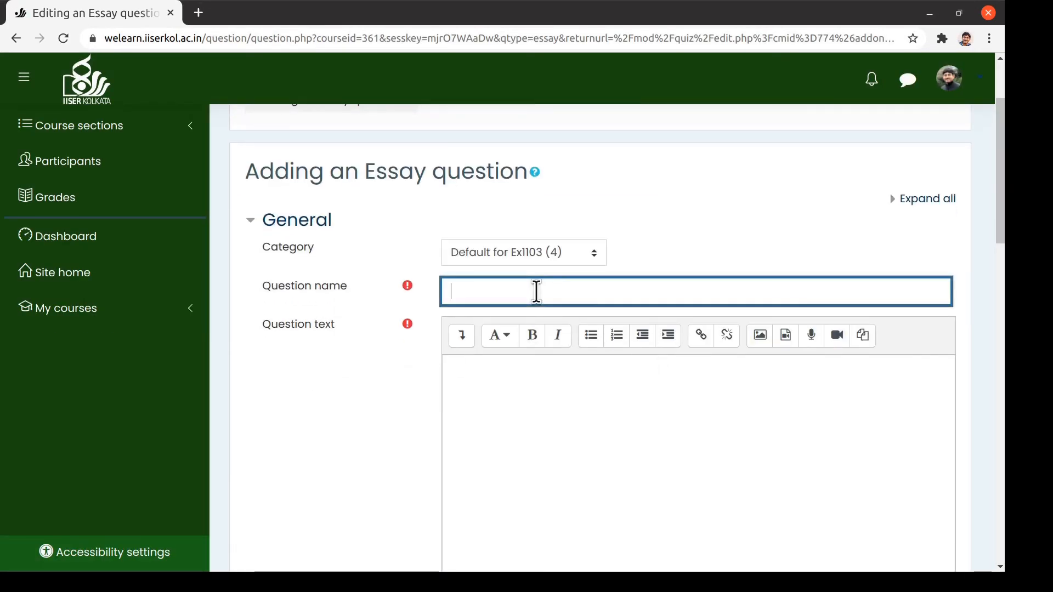
type("Q5")
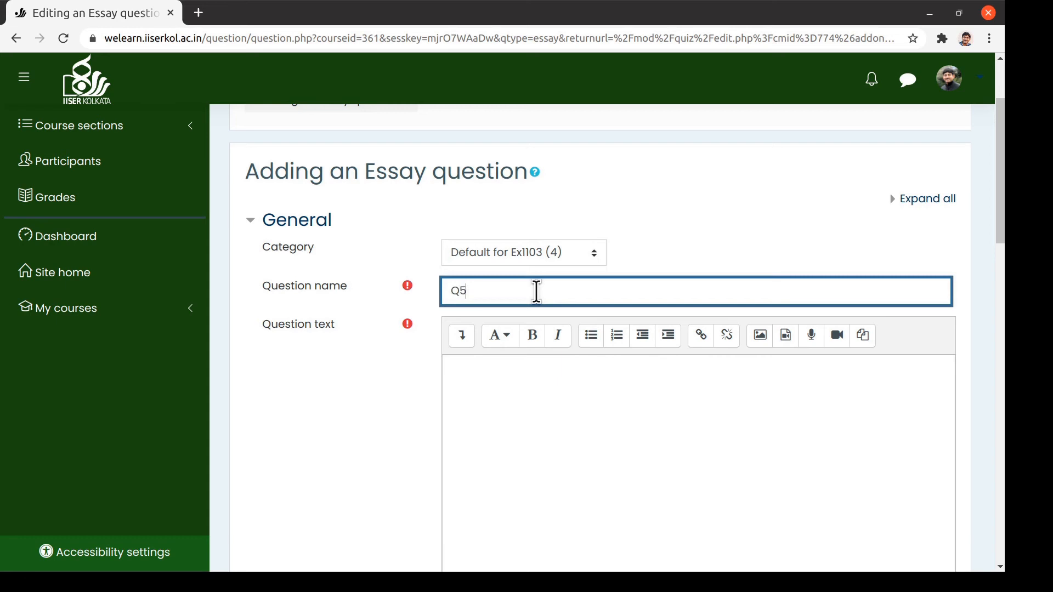
type(": Uploa")
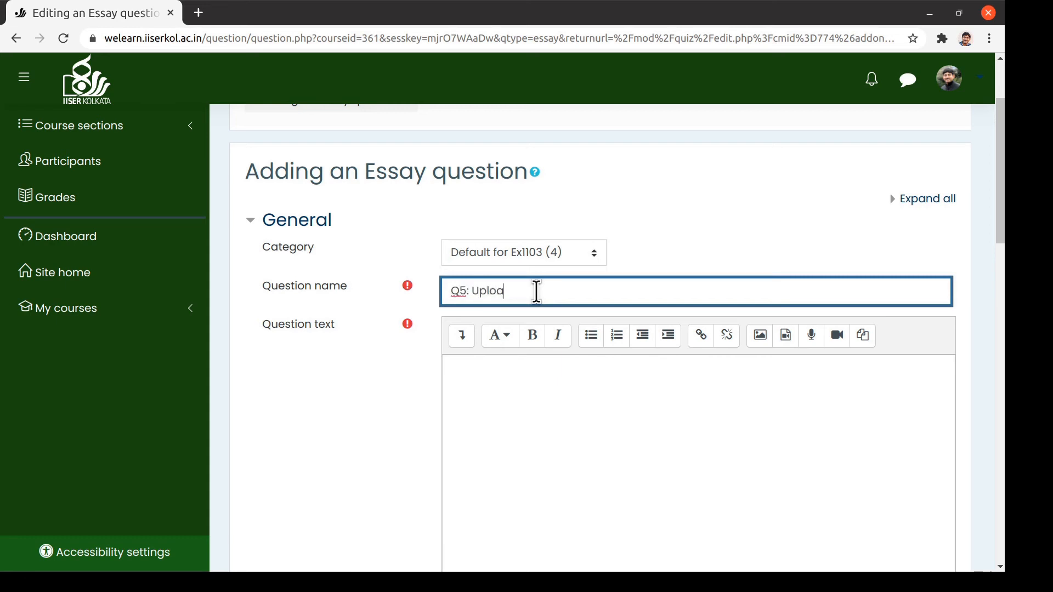
type("Please upload a scanned PDF of the pages containing the calcu")
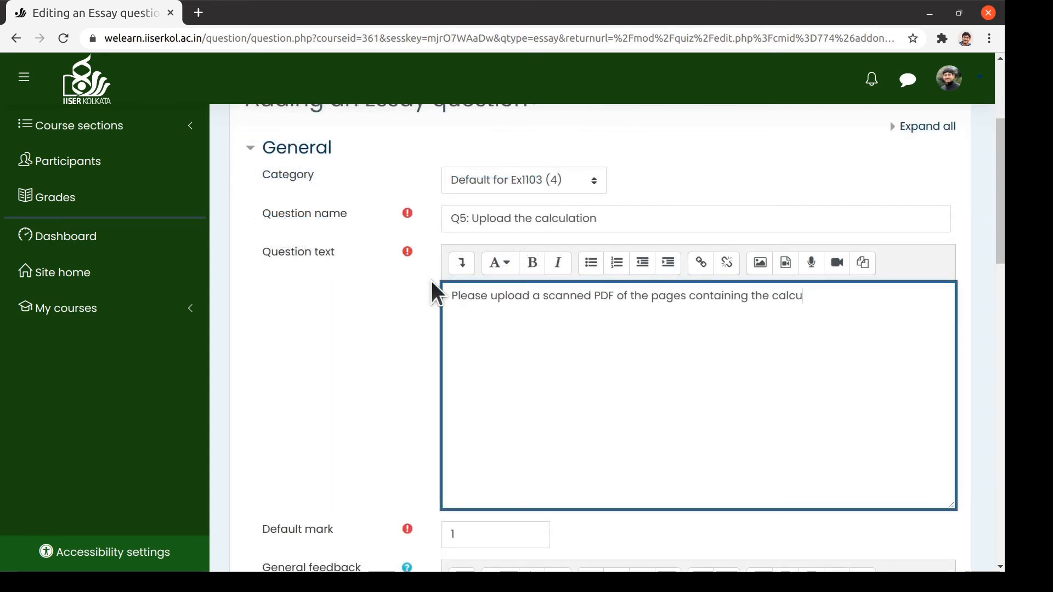
type("lation.")
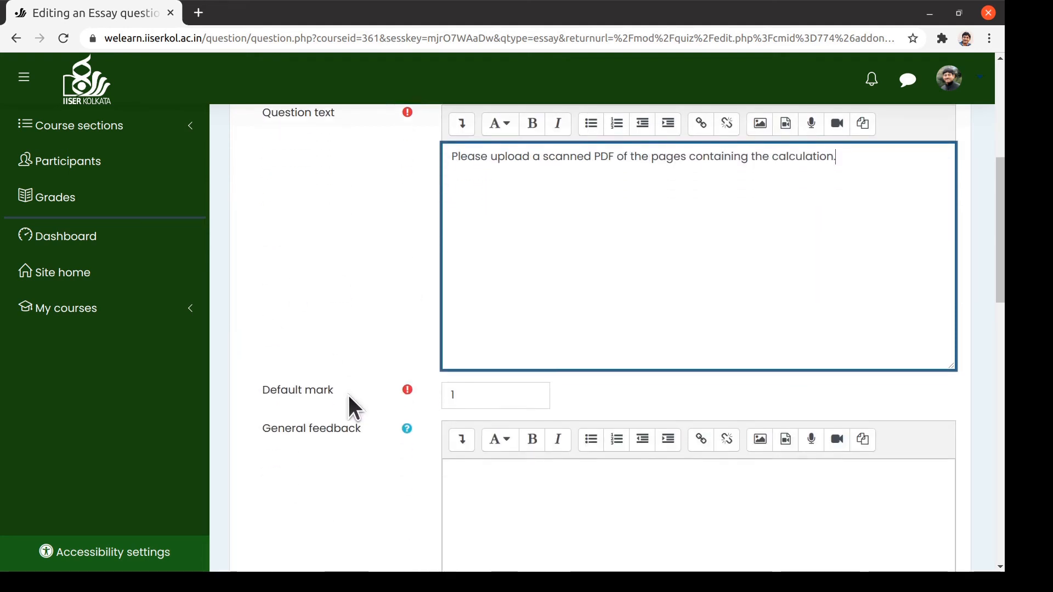
scroll("down", 3)
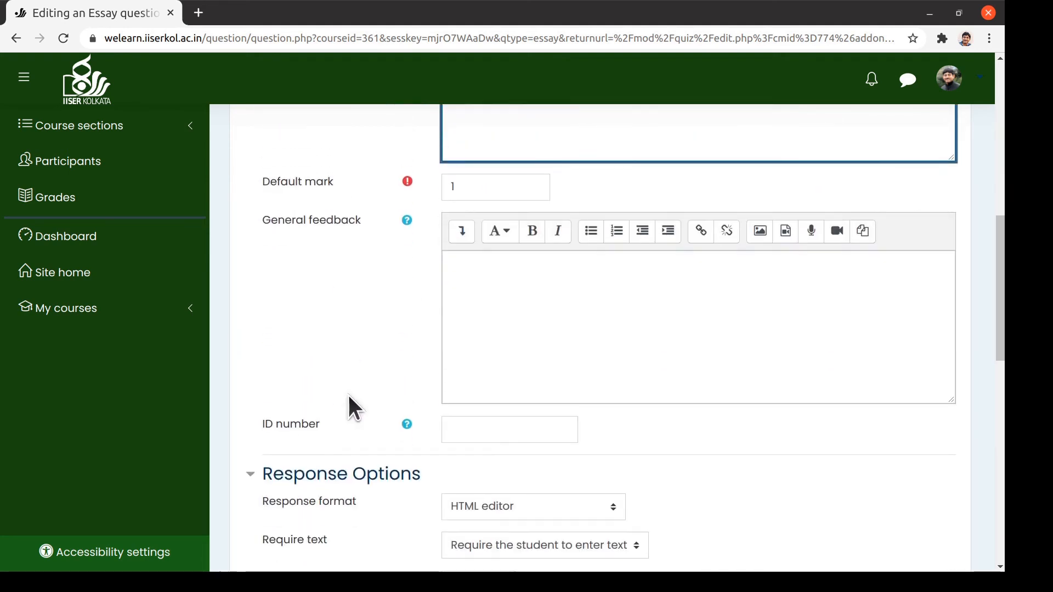
scroll("down", 3)
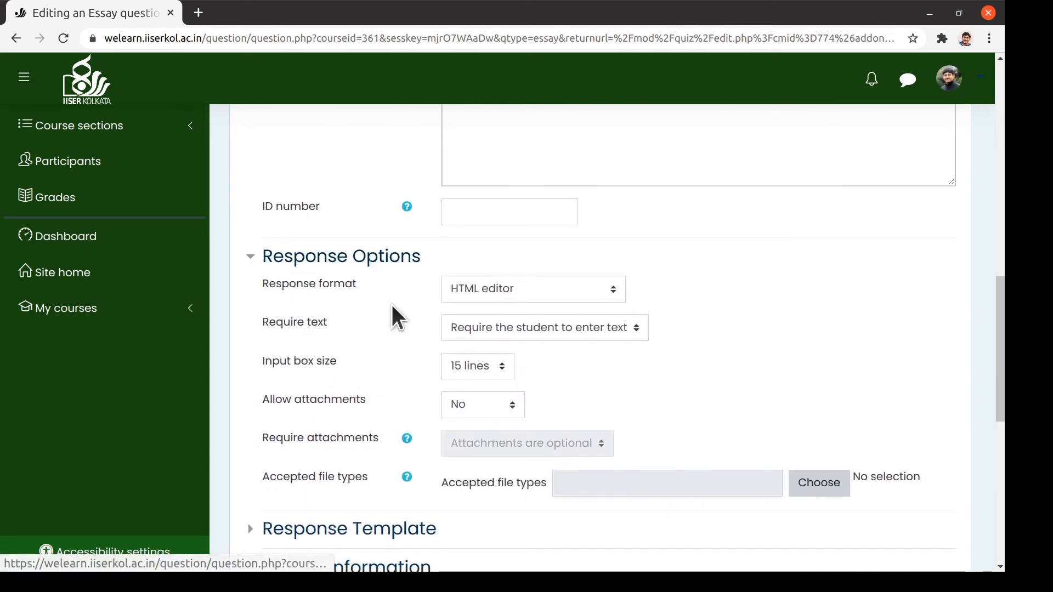
Step: Require no online text and one .pdf attachment for Q5, then save it into the quiz
left_click(532, 289)
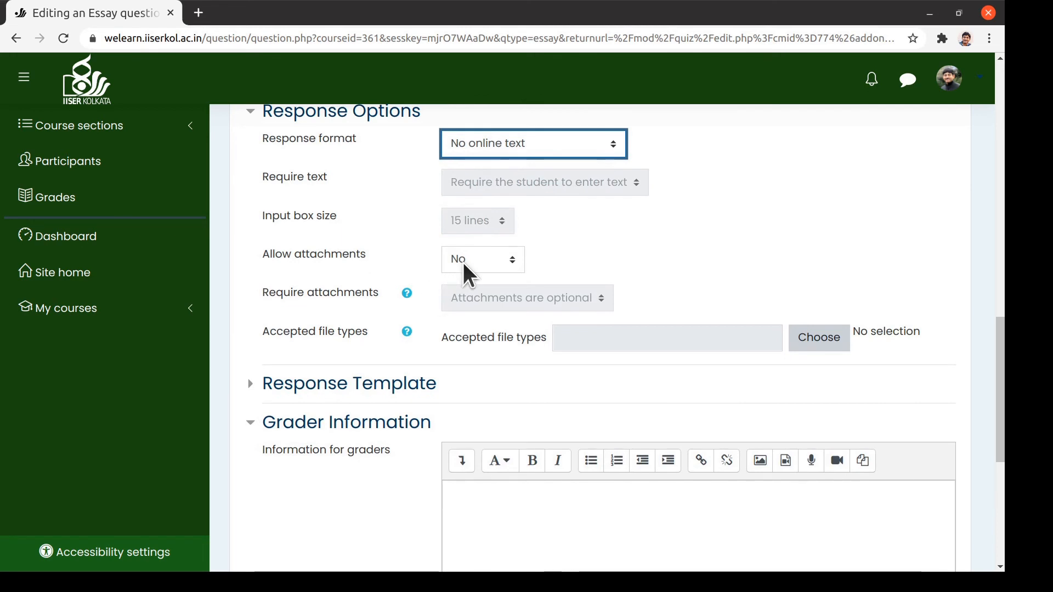
left_click(481, 259)
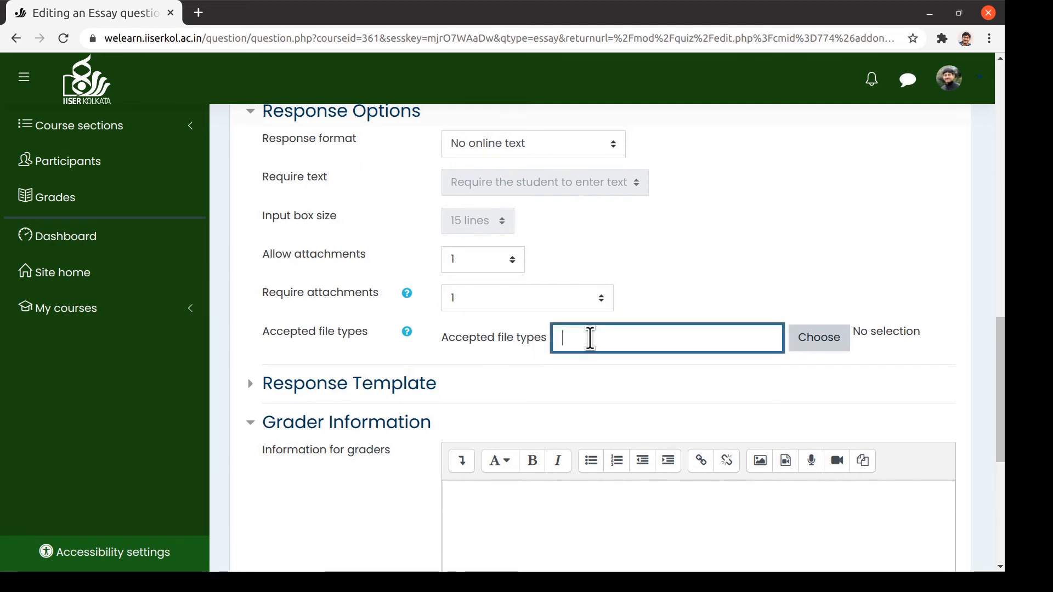
type(".pdf")
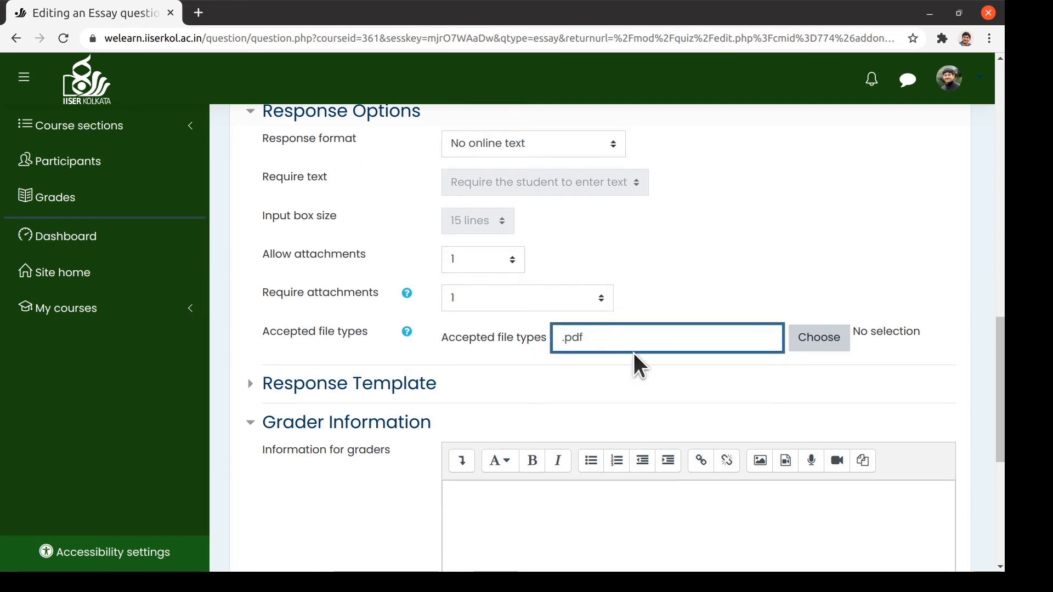
scroll("down", 3)
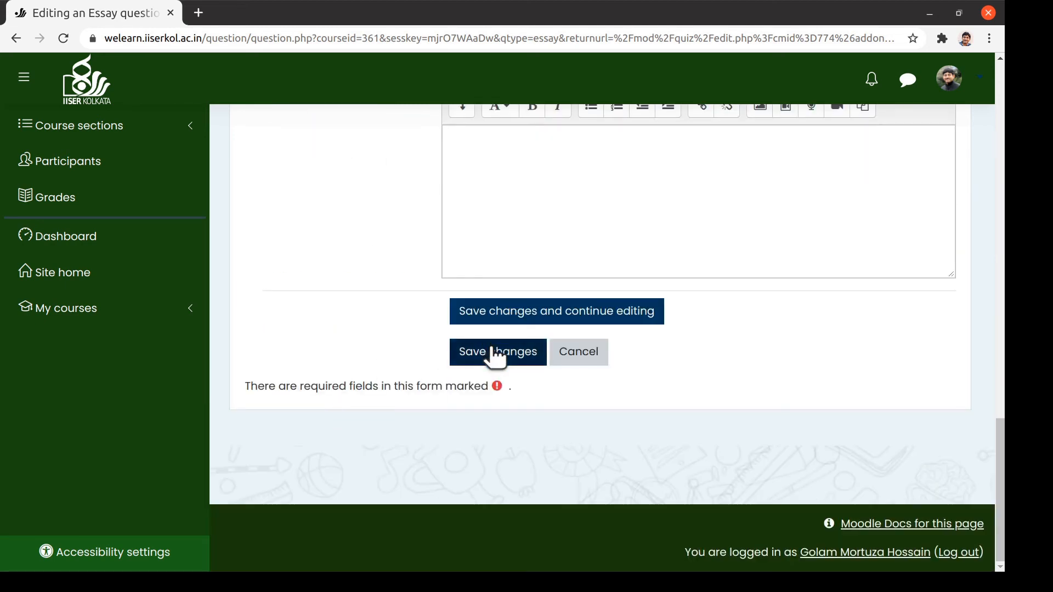
left_click(498, 351)
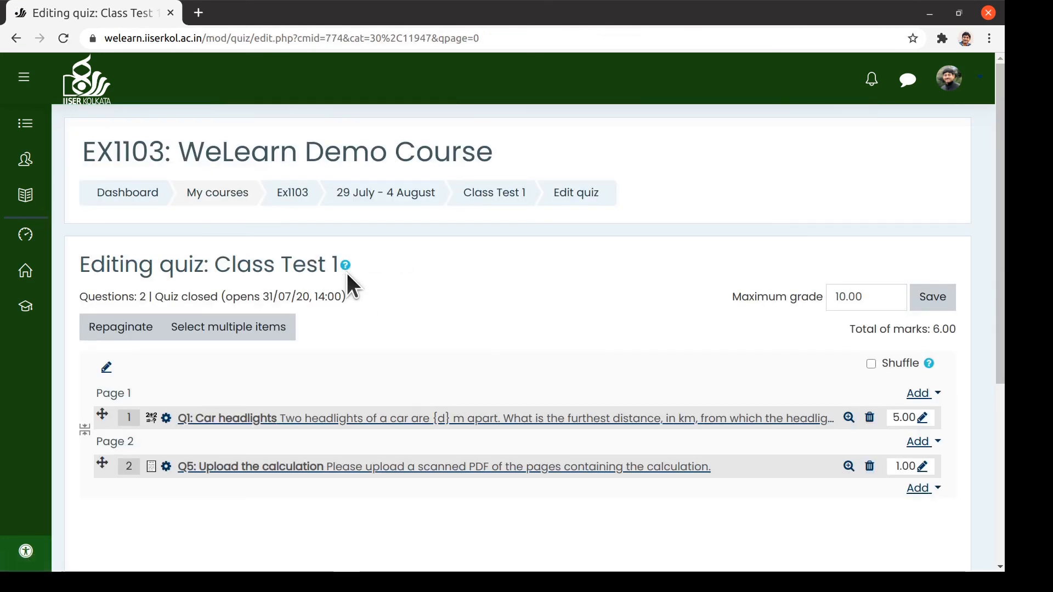
mouse_move(402, 477)
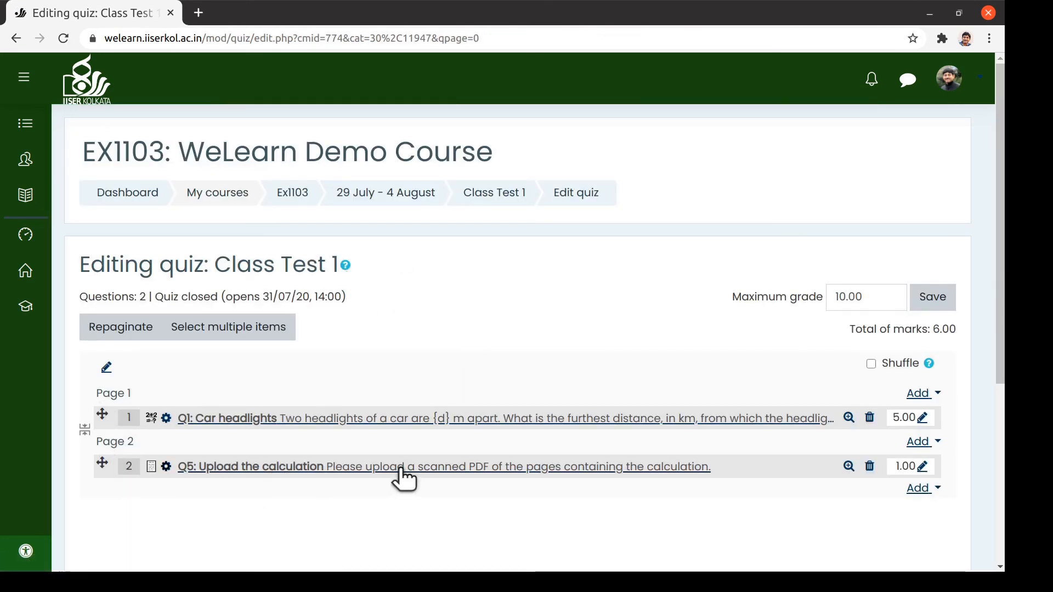
mouse_move(474, 484)
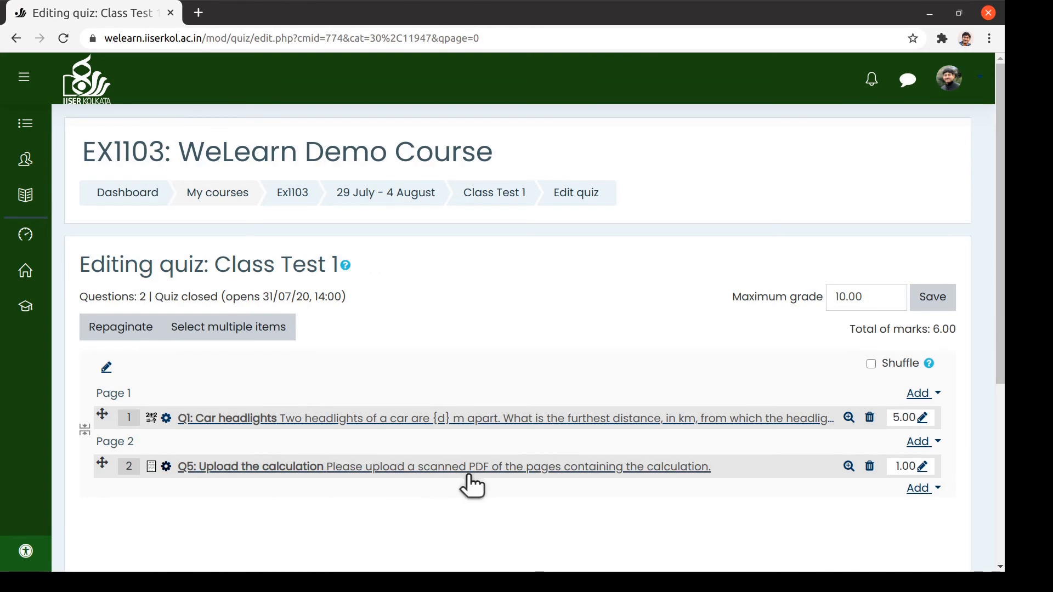
Step: Tweak Q5's text with marks at 8.00 and 2.00, then return to the Class Test 1 overview
left_click(924, 418)
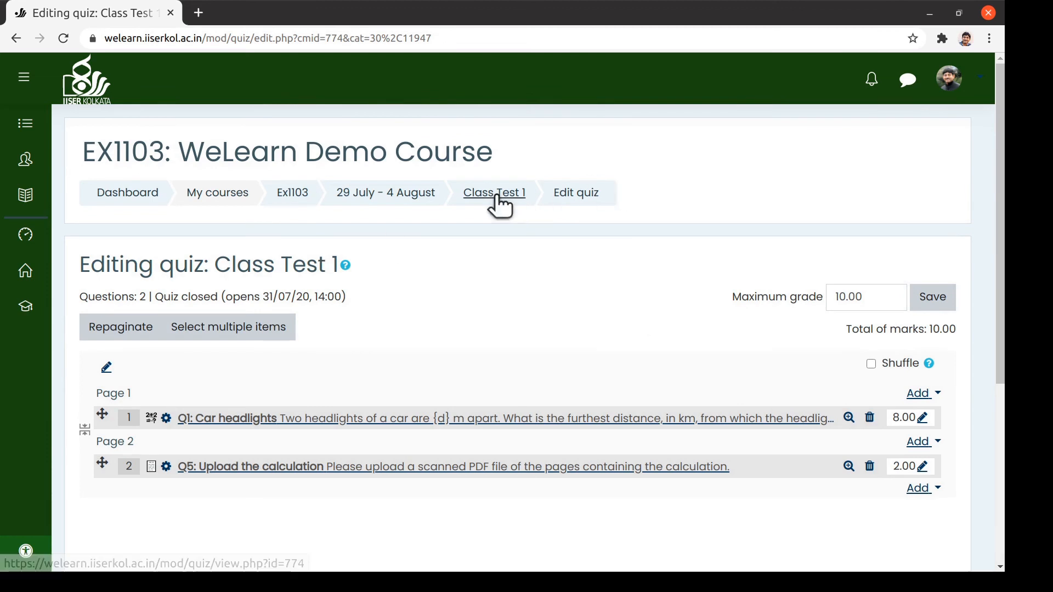
left_click(494, 193)
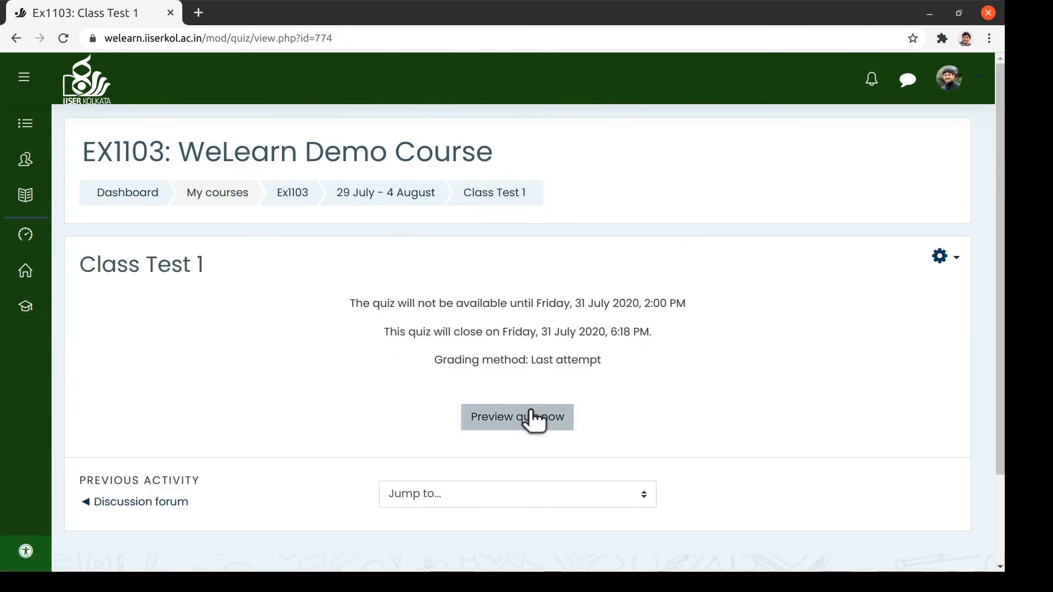
Step: Preview the quiz through Q1 and Q5's PDF upload page, then finish the attempt
left_click(517, 417)
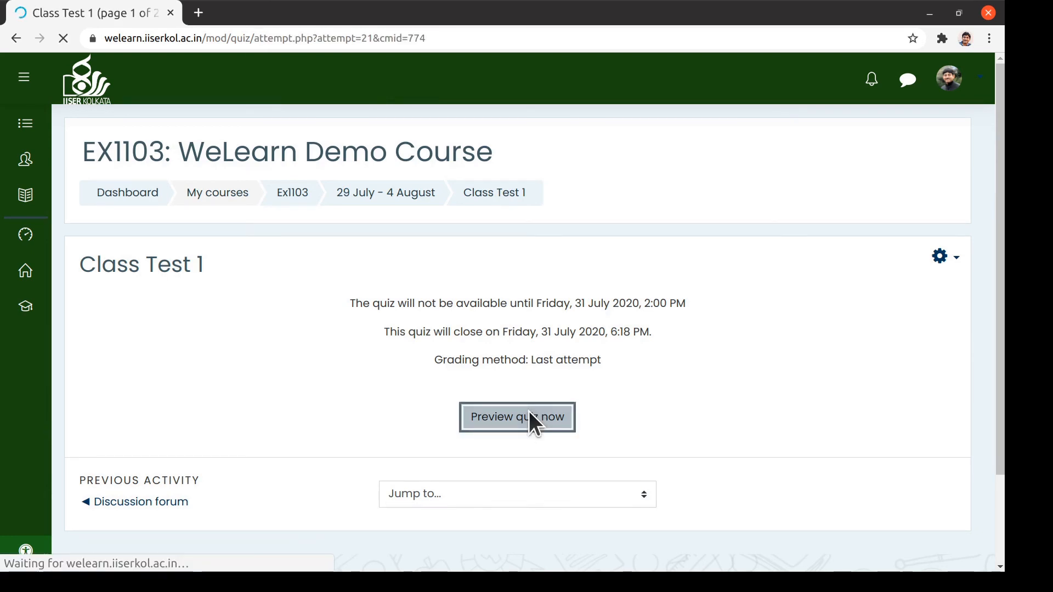
left_click(517, 417)
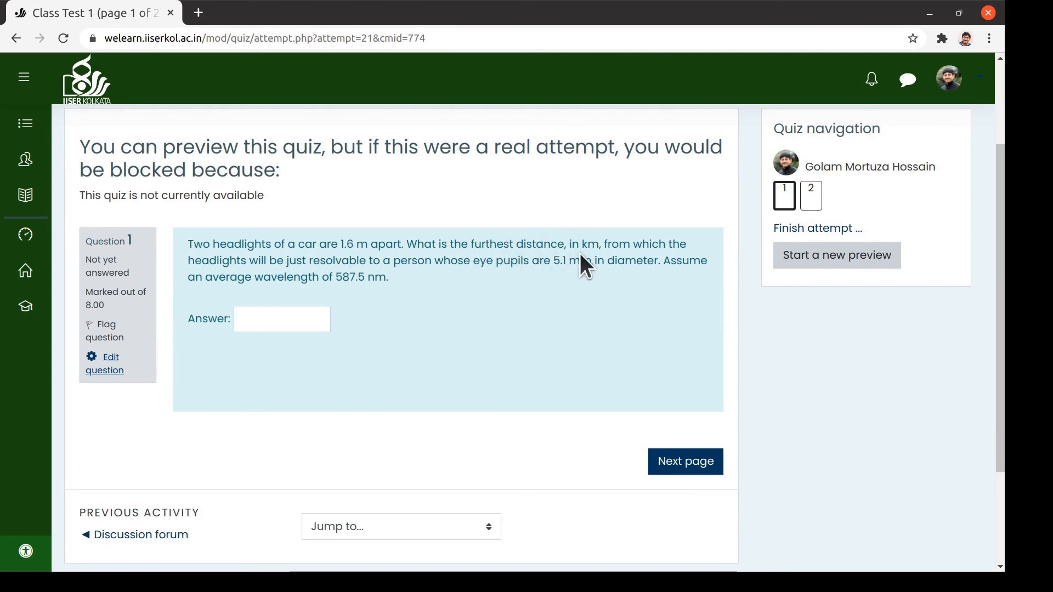
left_click(684, 462)
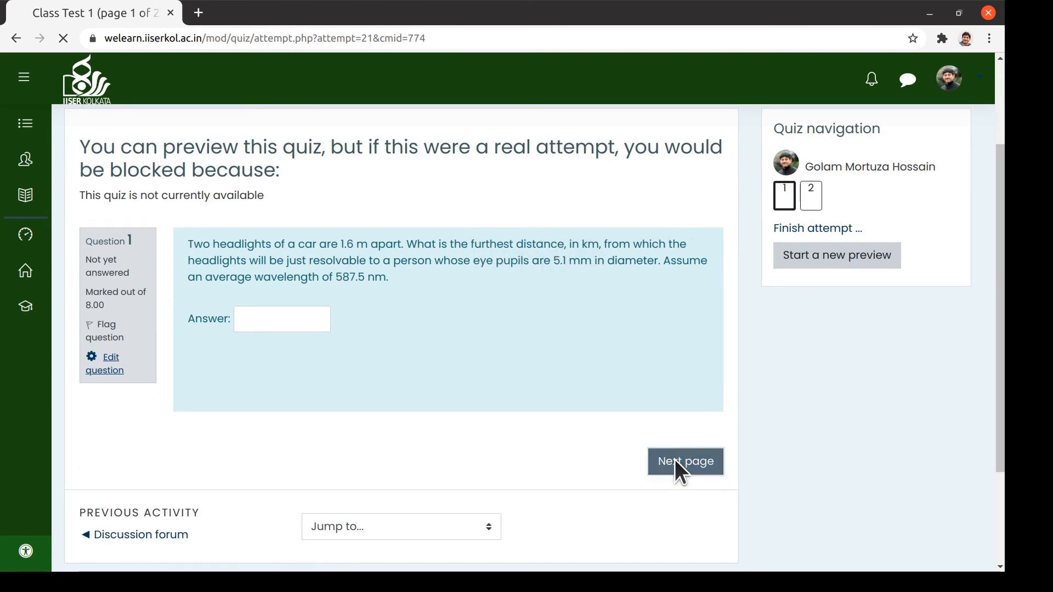
left_click(685, 462)
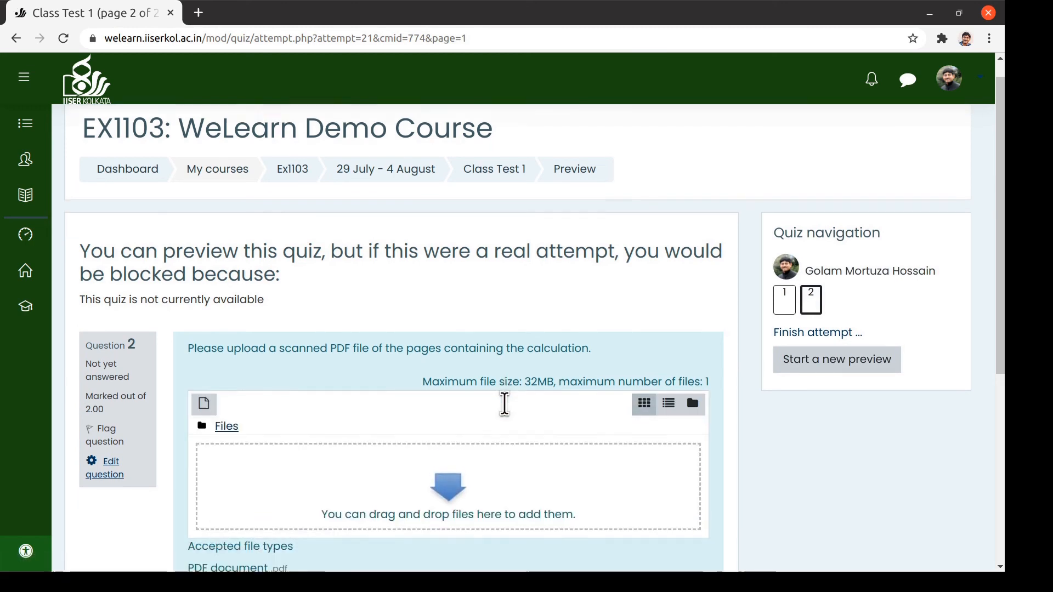
scroll("down", 3)
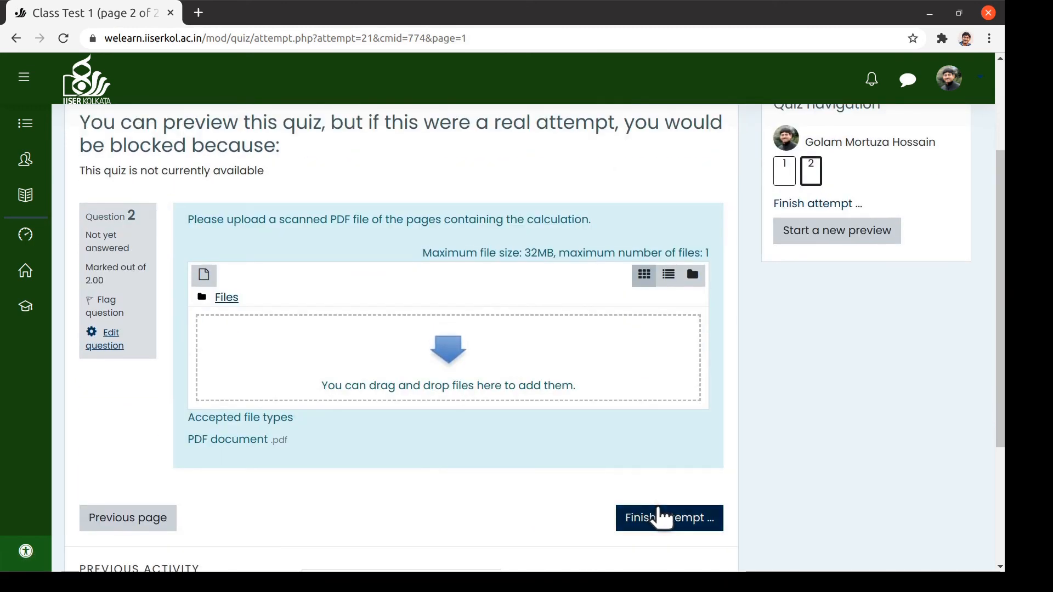
left_click(668, 517)
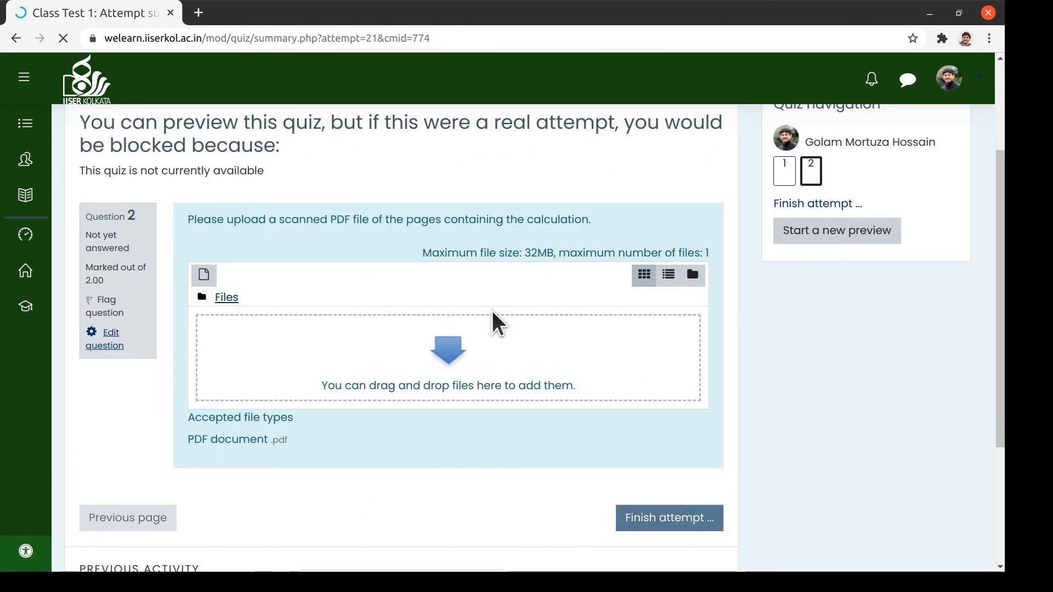